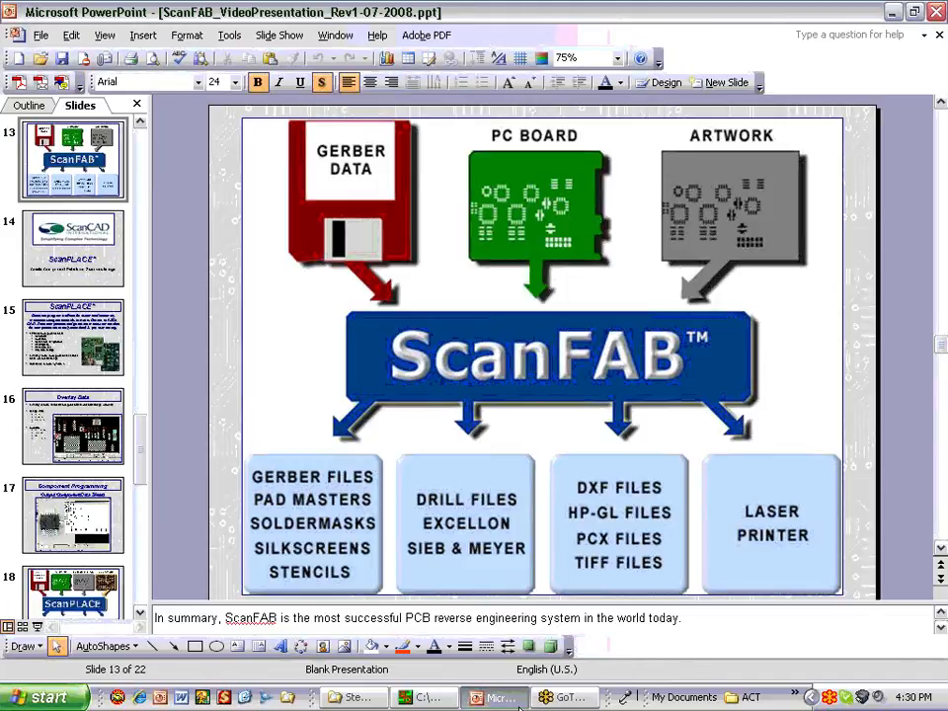
Switch from the PowerPoint slideshow to ScanCAD Scan-T and reach its File menu.
left_click(427, 697)
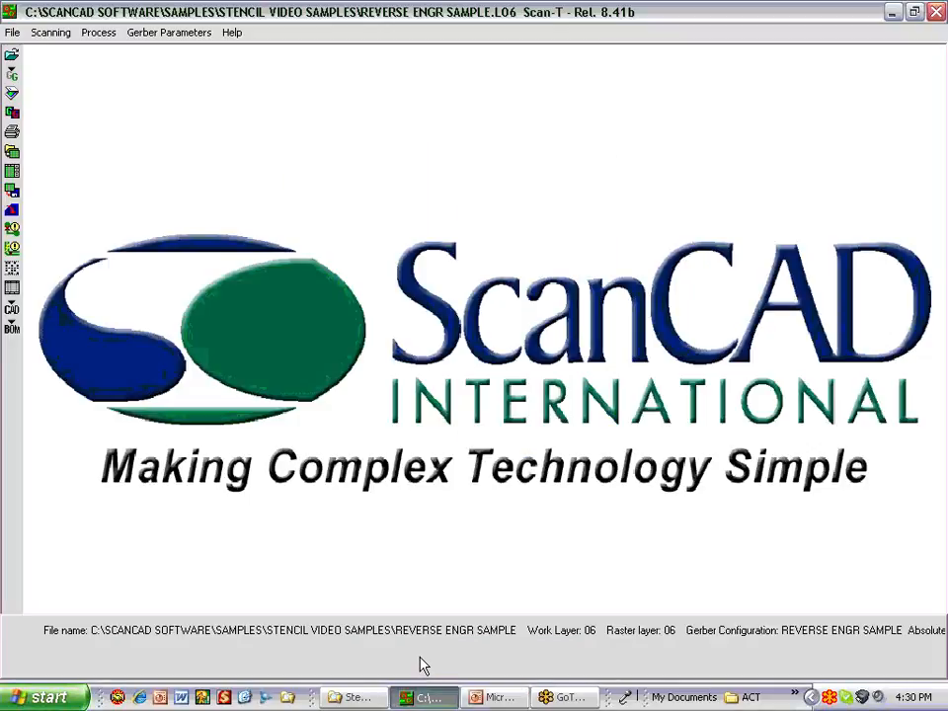
mouse_move(581, 239)
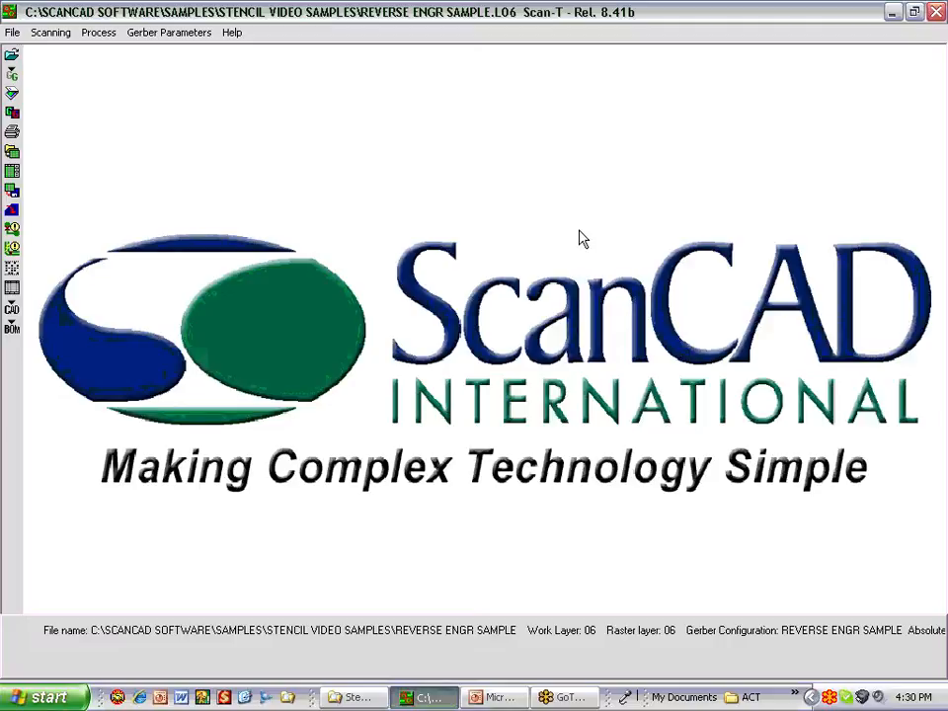
mouse_move(365, 168)
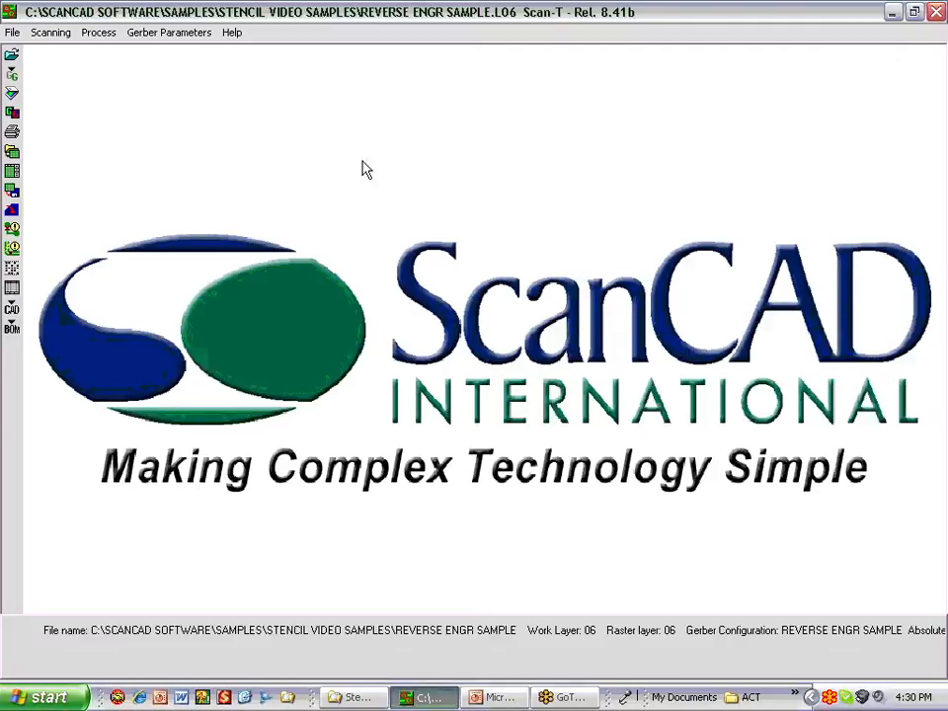
left_click(12, 32)
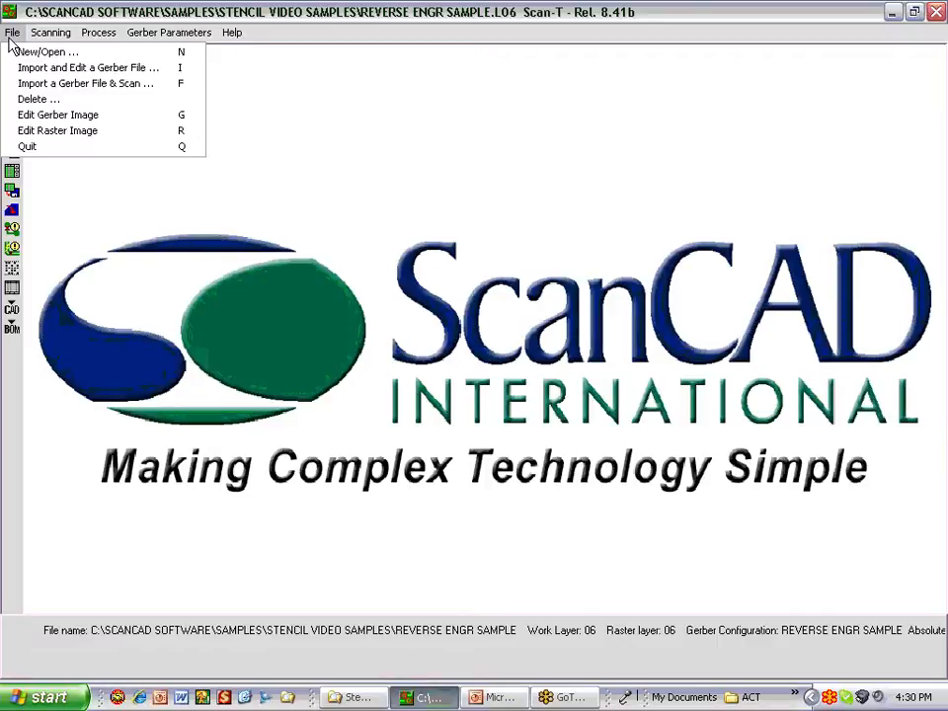
mouse_move(58, 131)
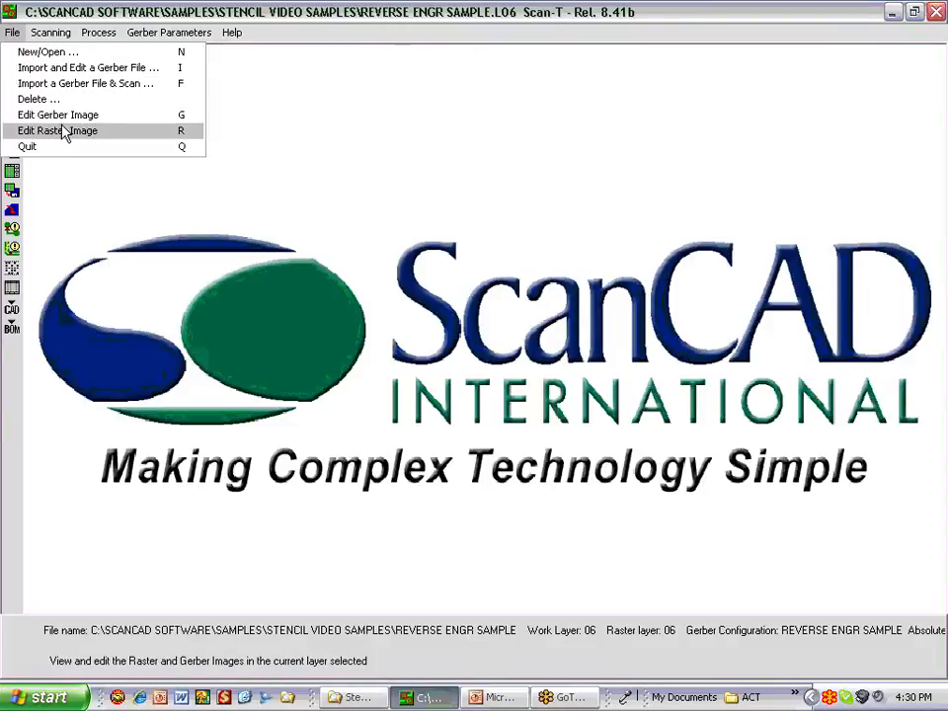
Browse the Scanning and Process menus with their calibration and import functions.
left_click(51, 32)
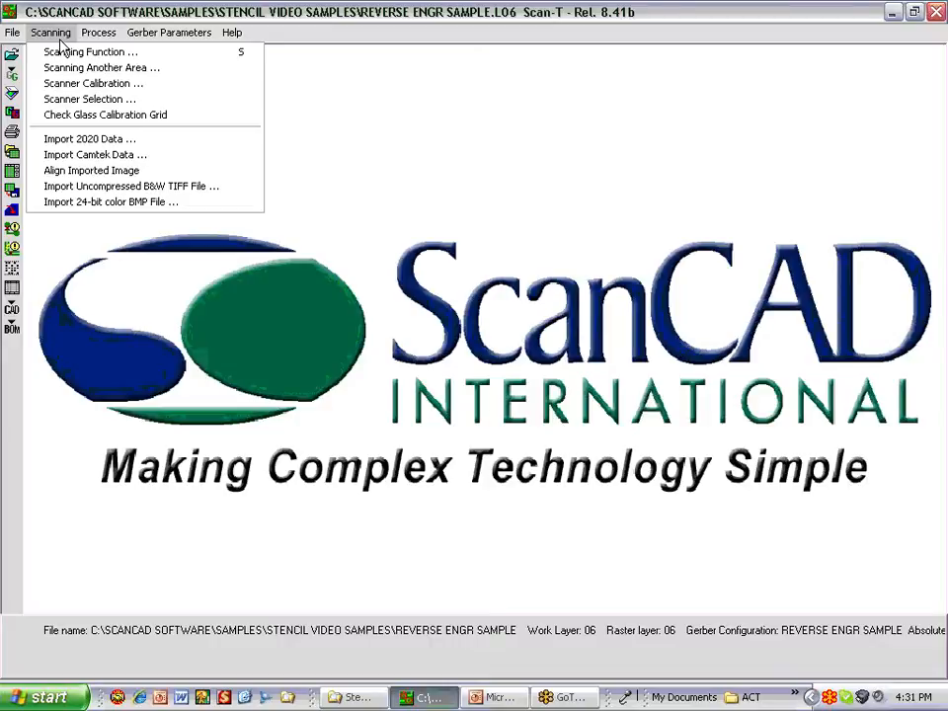
mouse_move(91, 83)
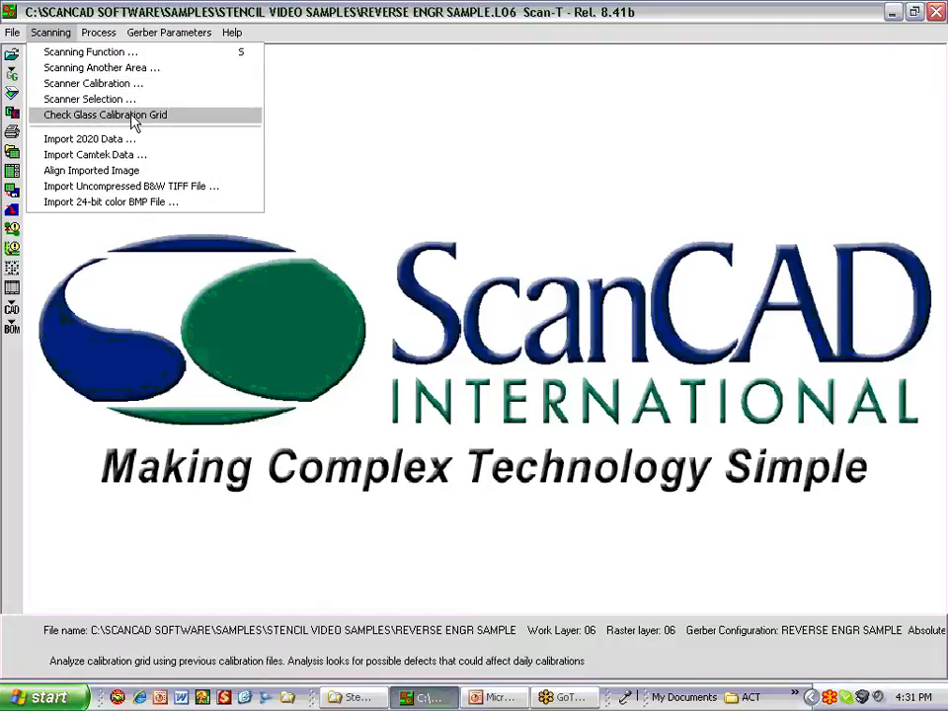
left_click(99, 32)
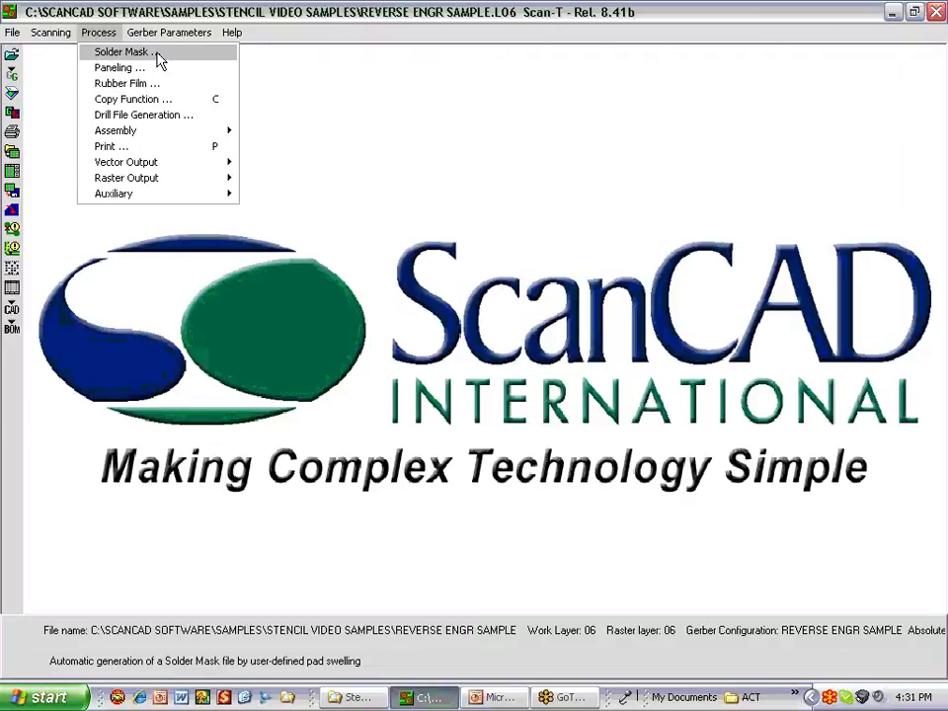
mouse_move(119, 67)
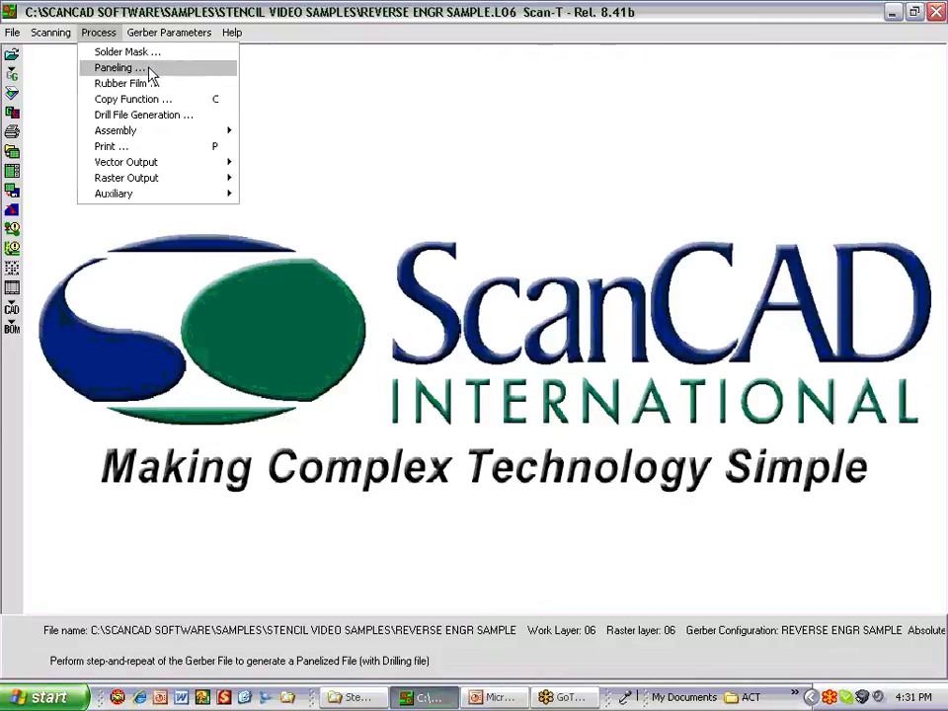
mouse_move(120, 83)
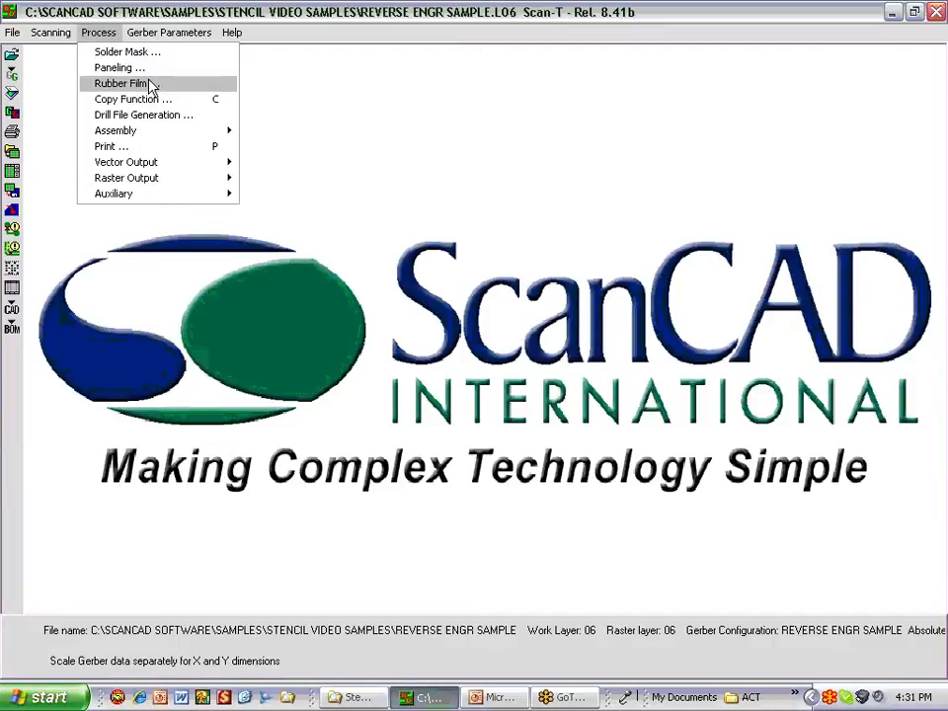
mouse_move(132, 98)
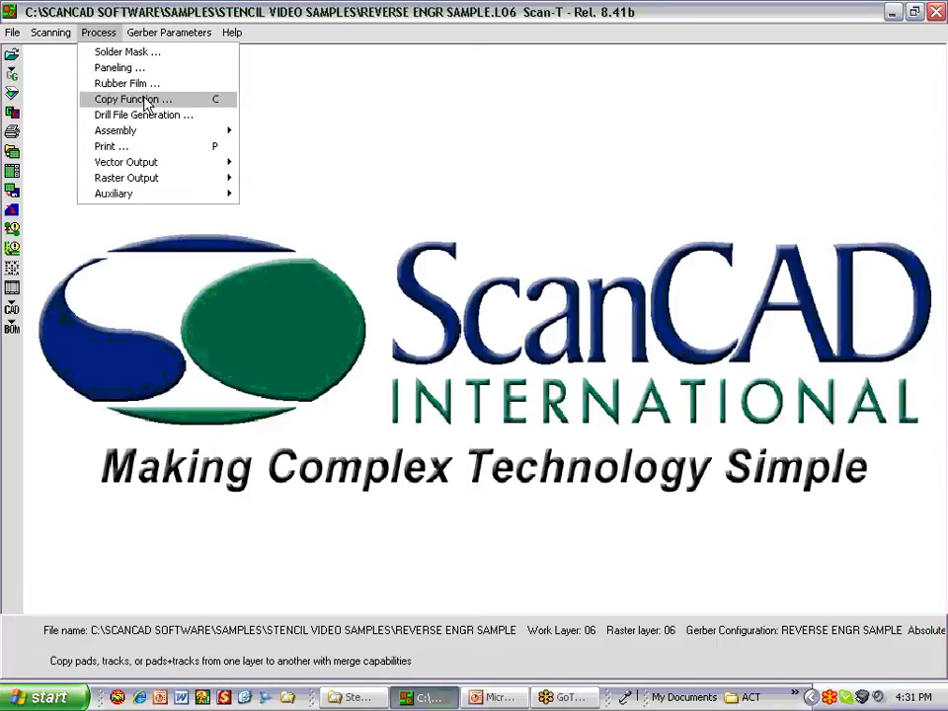
mouse_move(142, 114)
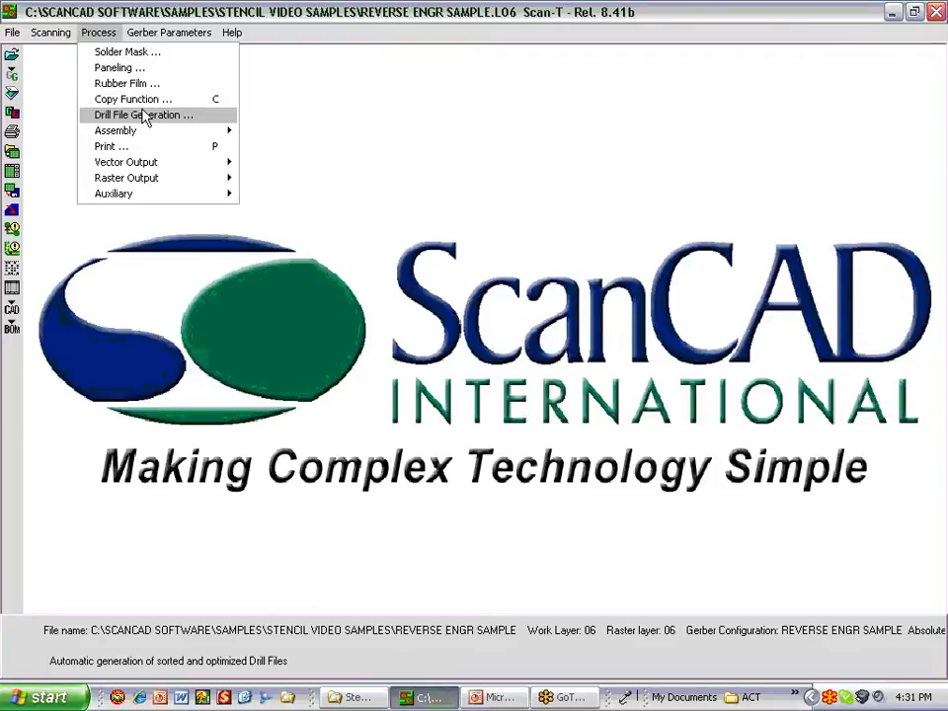
mouse_move(115, 131)
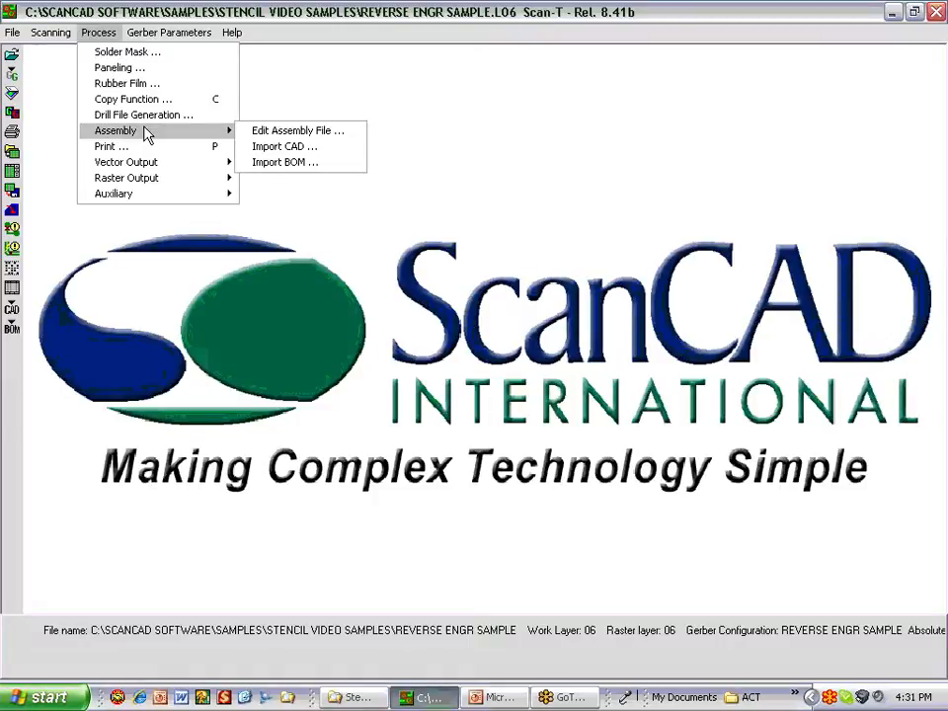
mouse_move(142, 115)
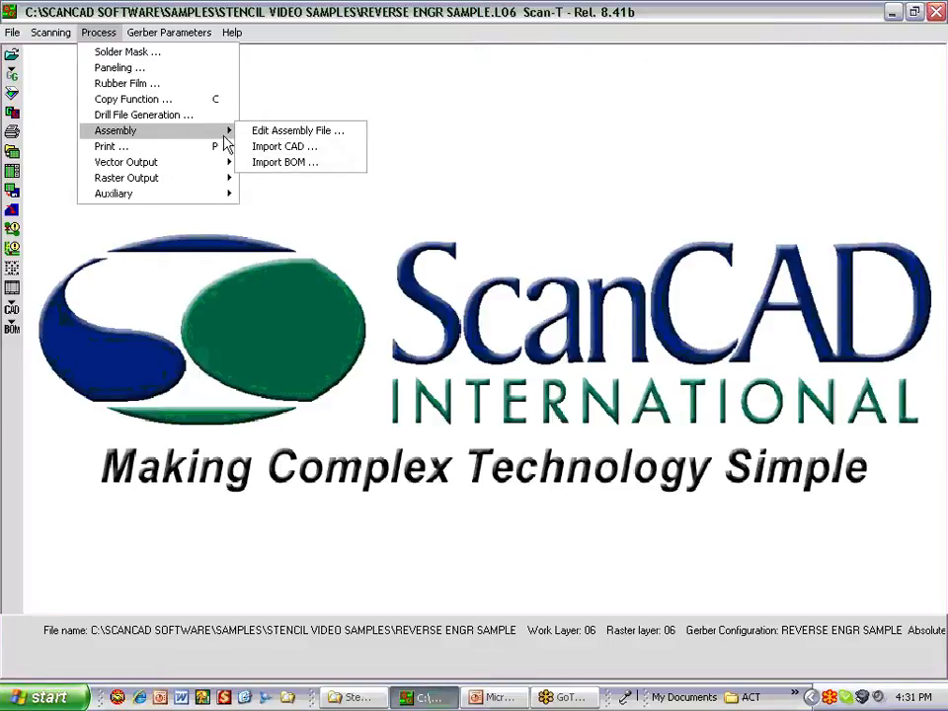
mouse_move(214, 139)
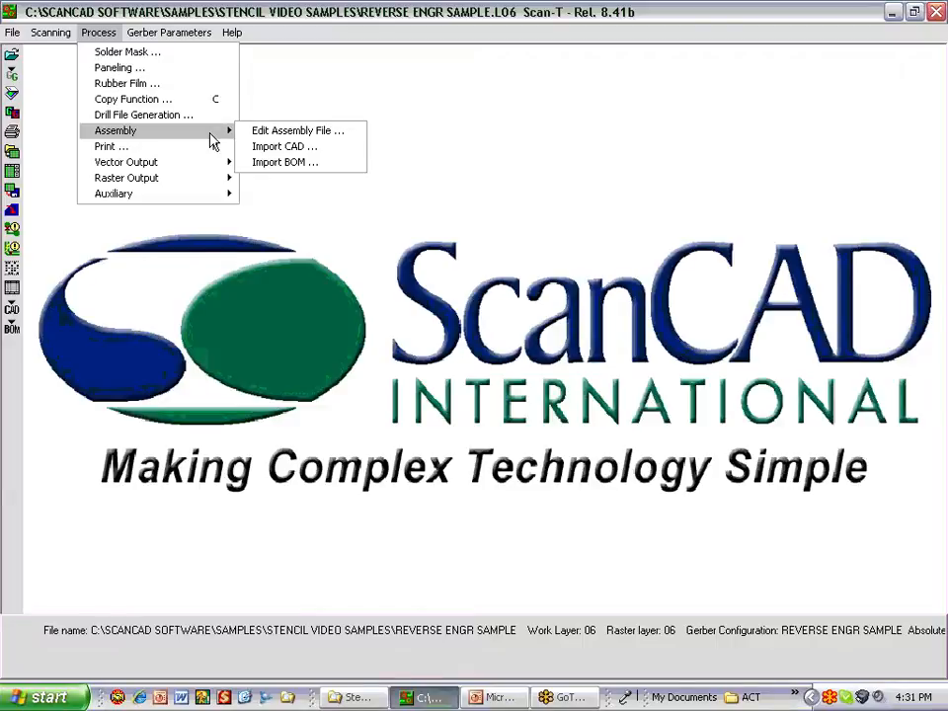
mouse_move(127, 162)
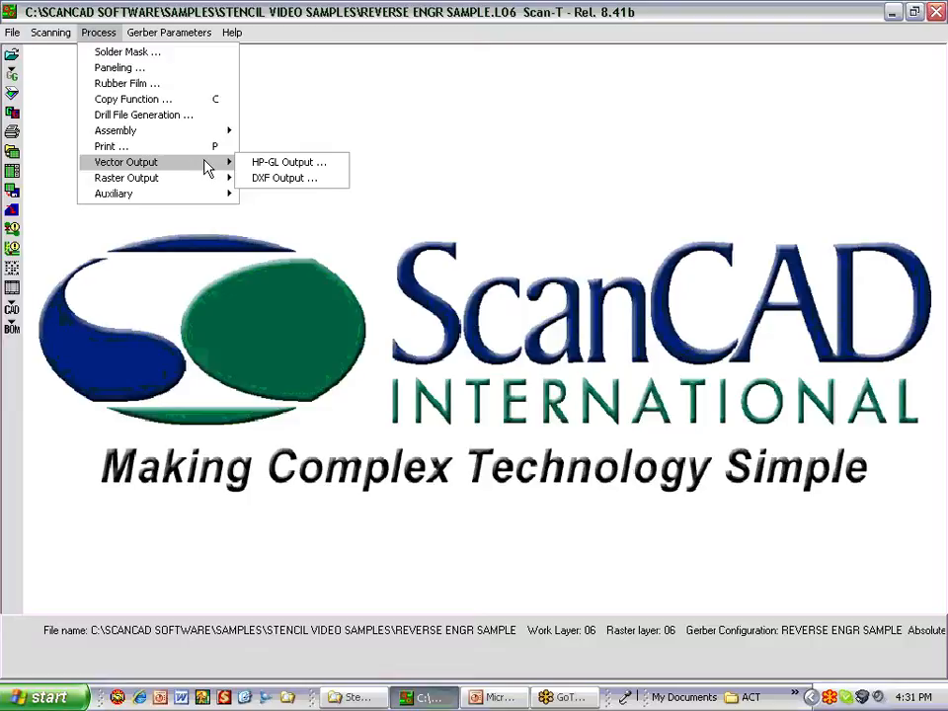
mouse_move(127, 178)
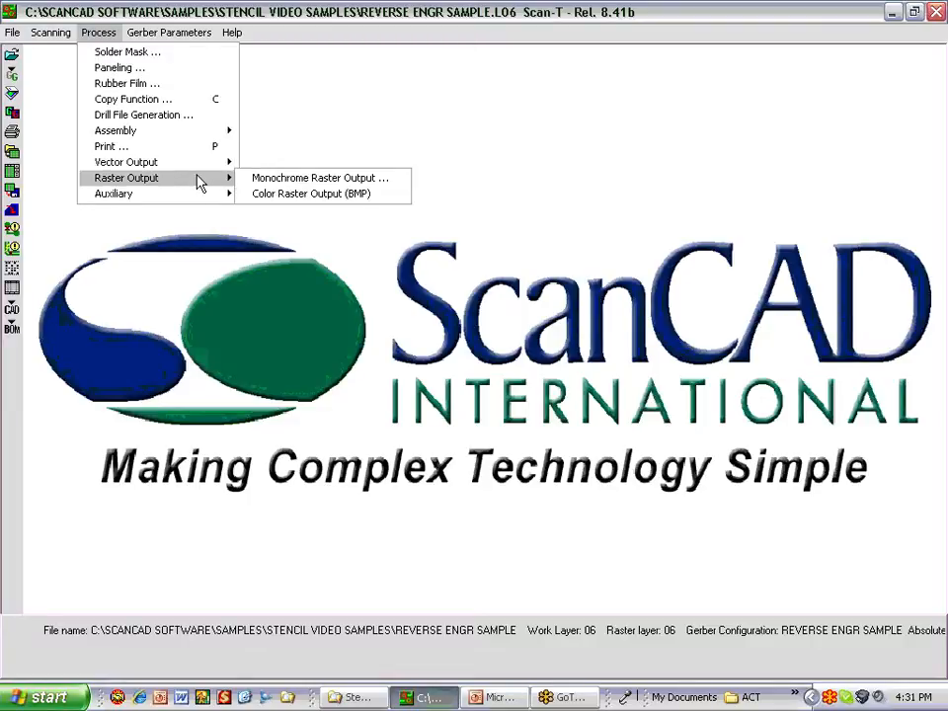
Close the Process menu without choosing anything, leaving the splash screen.
left_click(168, 31)
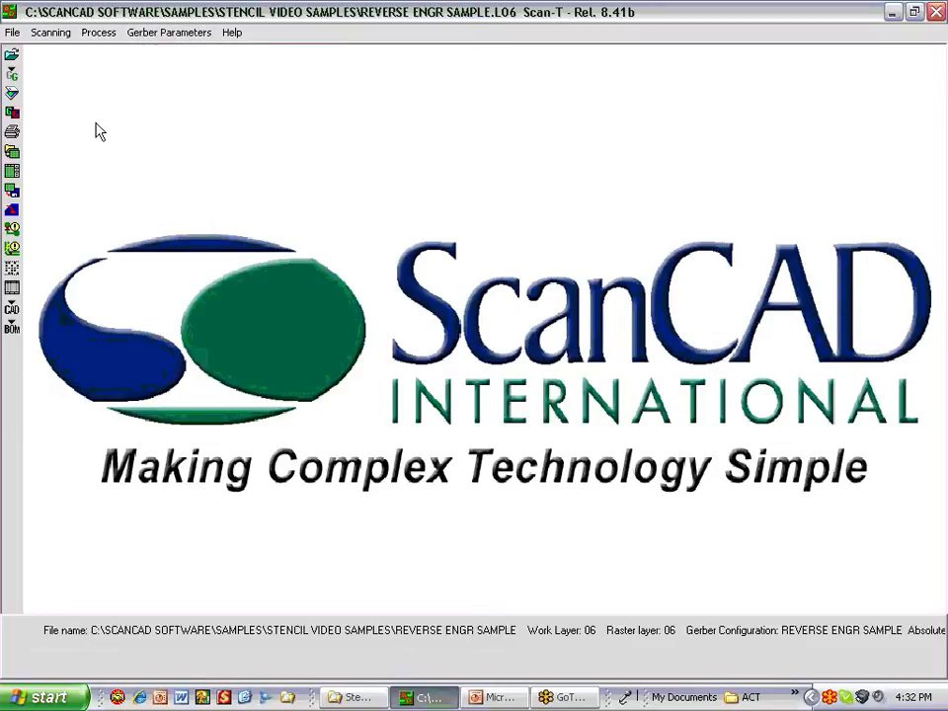
mouse_move(148, 75)
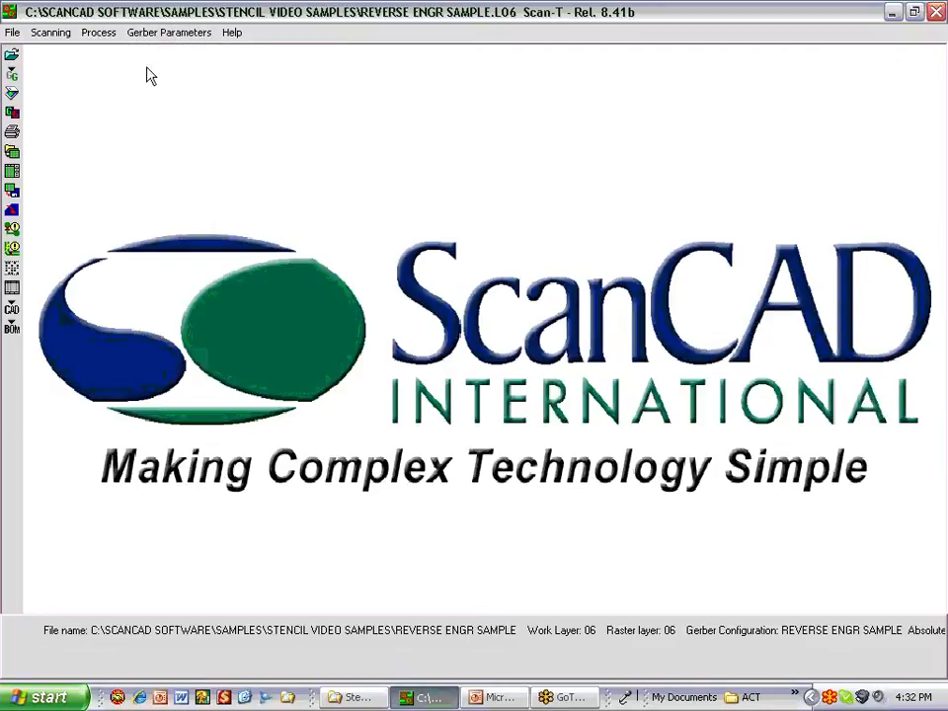
mouse_move(36, 122)
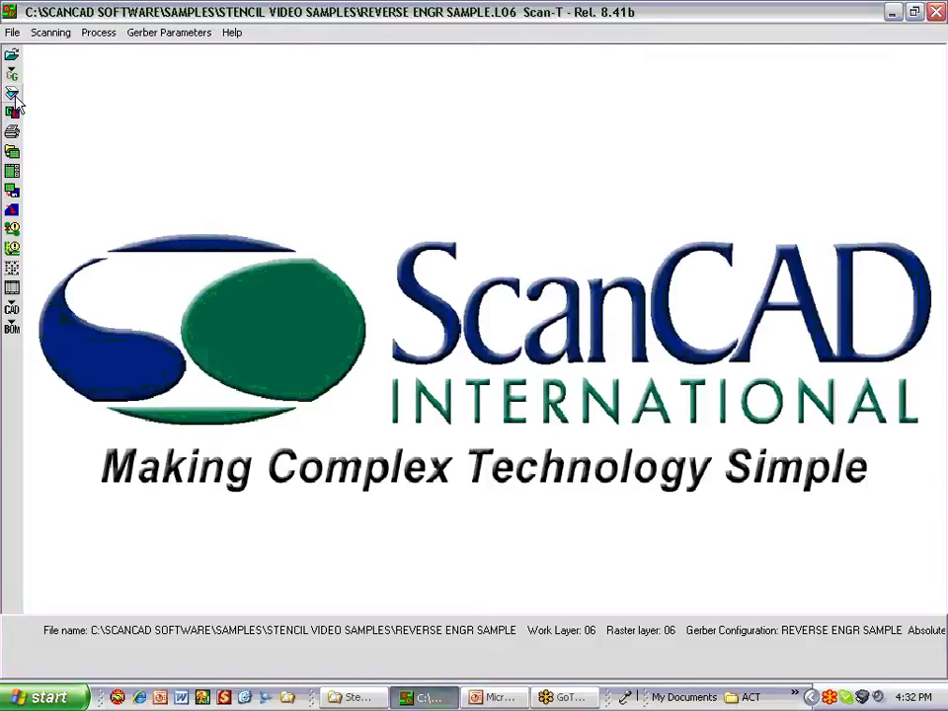
mouse_move(14, 95)
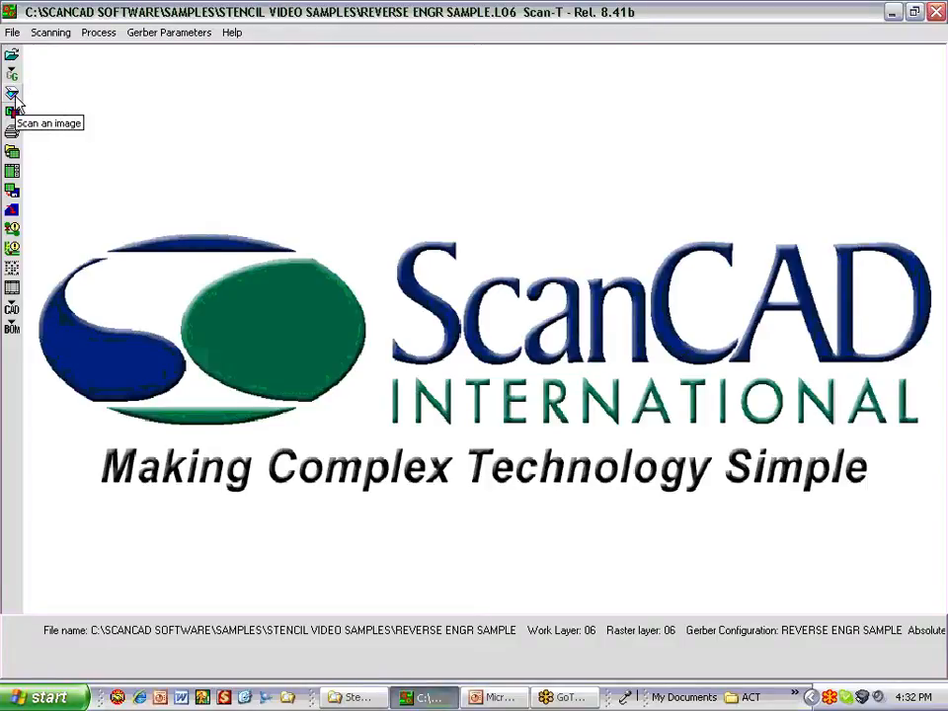
mouse_move(117, 57)
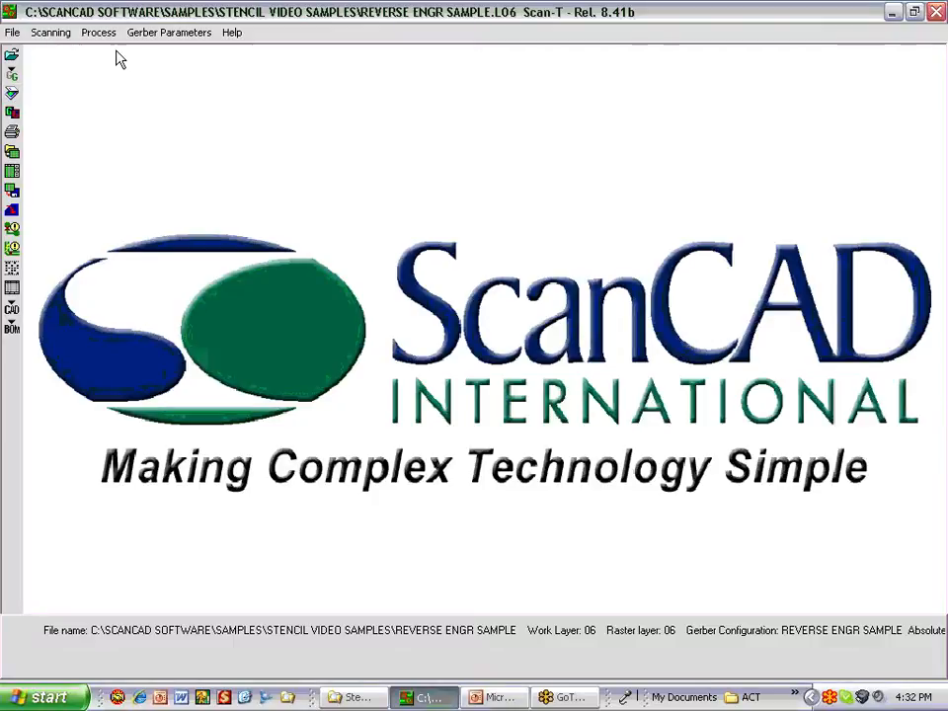
mouse_move(94, 126)
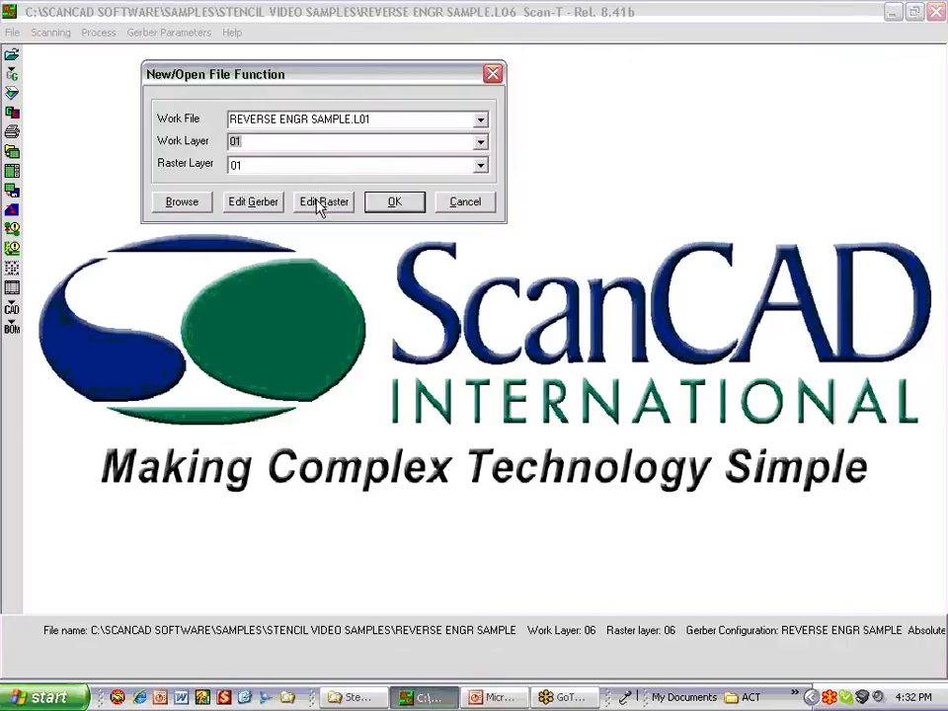
Open REVERSE ENGR SAMPLE layer 01 in the Gerber editor.
left_click(395, 201)
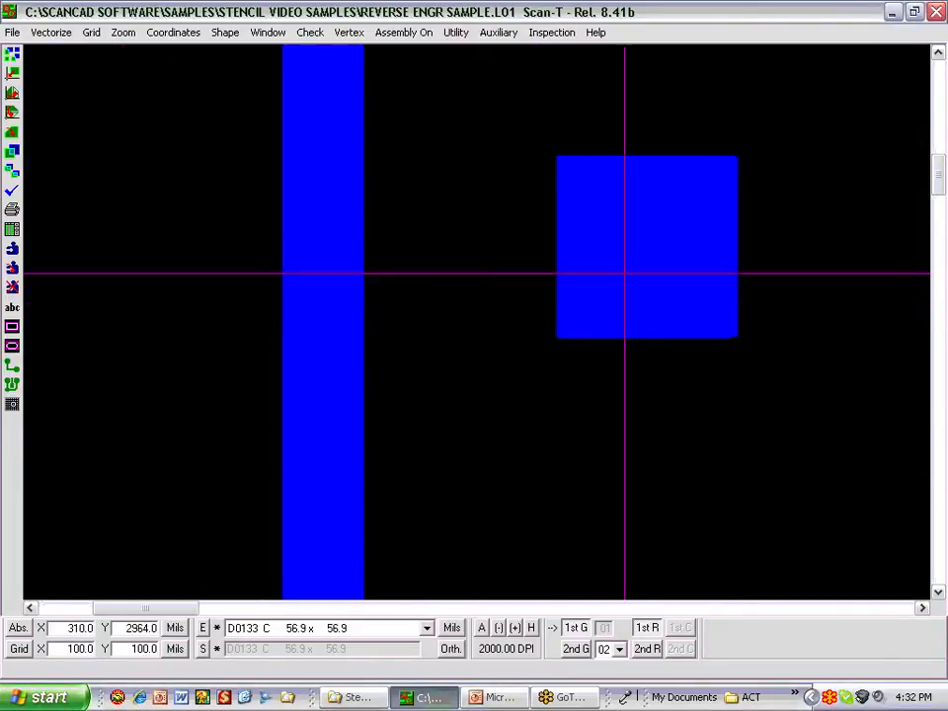
mouse_move(621, 267)
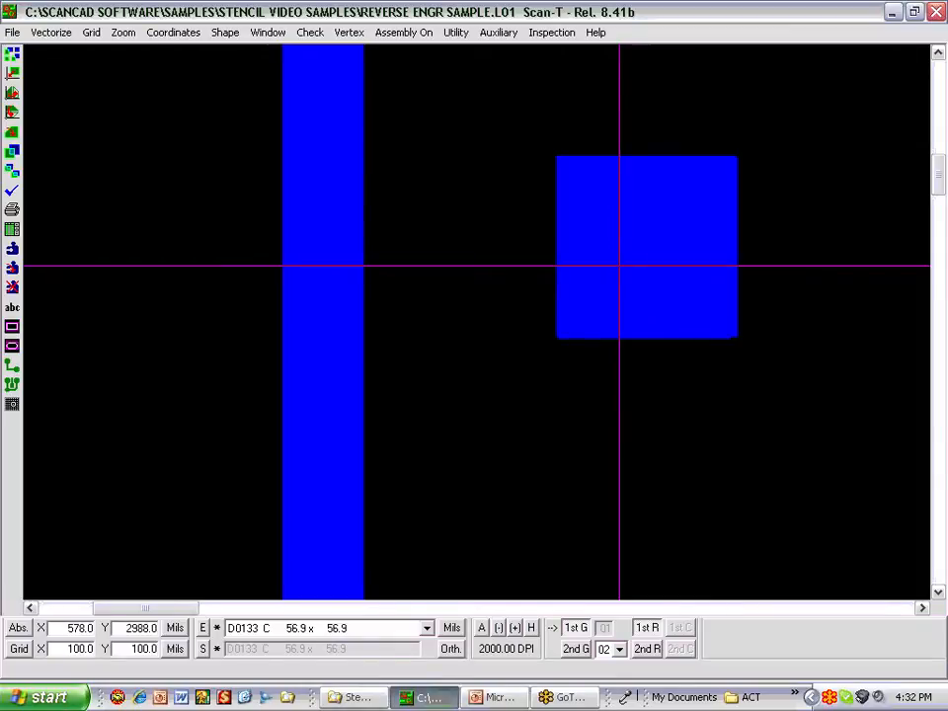
mouse_move(569, 162)
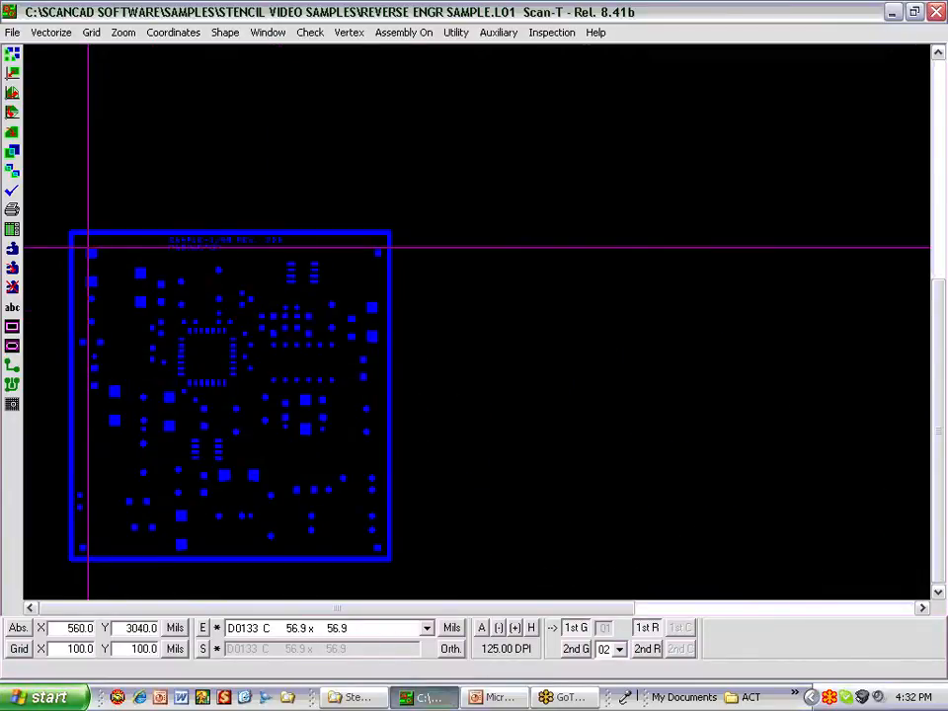
mouse_move(272, 326)
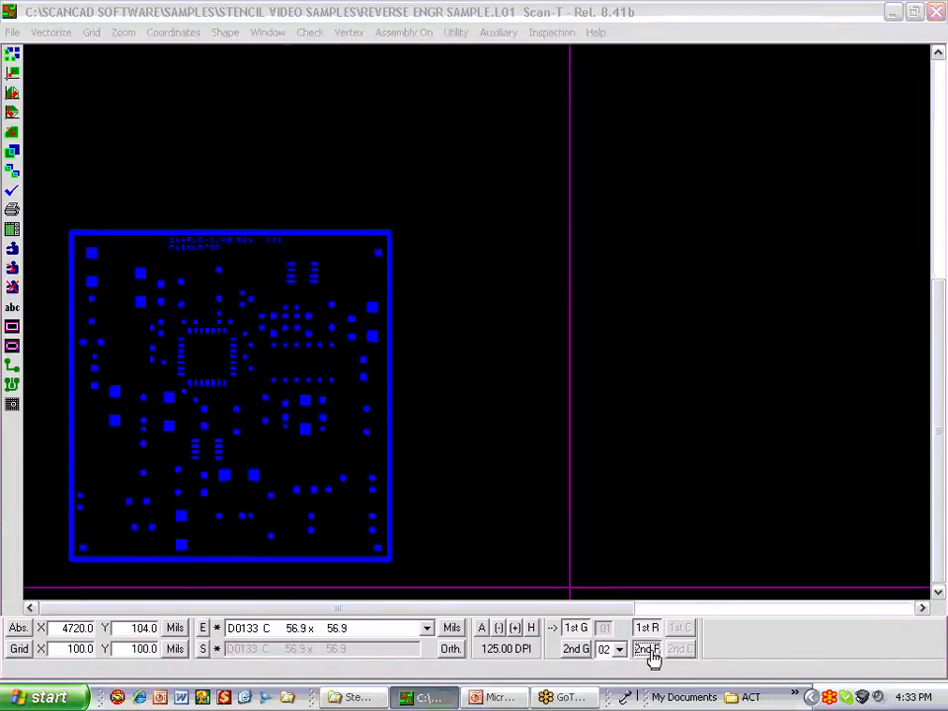
Overlay a second layer and layer 03 on layer 01, then show layer 01 alone.
left_click(646, 649)
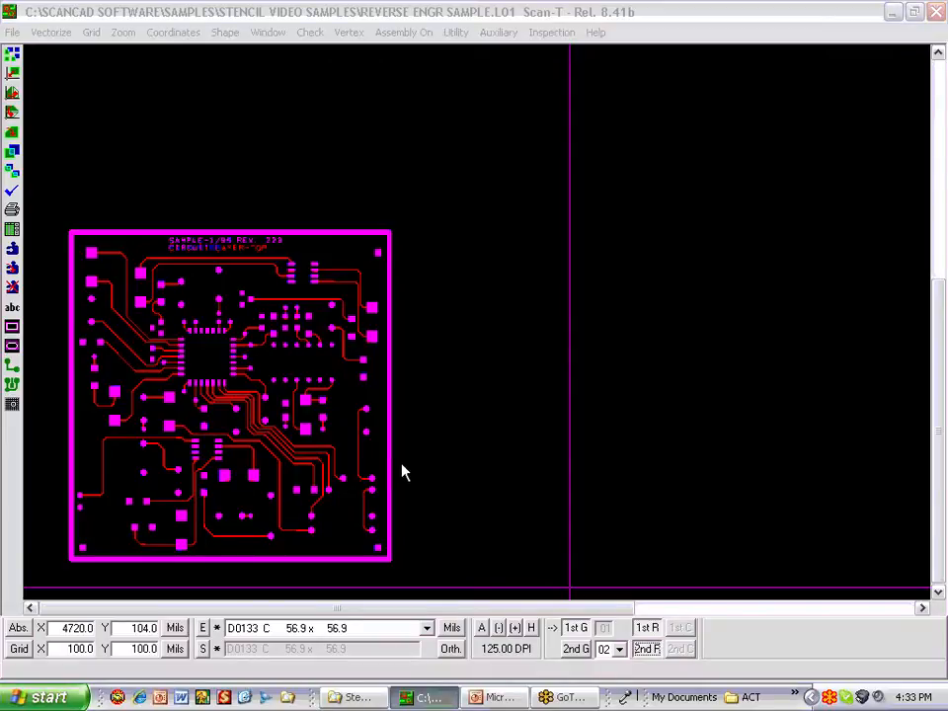
mouse_move(621, 670)
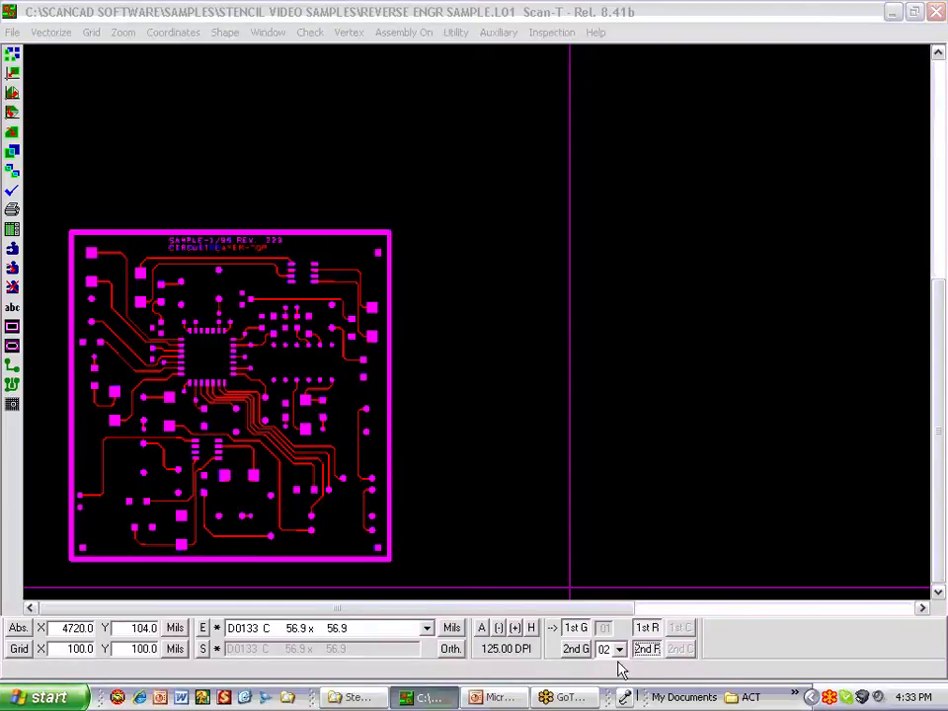
left_click(621, 648)
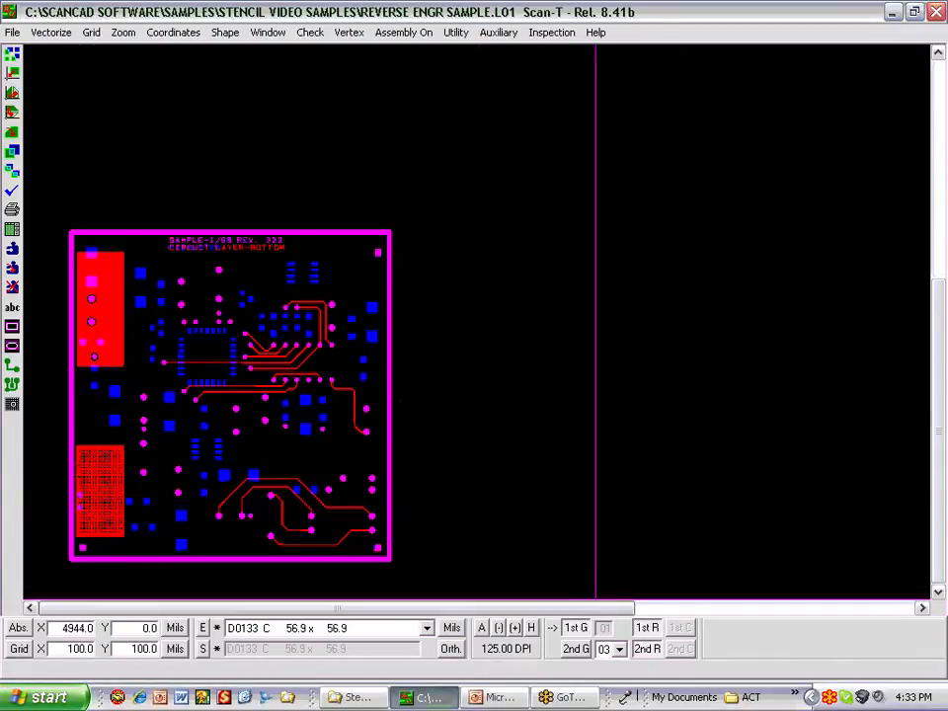
left_click(648, 648)
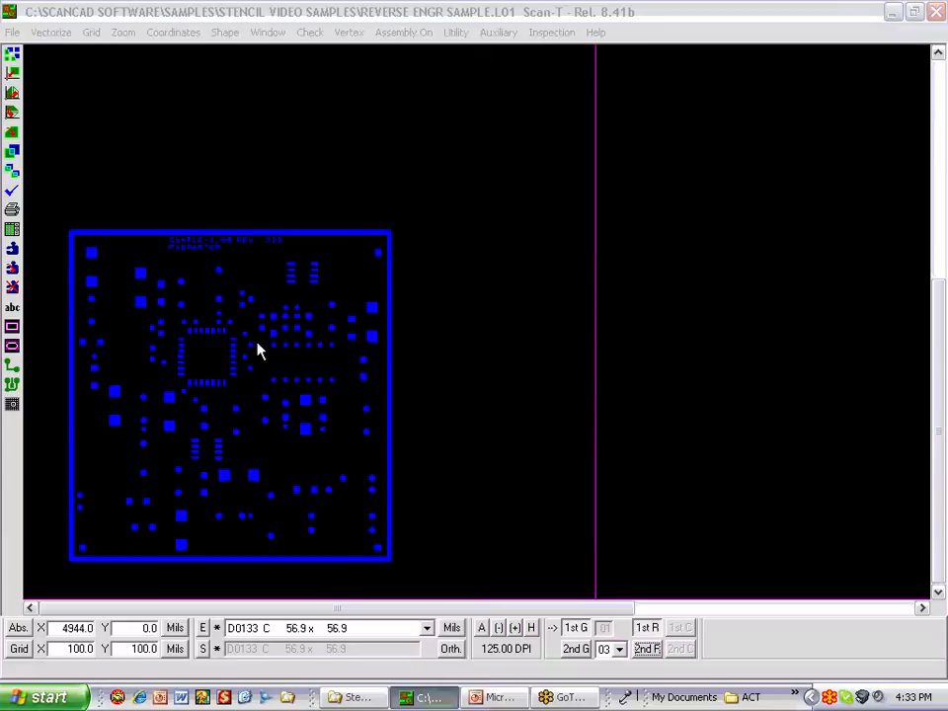
mouse_move(202, 343)
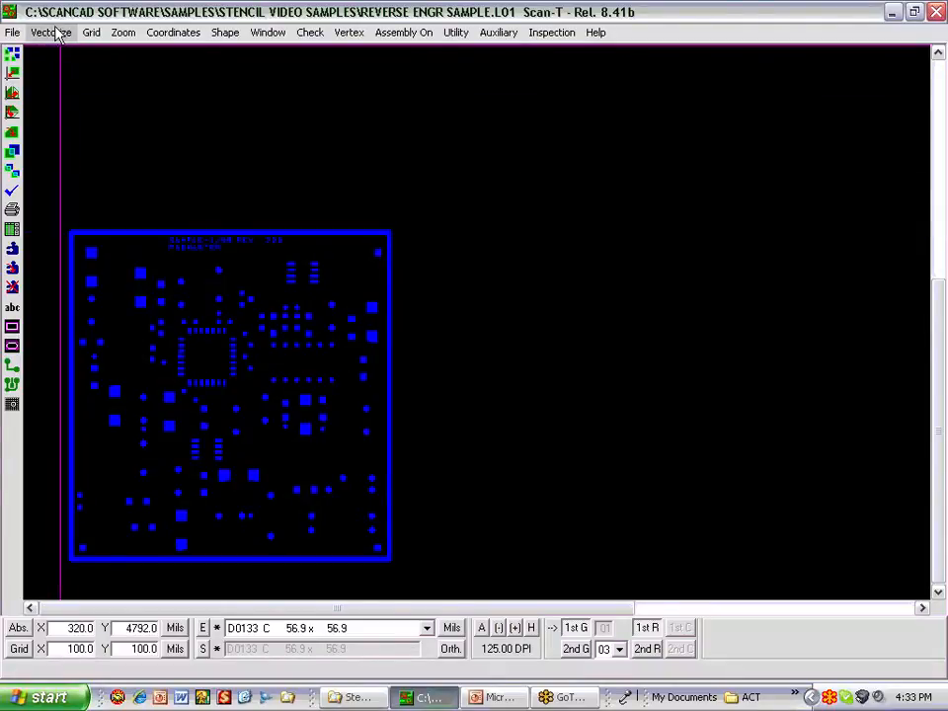
Browse the Vectorize functions (ALPR, ALPR++, TRR, Contour and Fill) and the File menu.
left_click(51, 31)
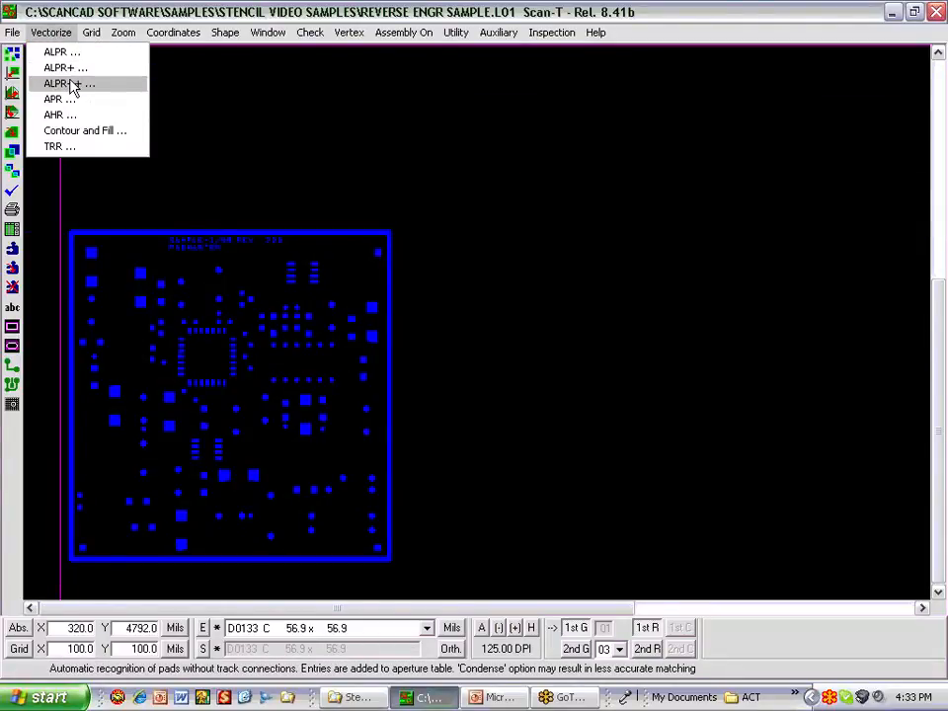
left_click(12, 32)
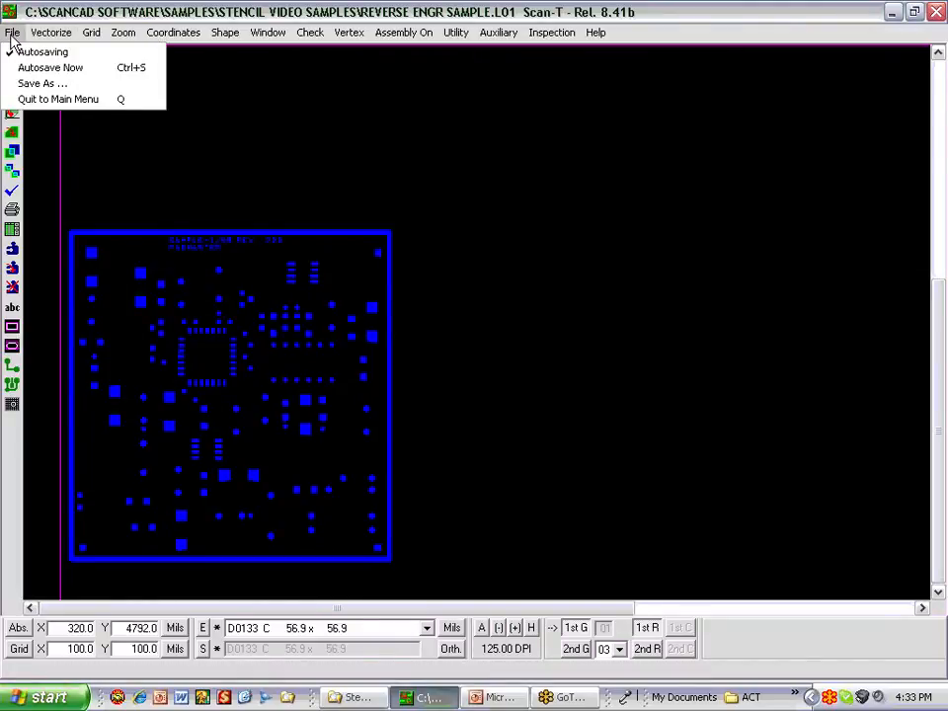
left_click(51, 32)
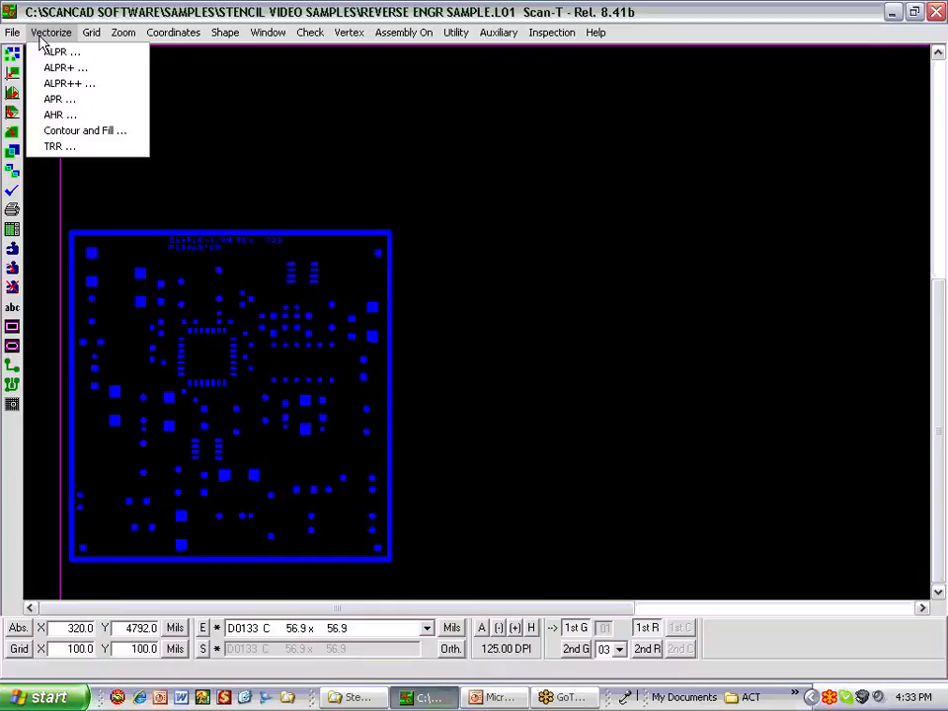
mouse_move(69, 83)
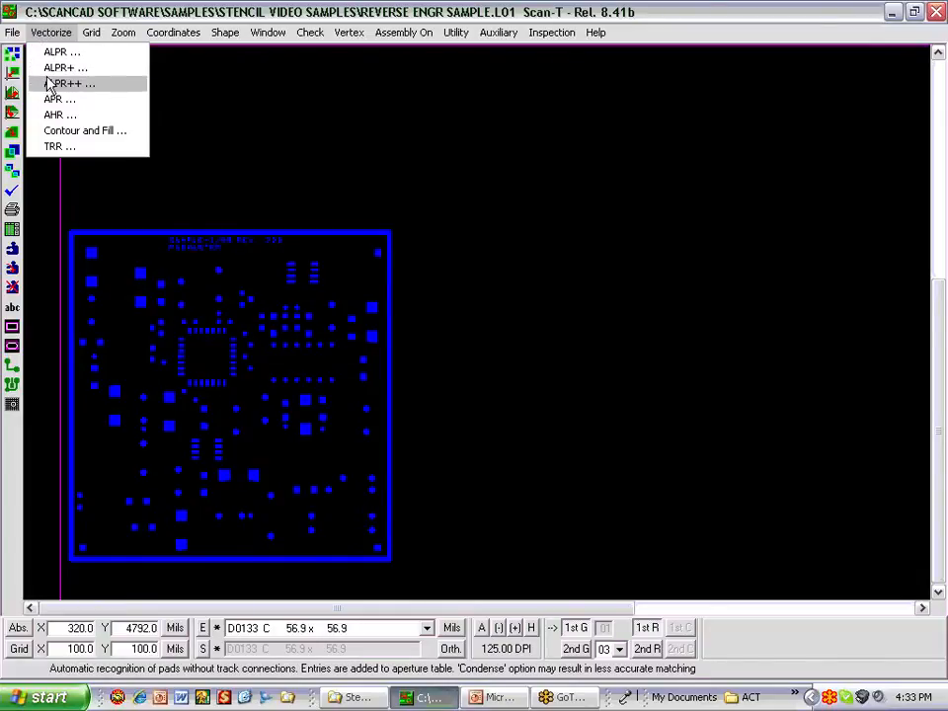
mouse_move(63, 83)
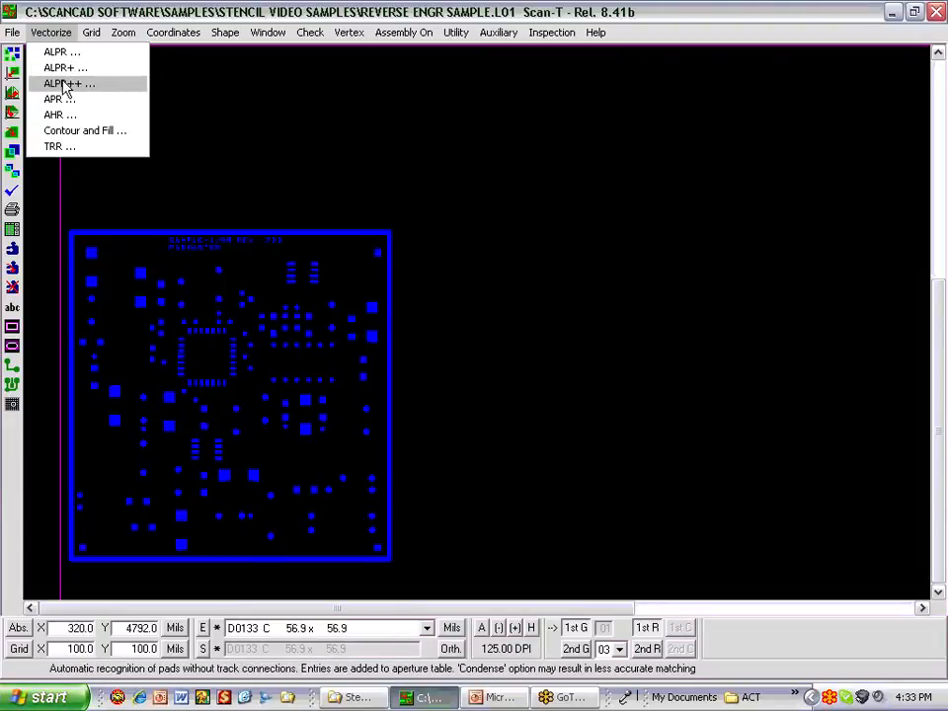
mouse_move(58, 146)
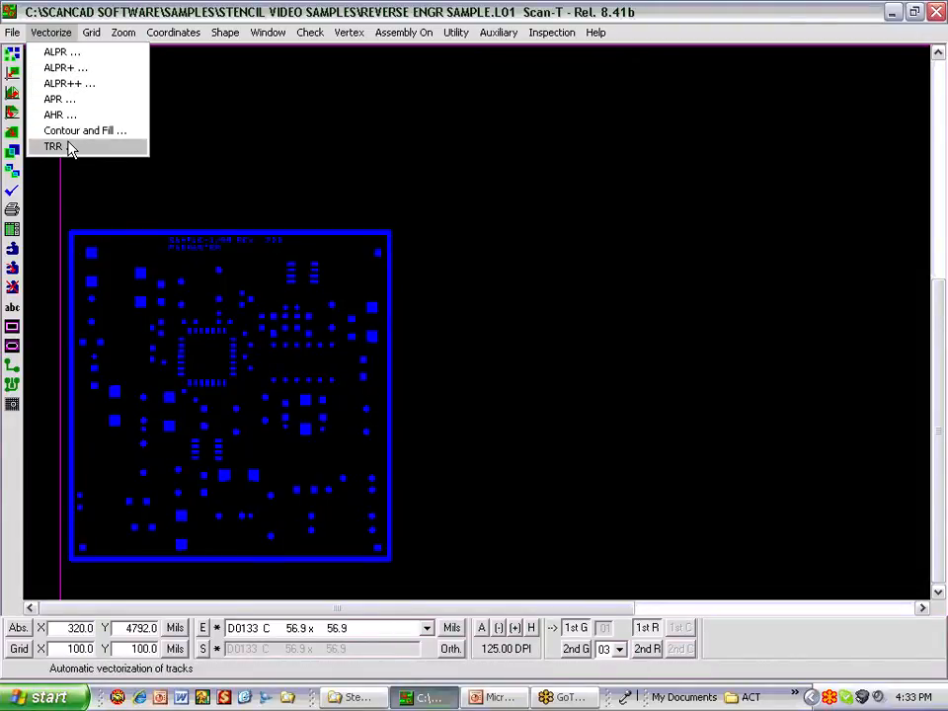
mouse_move(83, 130)
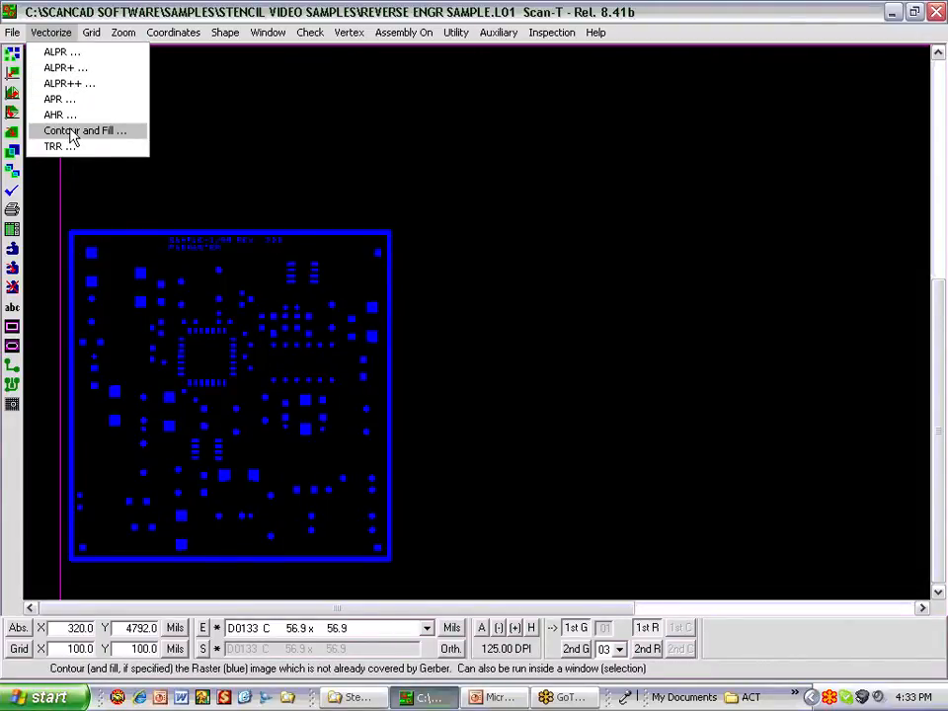
mouse_move(65, 83)
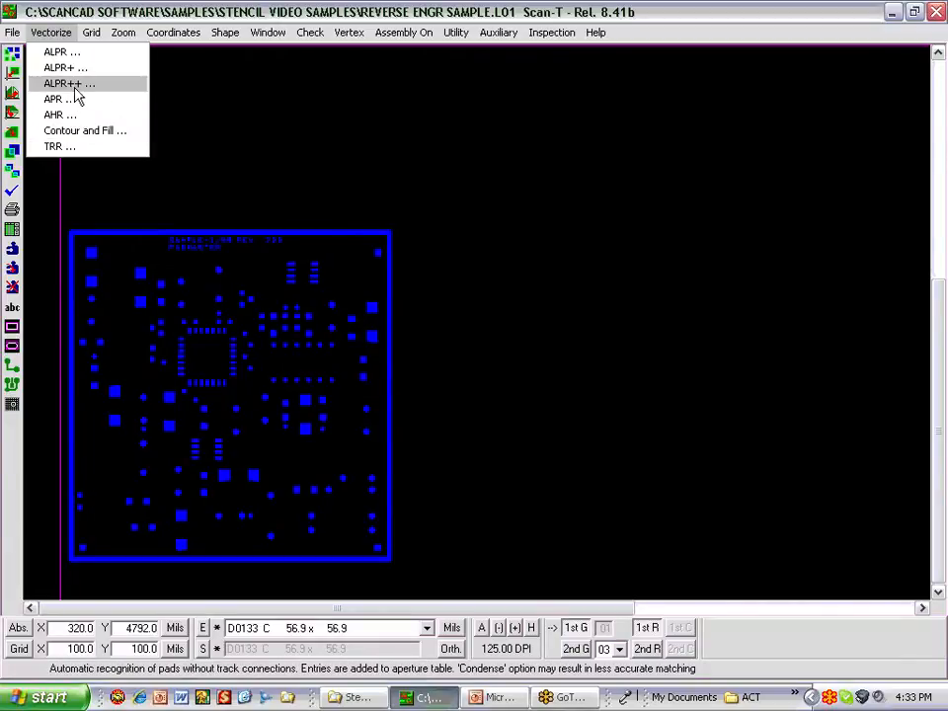
Run ALPR++ with condensed apertures, overwriting the layer, to recognize 173 vector pads.
left_click(69, 83)
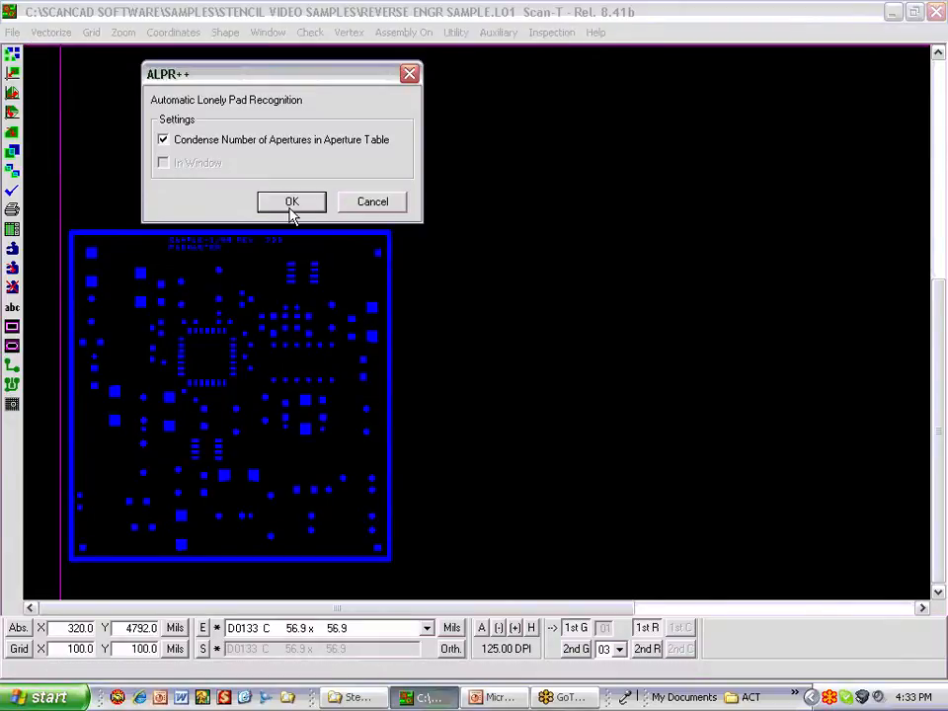
left_click(292, 202)
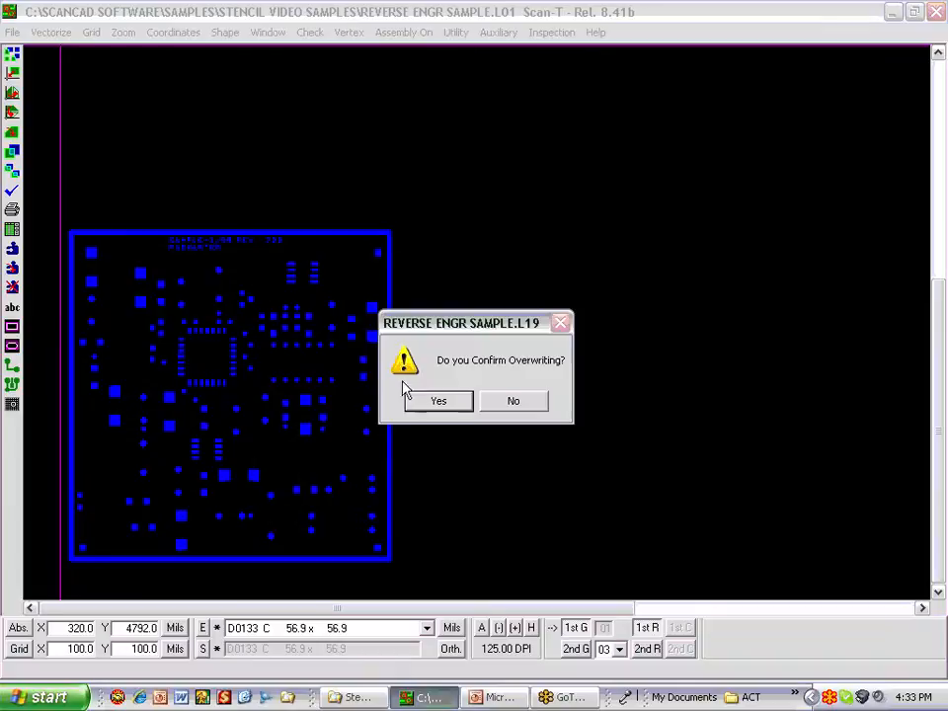
left_click(439, 399)
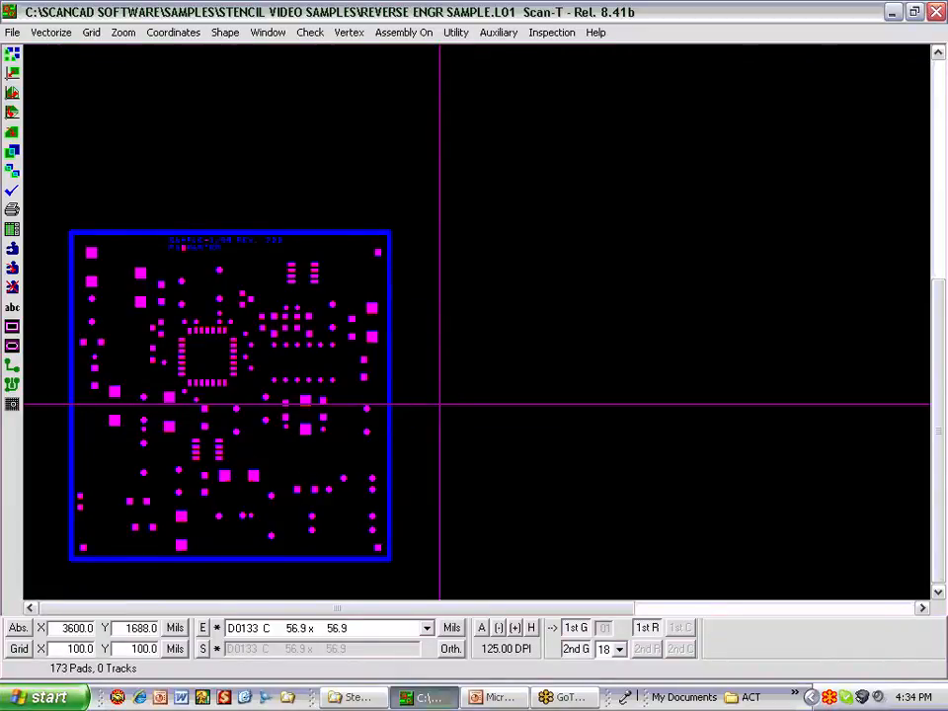
mouse_move(185, 338)
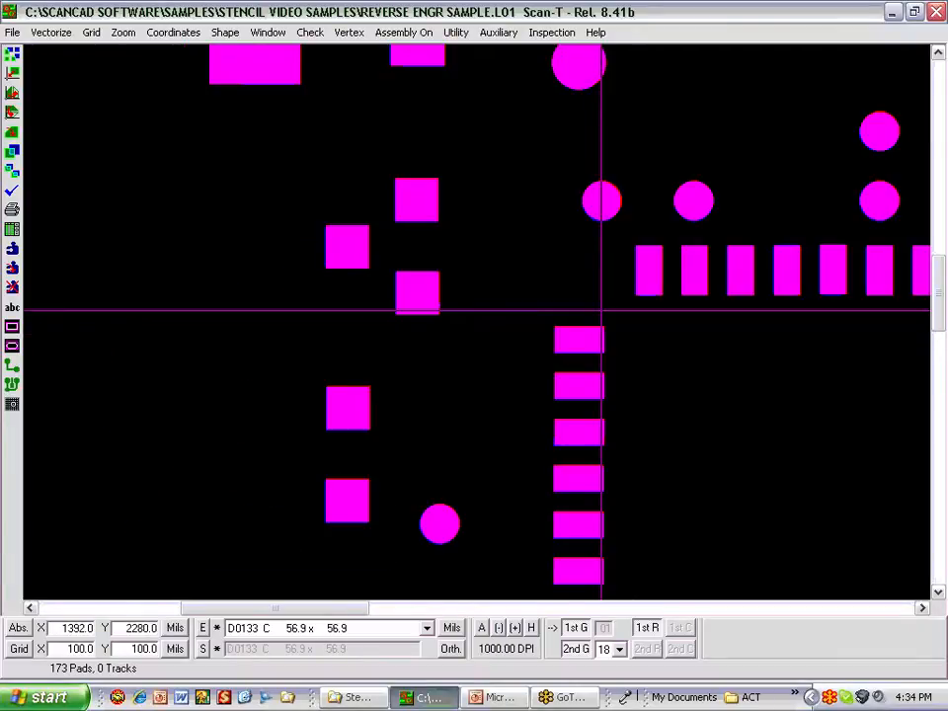
mouse_move(524, 234)
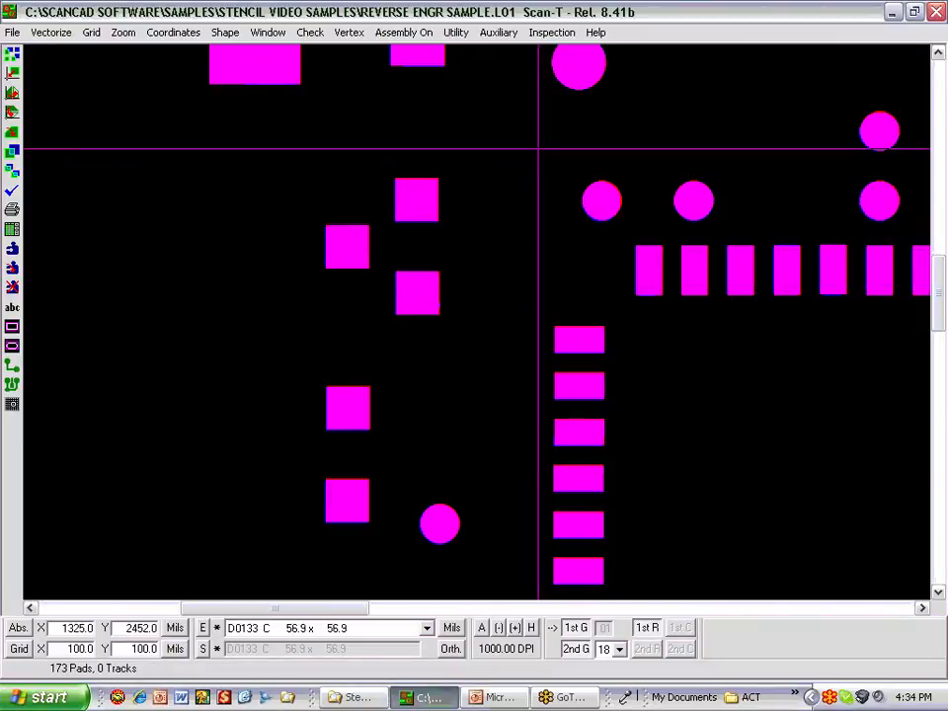
left_click(498, 31)
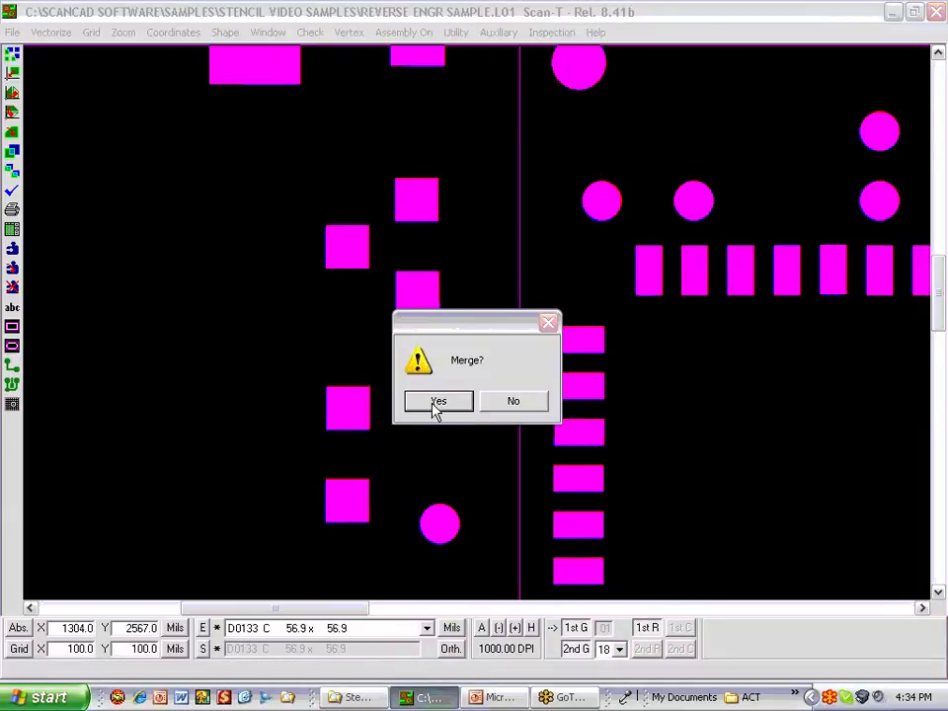
Merge the 173 recognized pads into the layer and compare Gerber/raster pad displays.
left_click(438, 401)
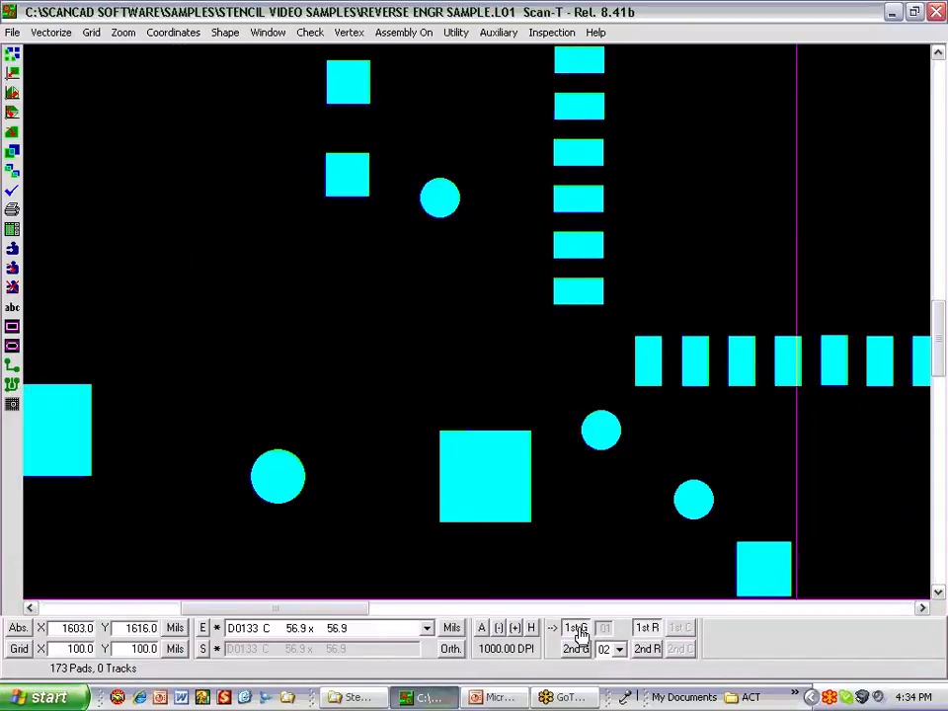
left_click(575, 629)
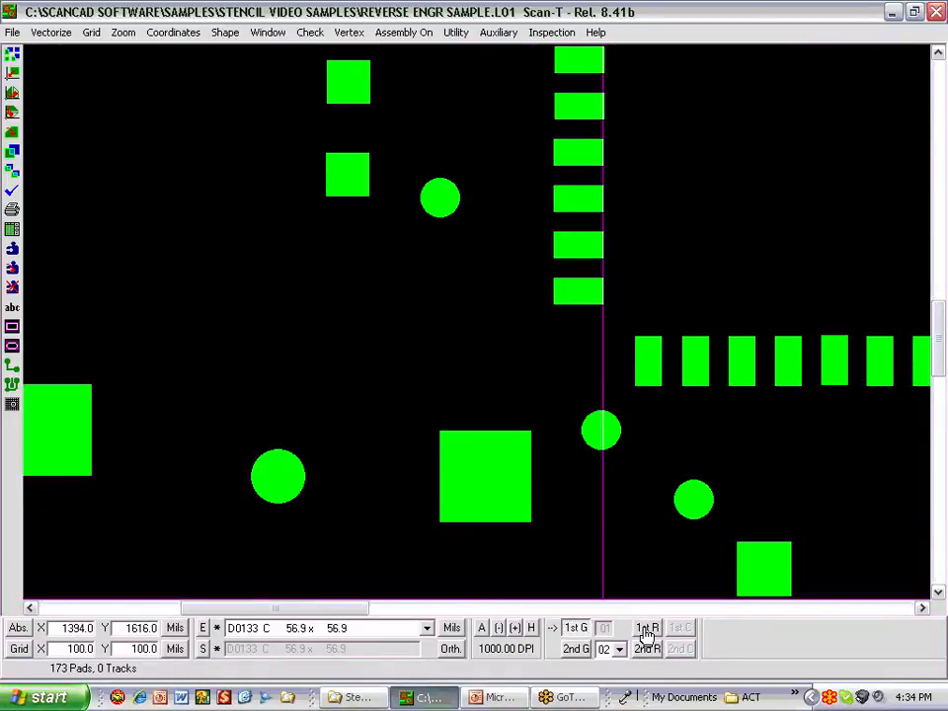
left_click(648, 629)
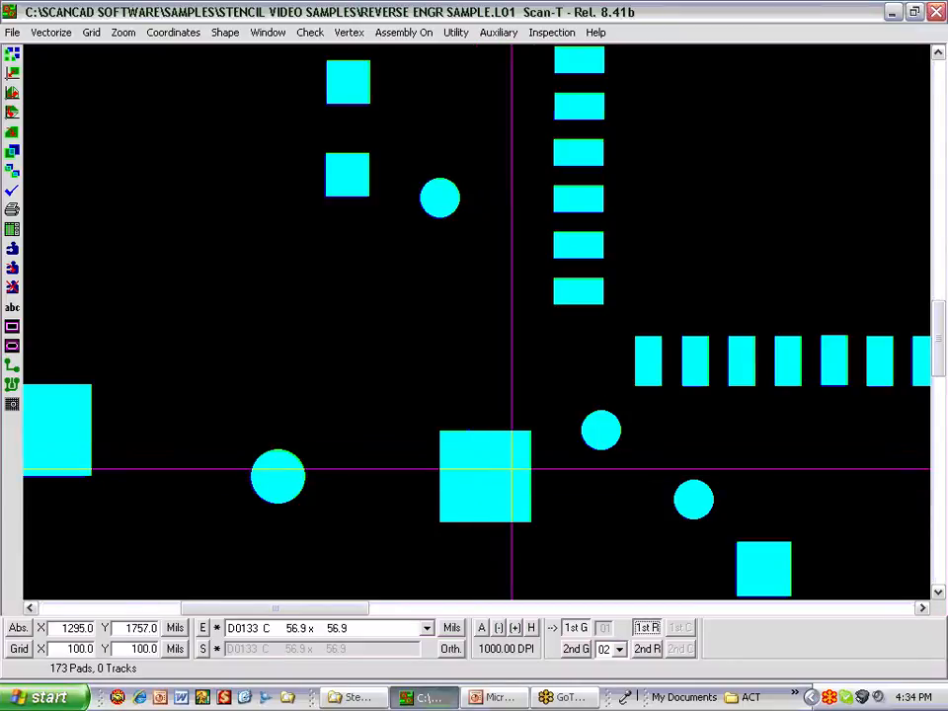
mouse_move(498, 470)
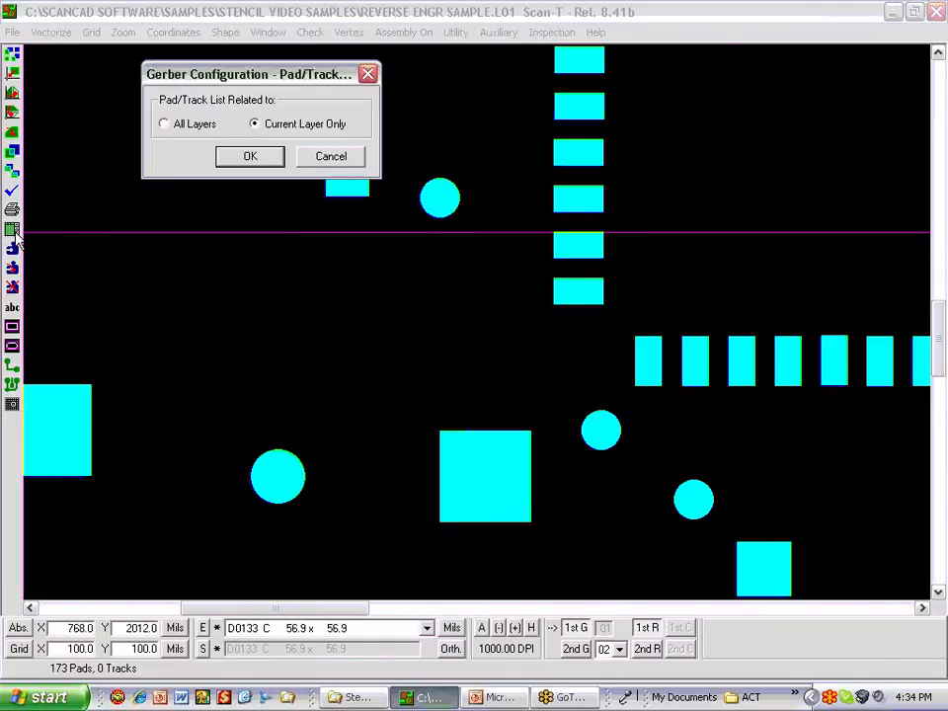
left_click(249, 156)
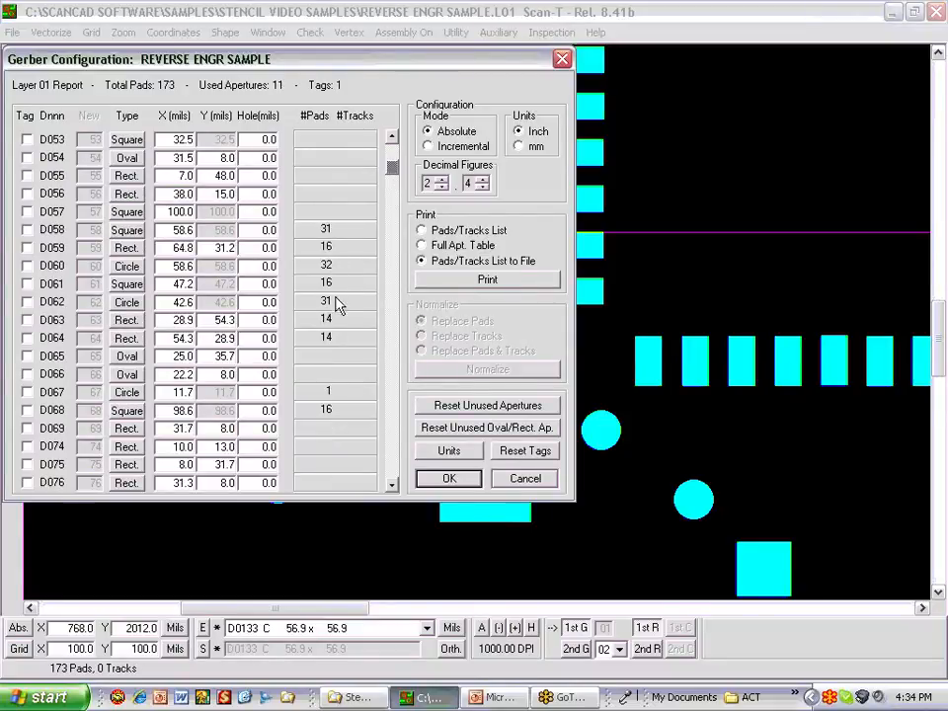
mouse_move(447, 479)
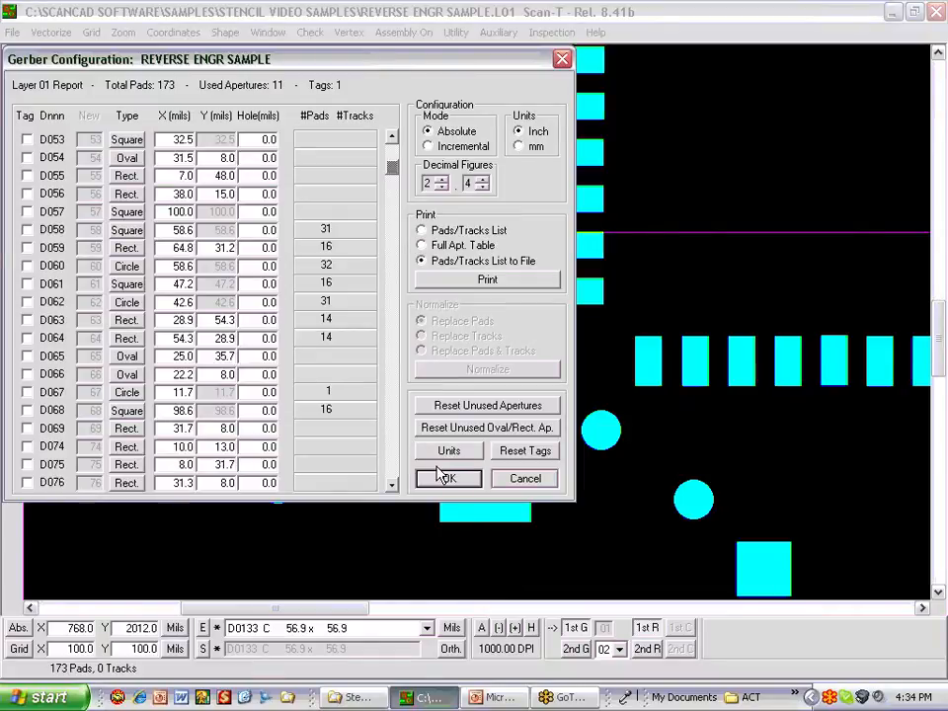
left_click(448, 478)
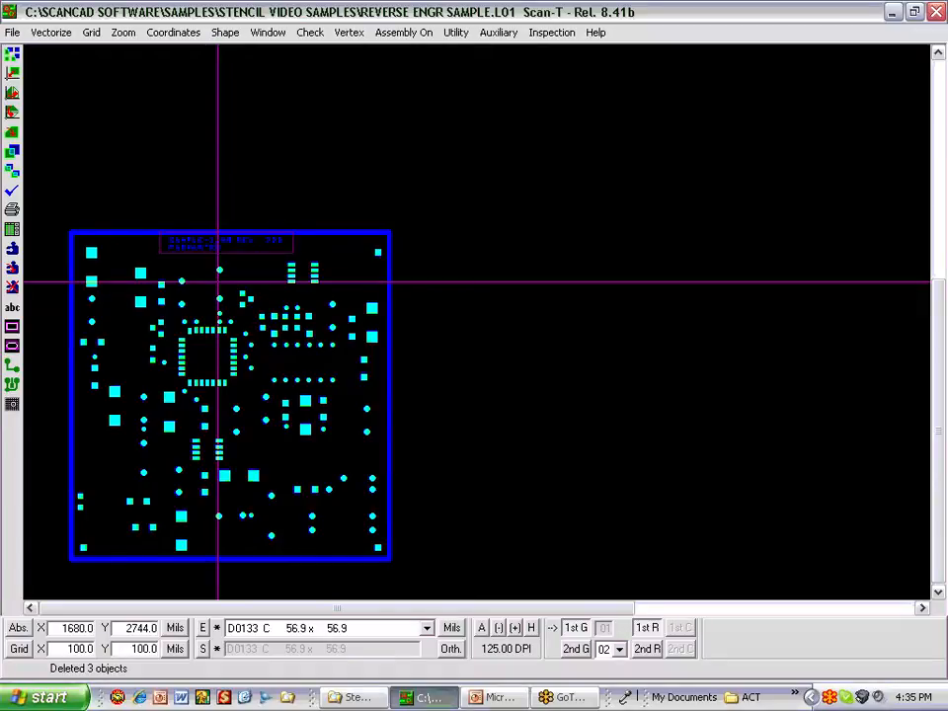
mouse_move(266, 372)
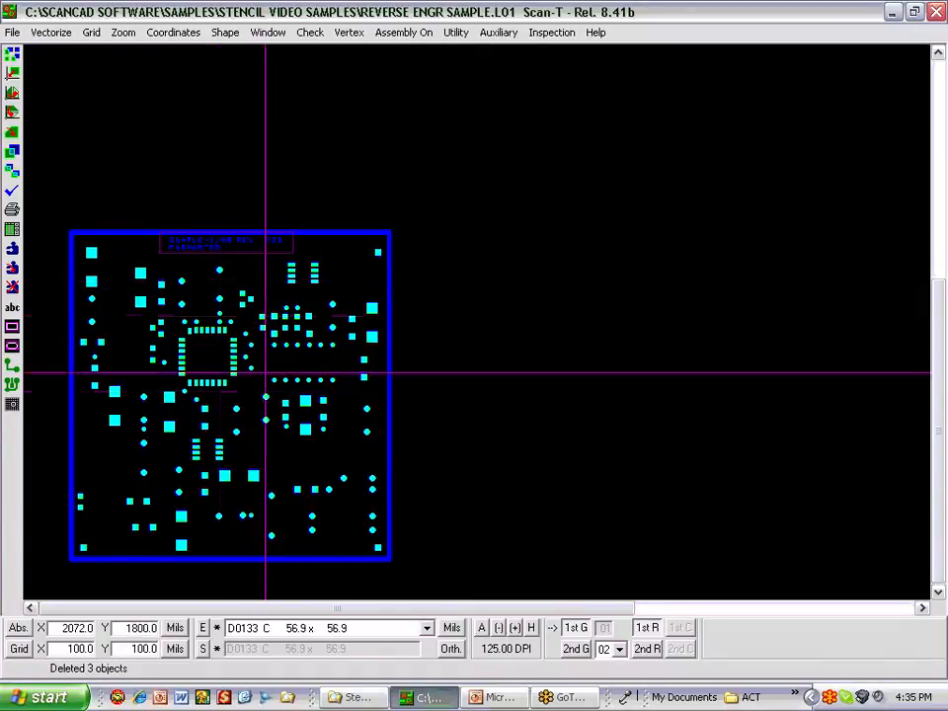
mouse_move(241, 395)
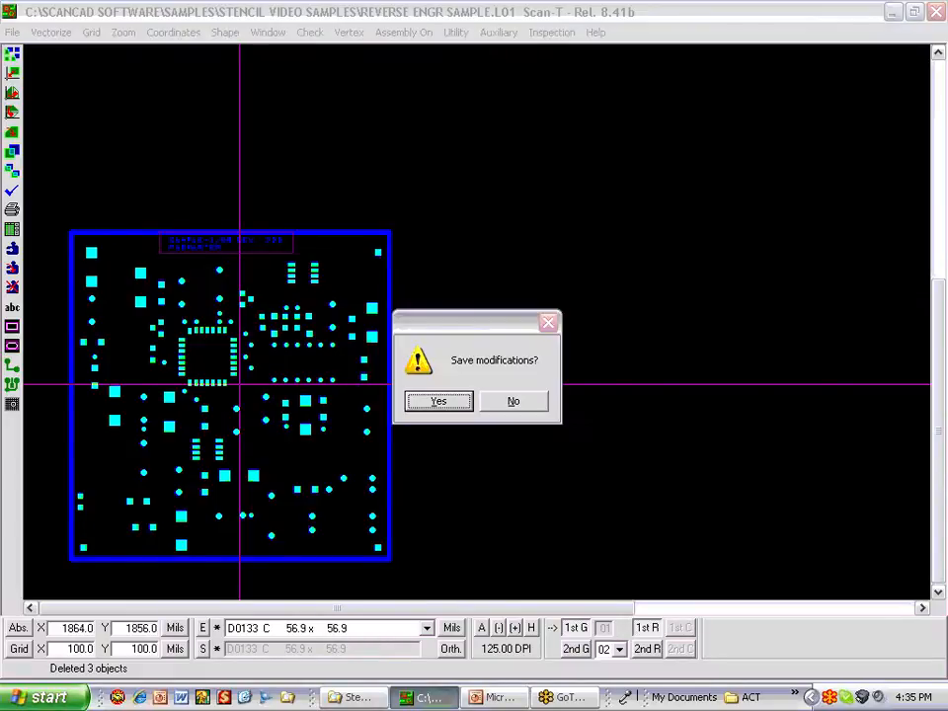
Save the modified layer 01 and choose the destination layer for copying its pads.
left_click(514, 401)
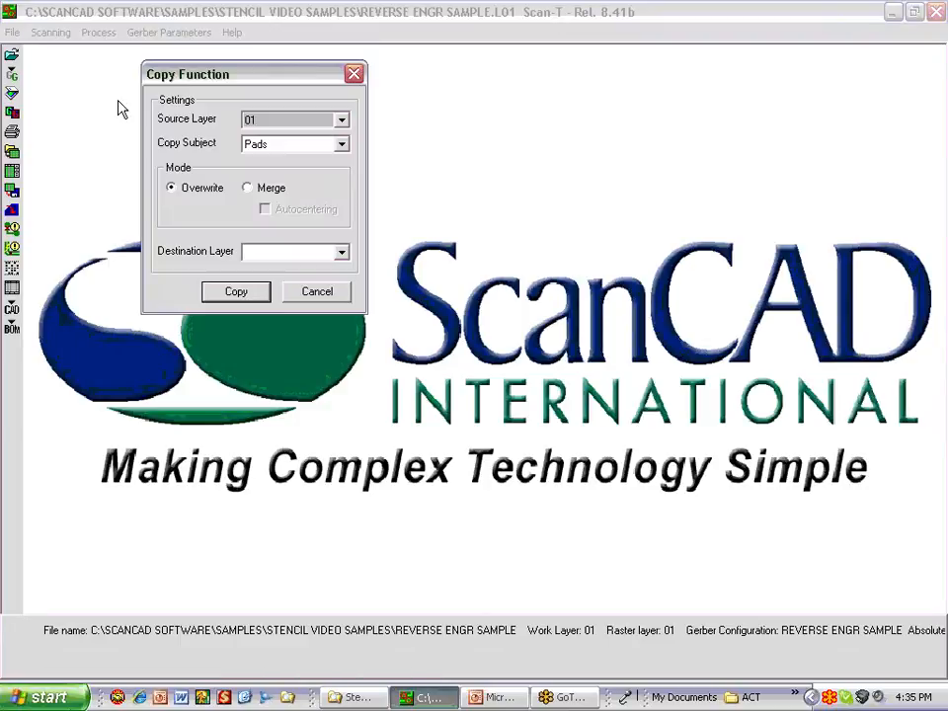
mouse_move(308, 204)
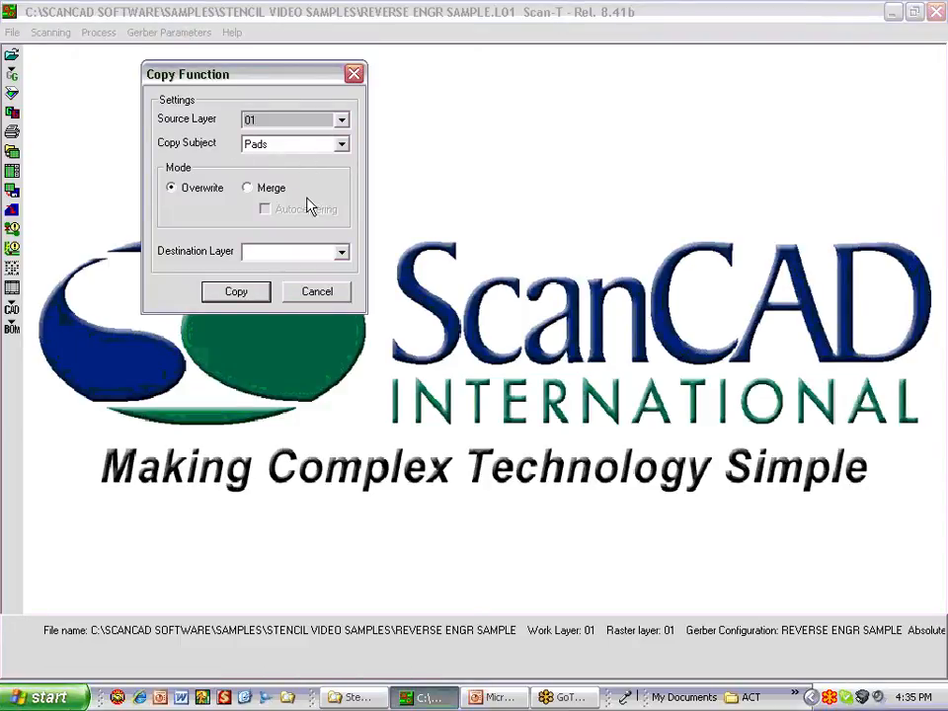
left_click(340, 251)
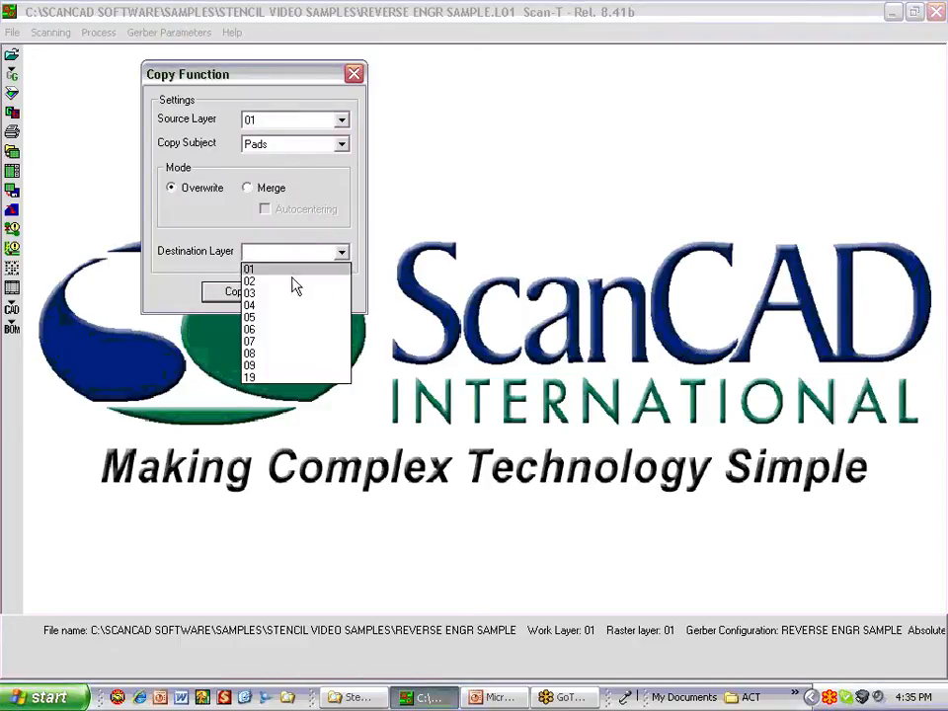
left_click(352, 73)
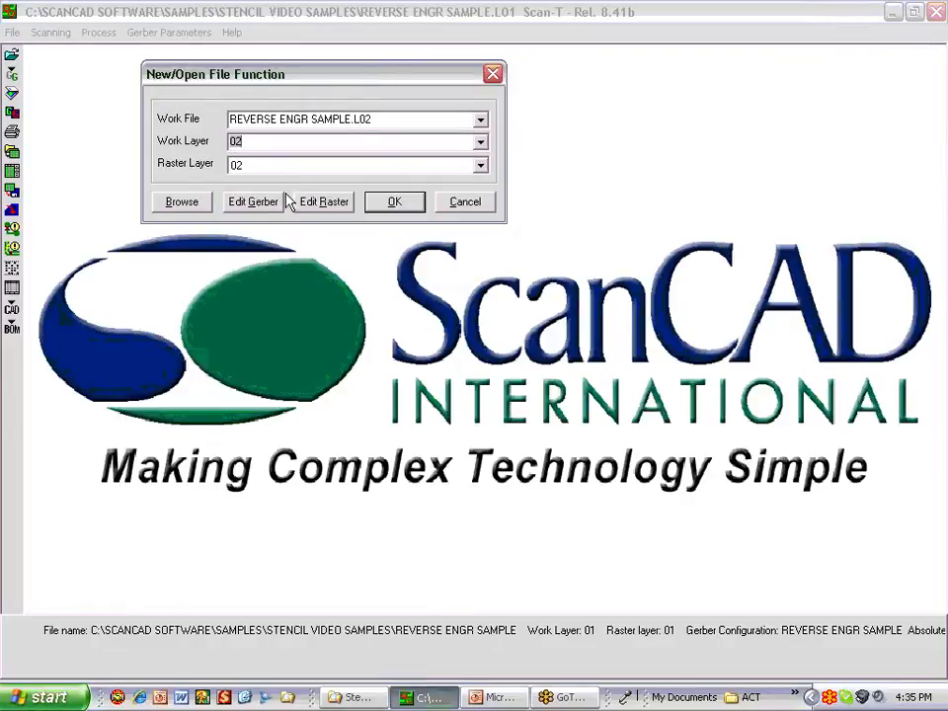
Open layer 02 and run TRR at fine accuracy, 6.0–22.0 mil tracks, yielding 247 vector tracks.
left_click(393, 202)
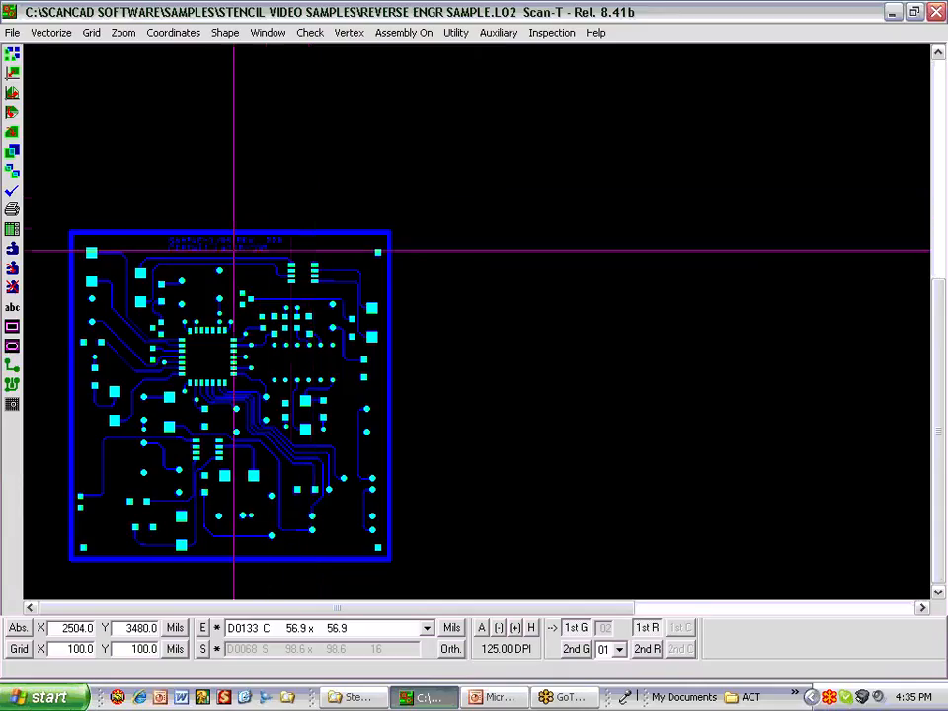
mouse_move(147, 309)
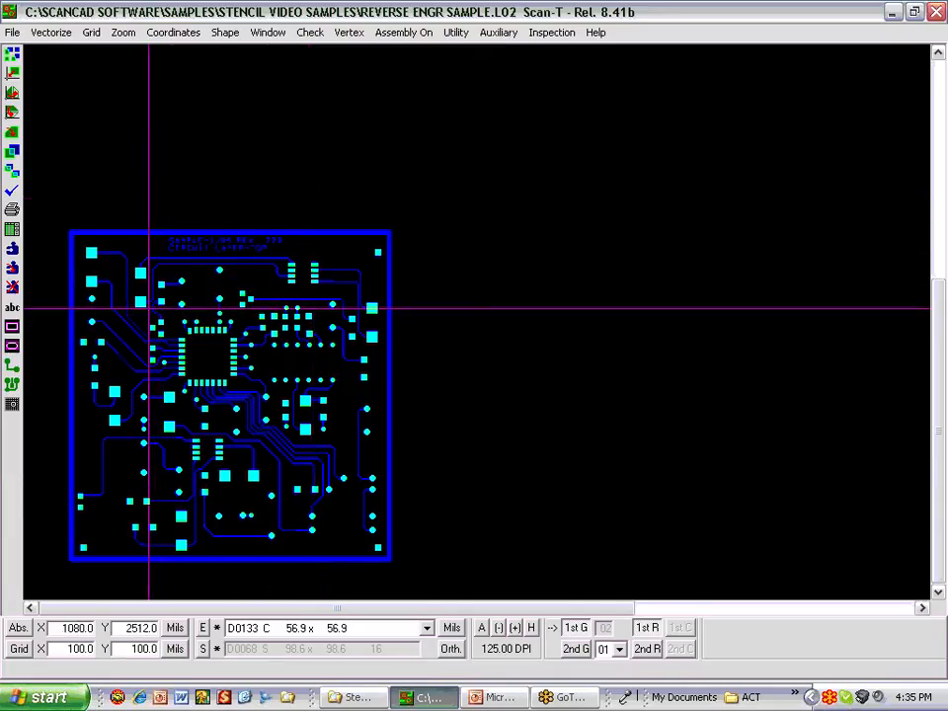
mouse_move(168, 345)
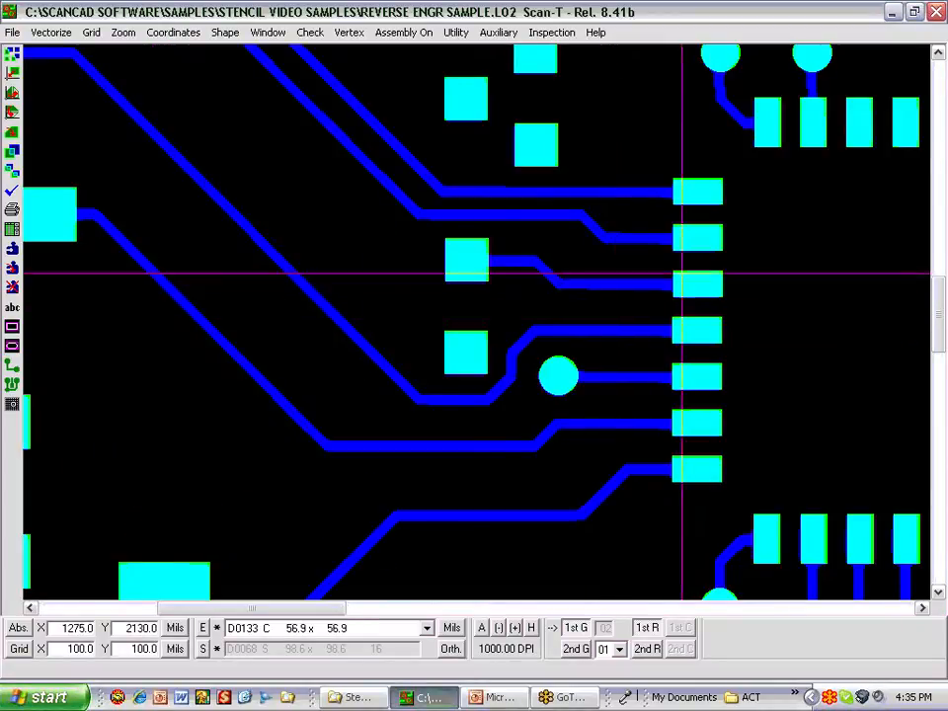
mouse_move(494, 237)
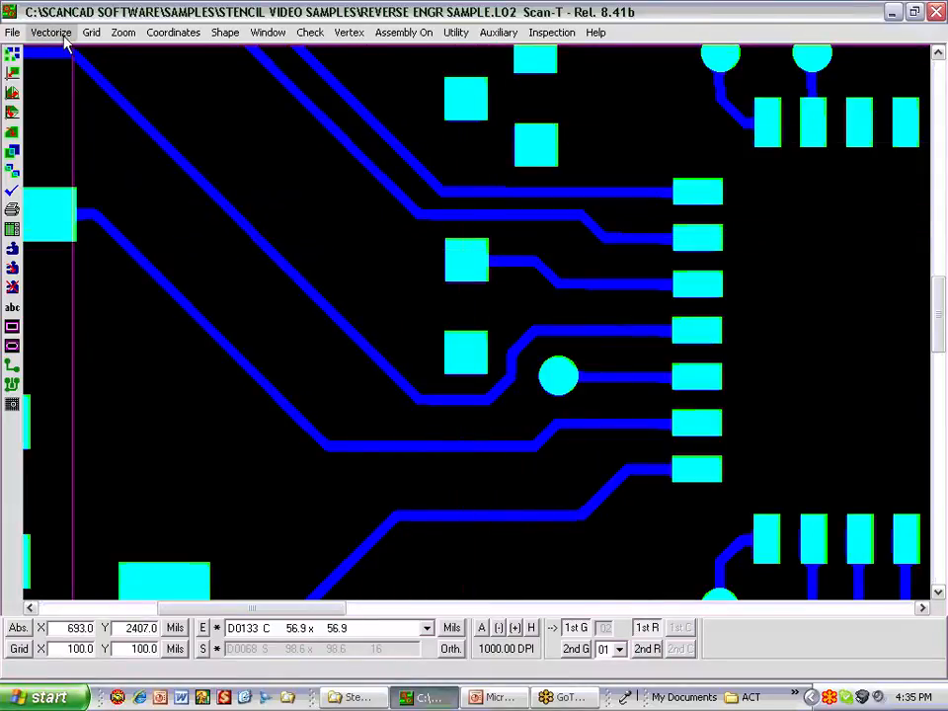
left_click(52, 31)
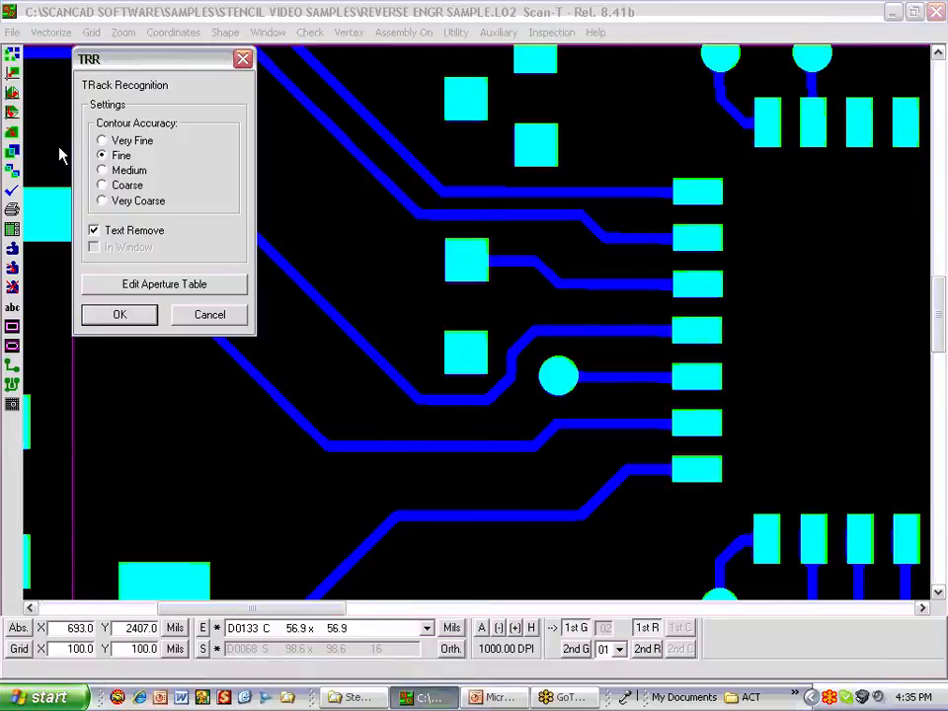
mouse_move(148, 326)
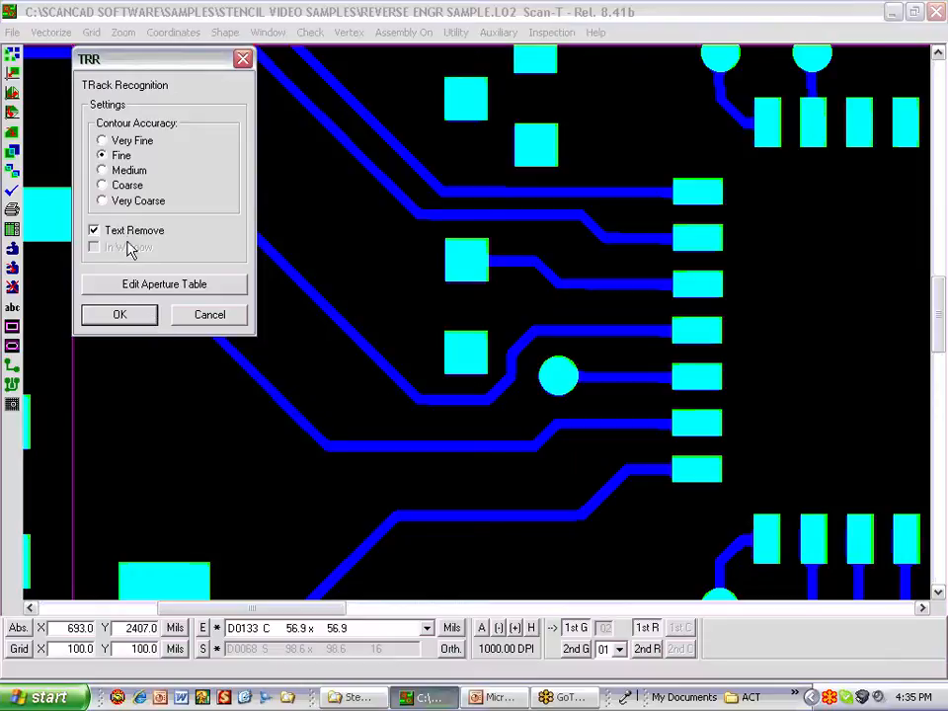
left_click(118, 314)
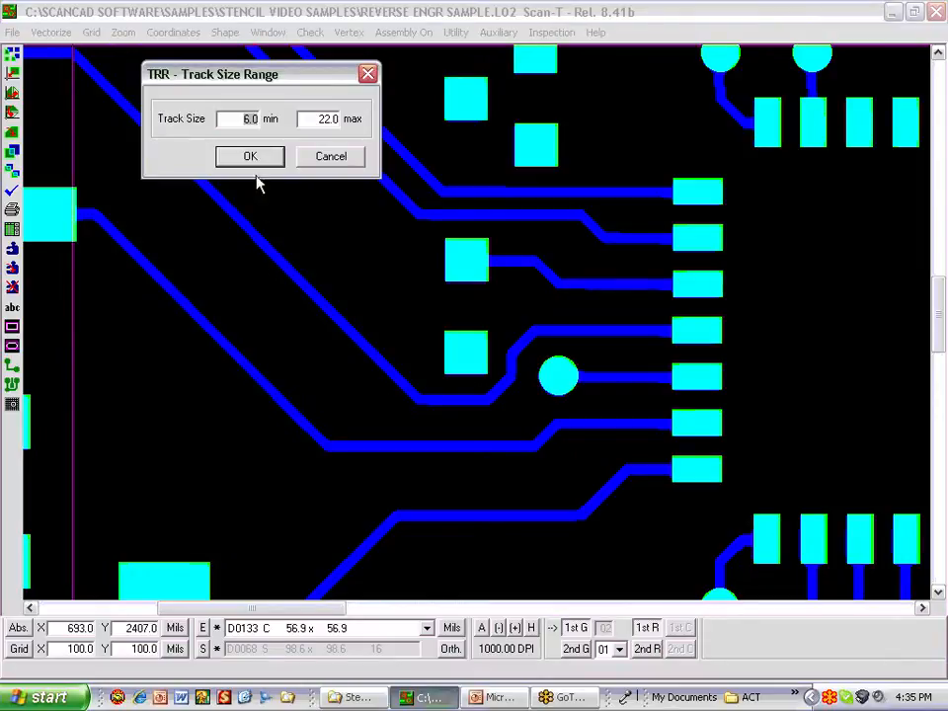
left_click(249, 156)
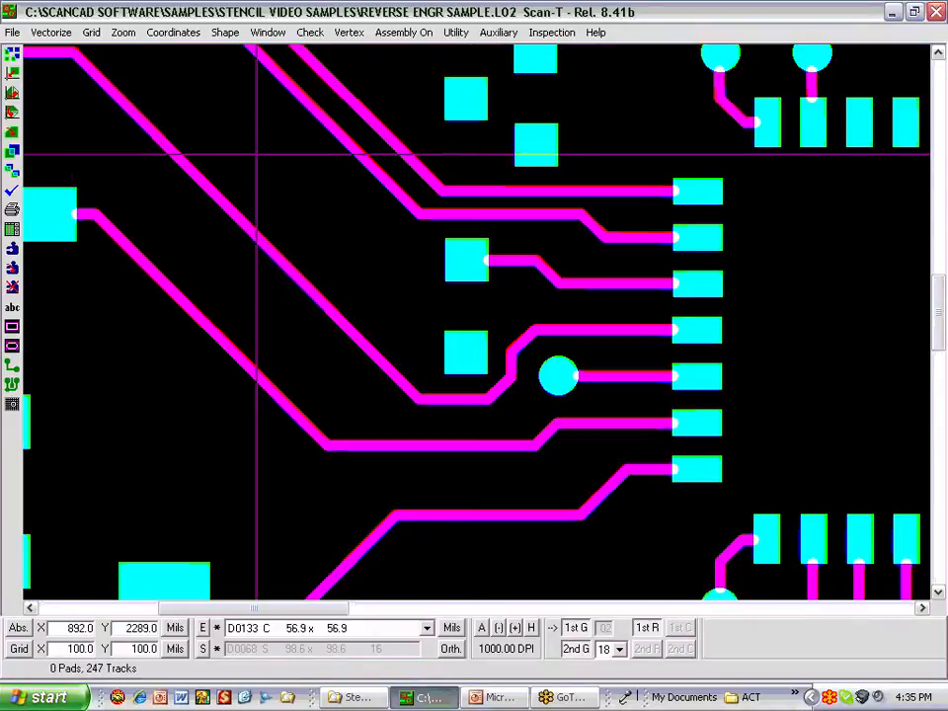
mouse_move(610, 186)
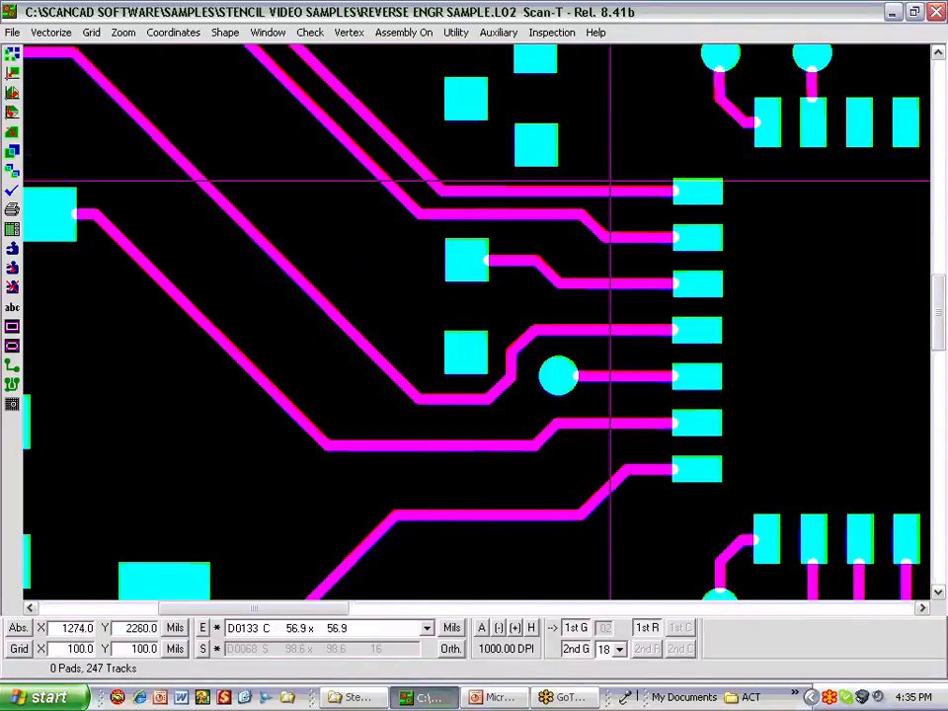
mouse_move(621, 286)
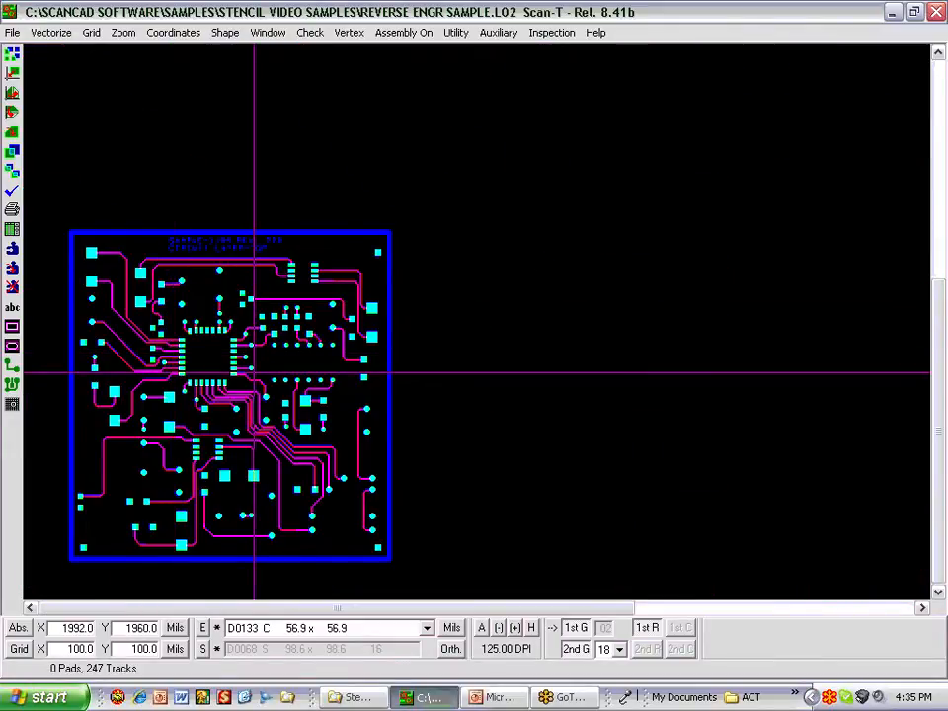
left_click(498, 32)
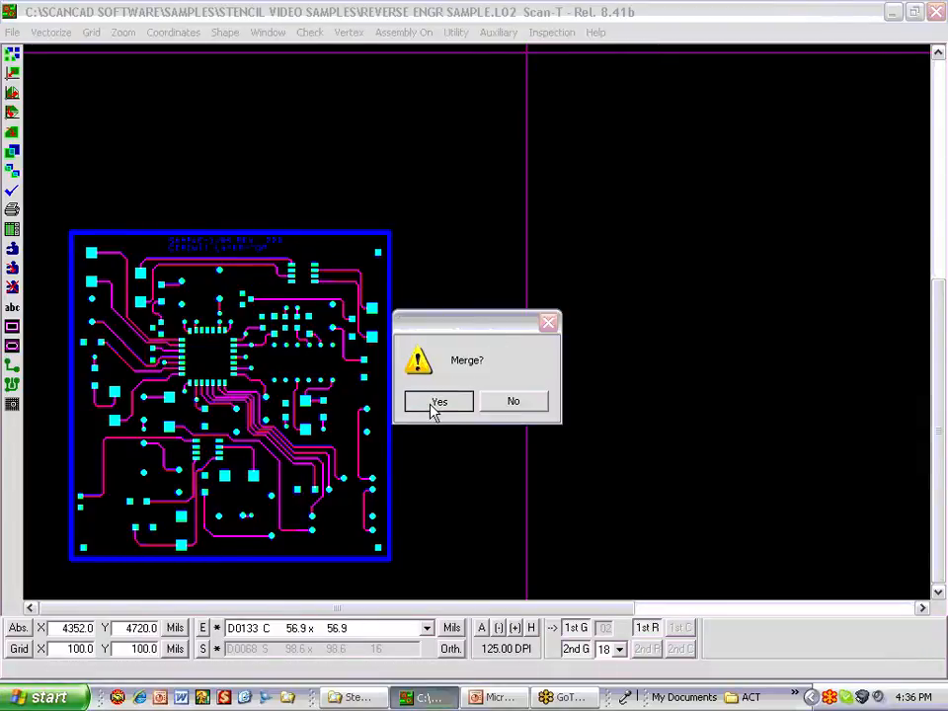
Merge the 247 recognized tracks and show Gerber tracks in magenta via Check > Display Mode.
left_click(438, 401)
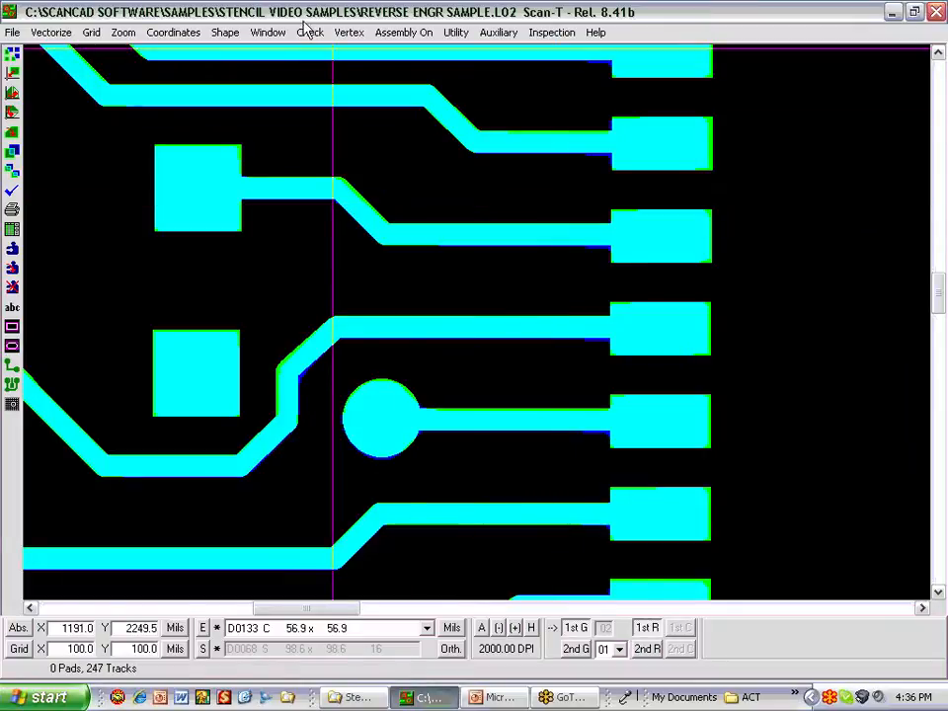
left_click(310, 31)
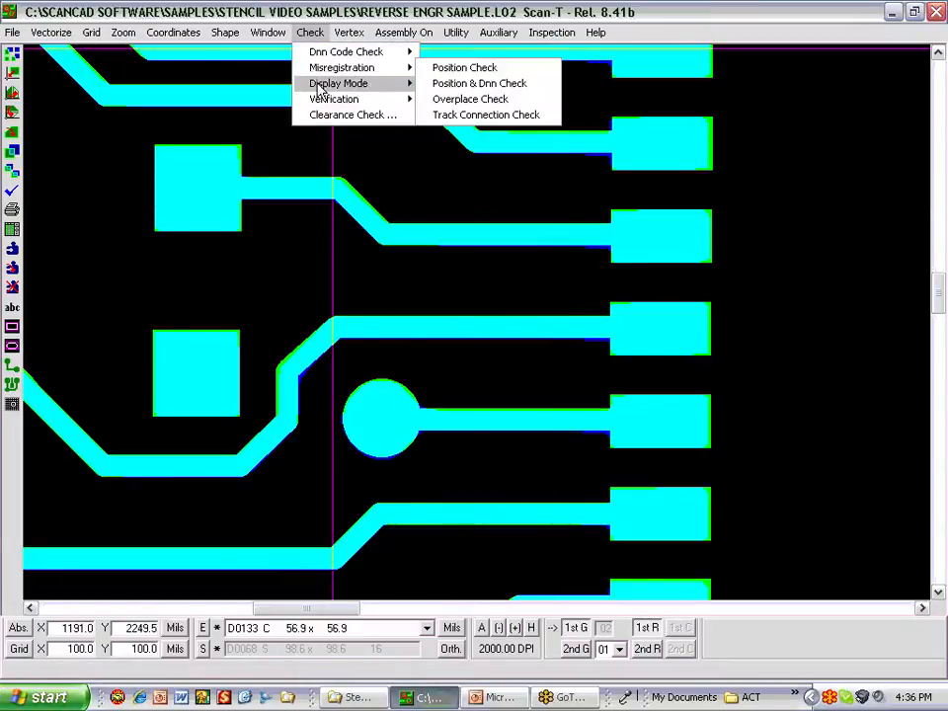
left_click(340, 83)
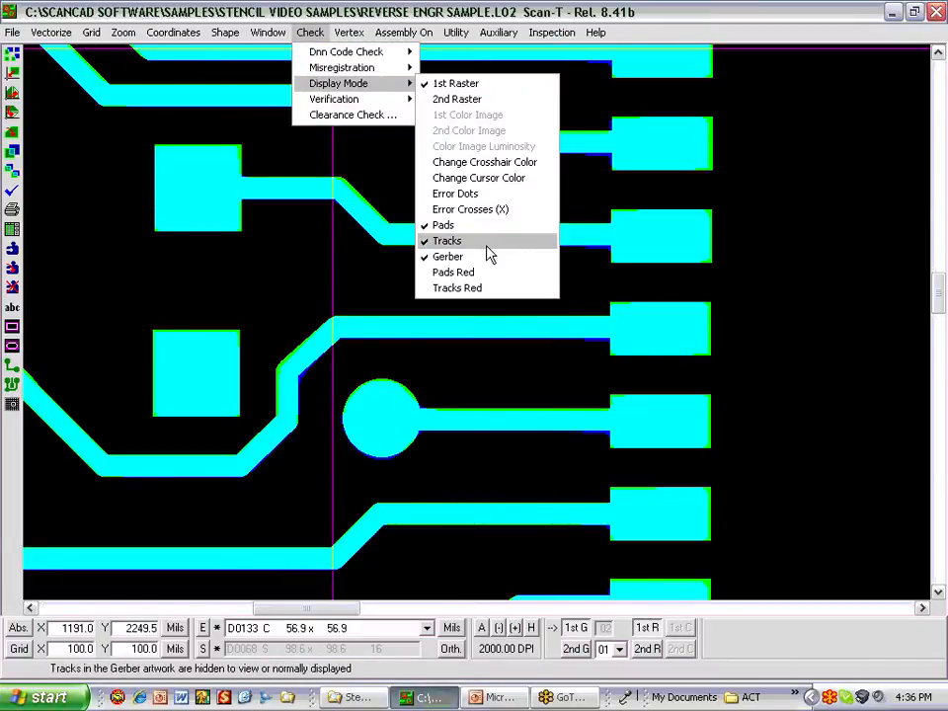
left_click(447, 241)
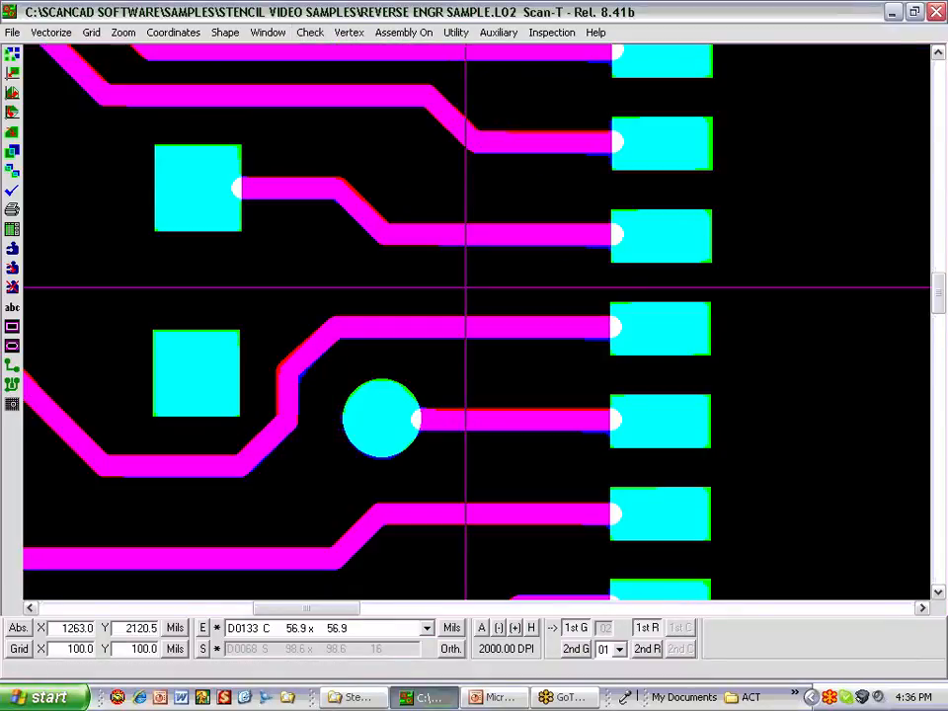
mouse_move(636, 238)
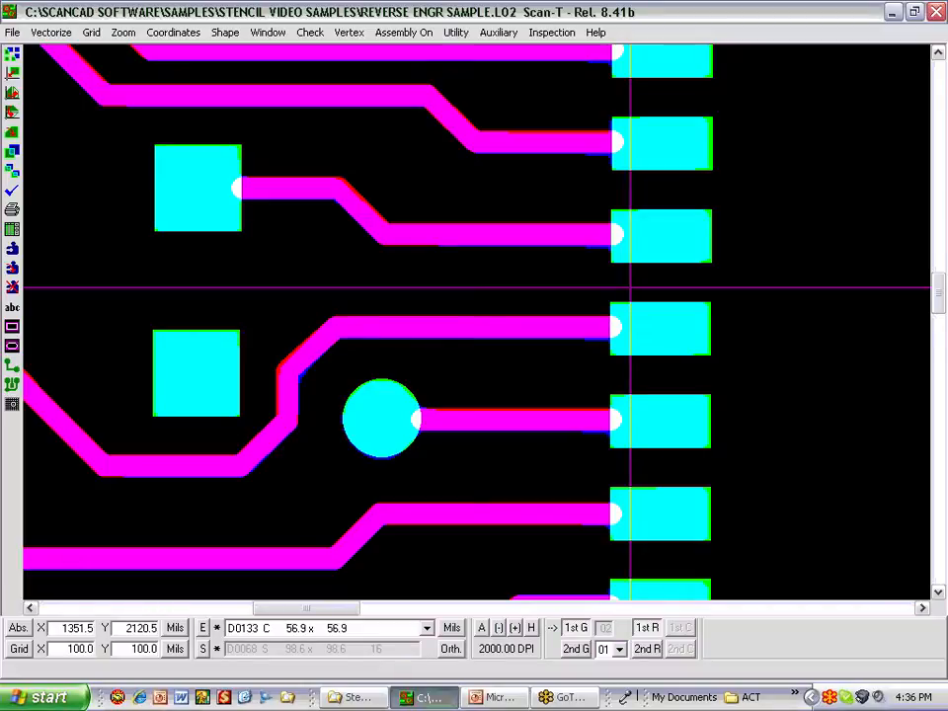
Connect track ends to pads, accepting the default maximum gap, inserting 118 tracks.
left_click(348, 32)
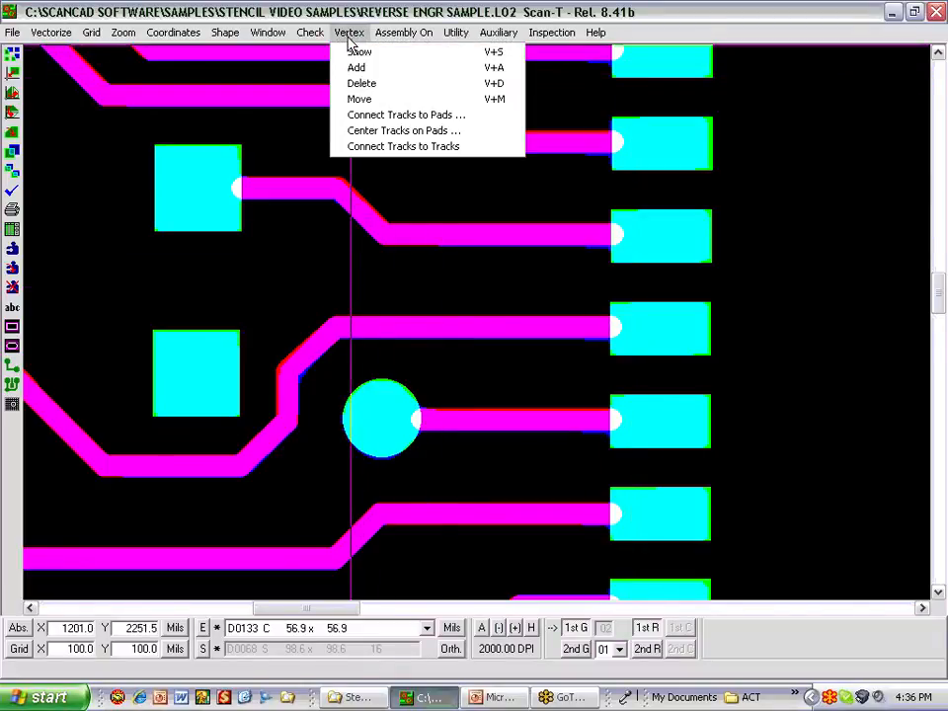
left_click(403, 130)
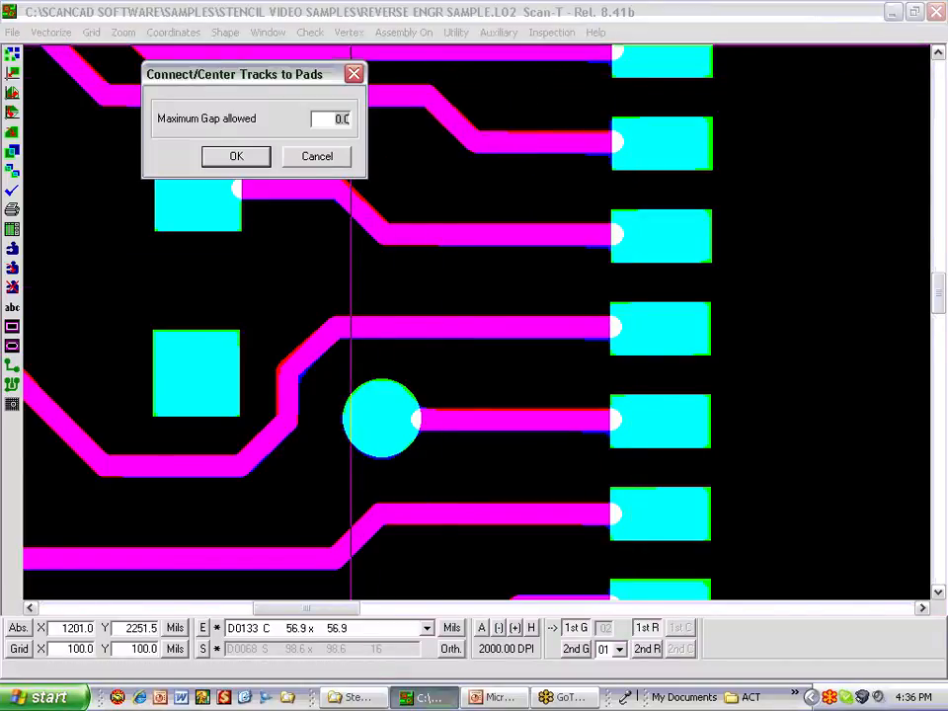
left_click(237, 156)
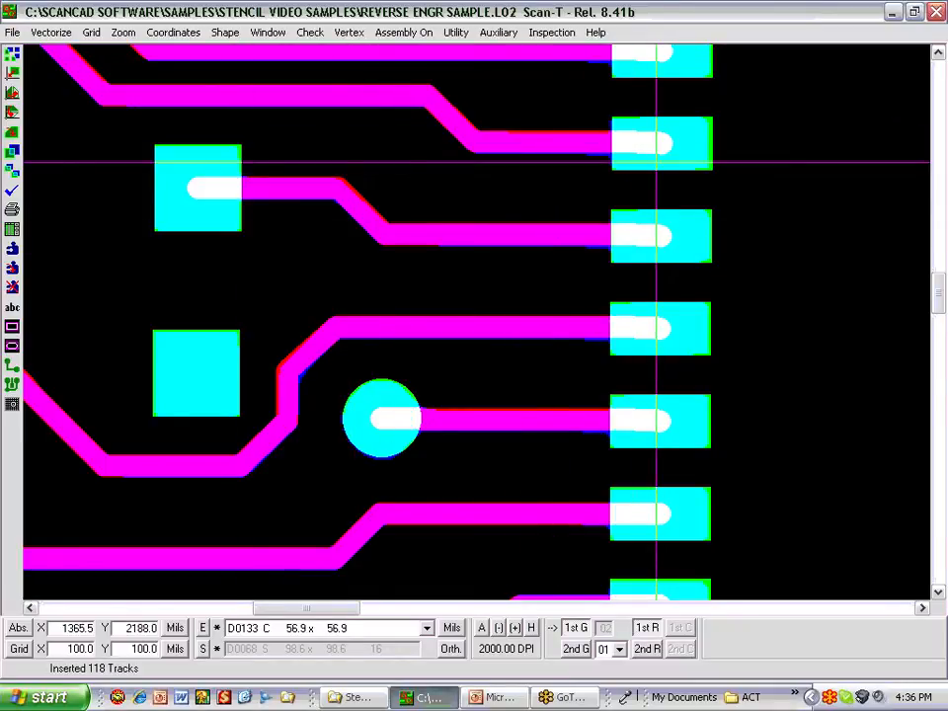
mouse_move(662, 149)
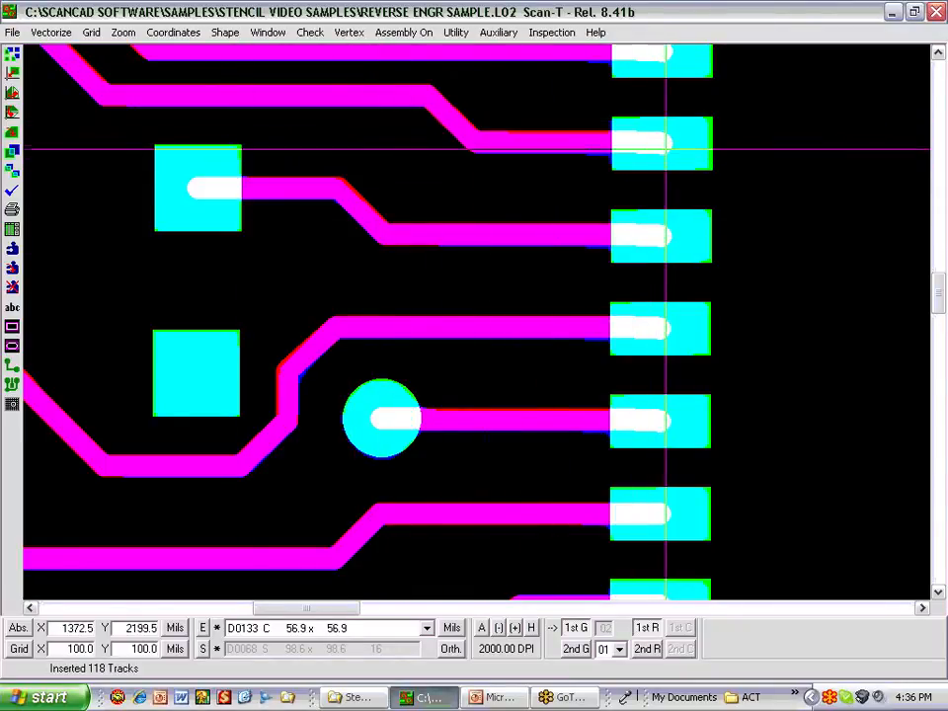
mouse_move(585, 255)
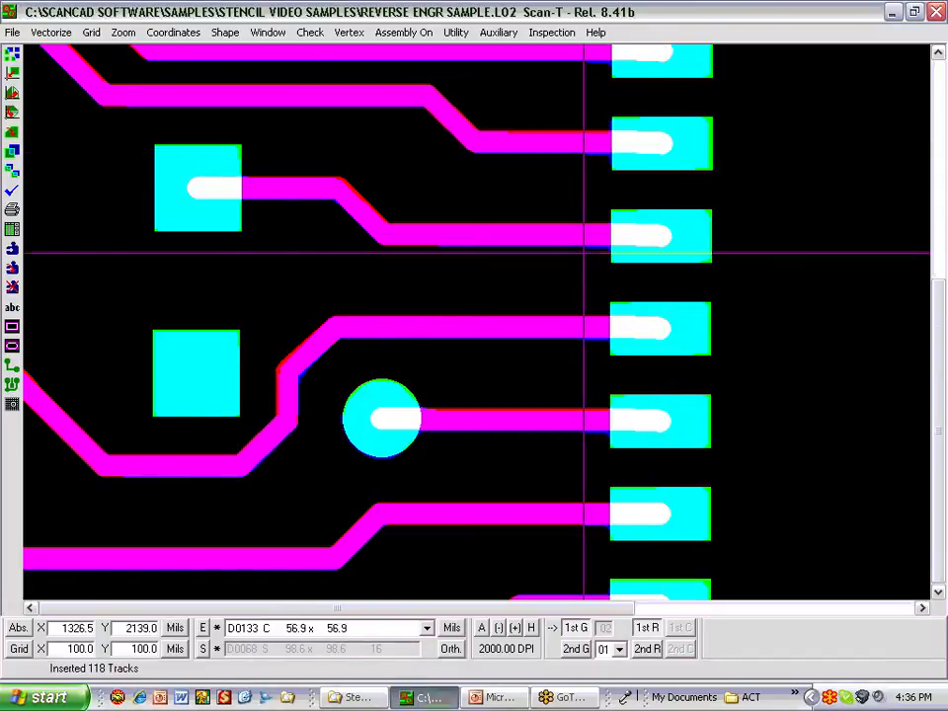
Turn off the Tracks Red display mode so the whole board shows in cyan.
left_click(309, 31)
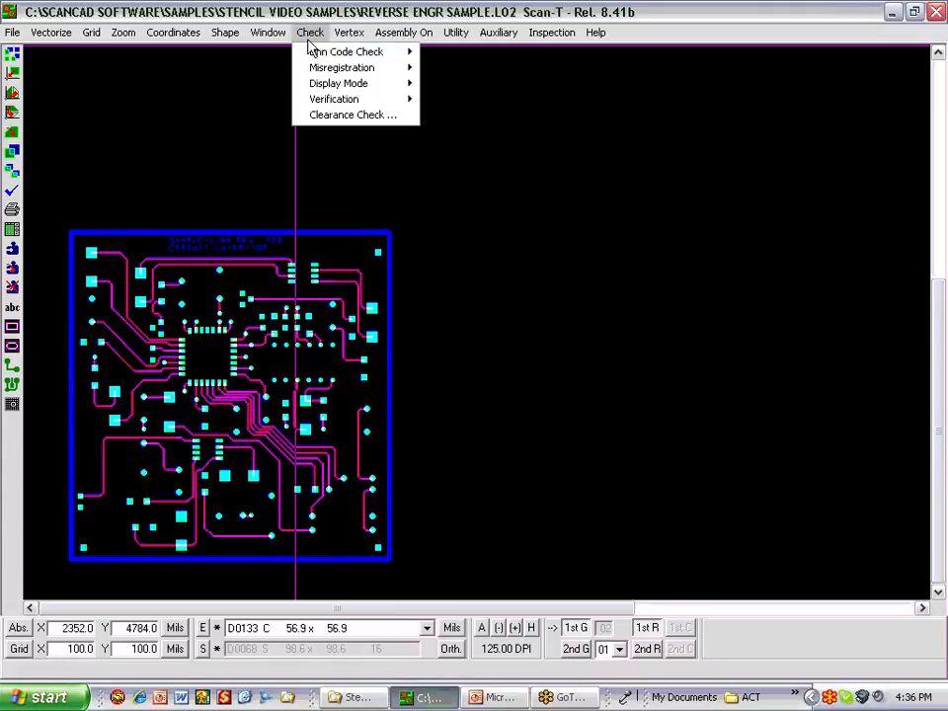
left_click(338, 83)
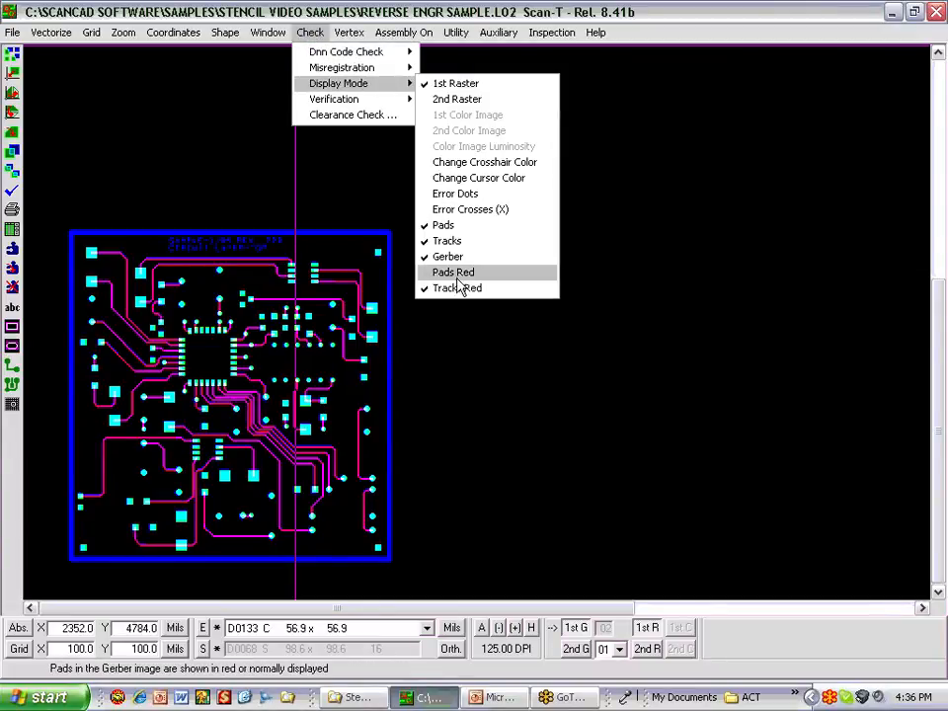
left_click(454, 272)
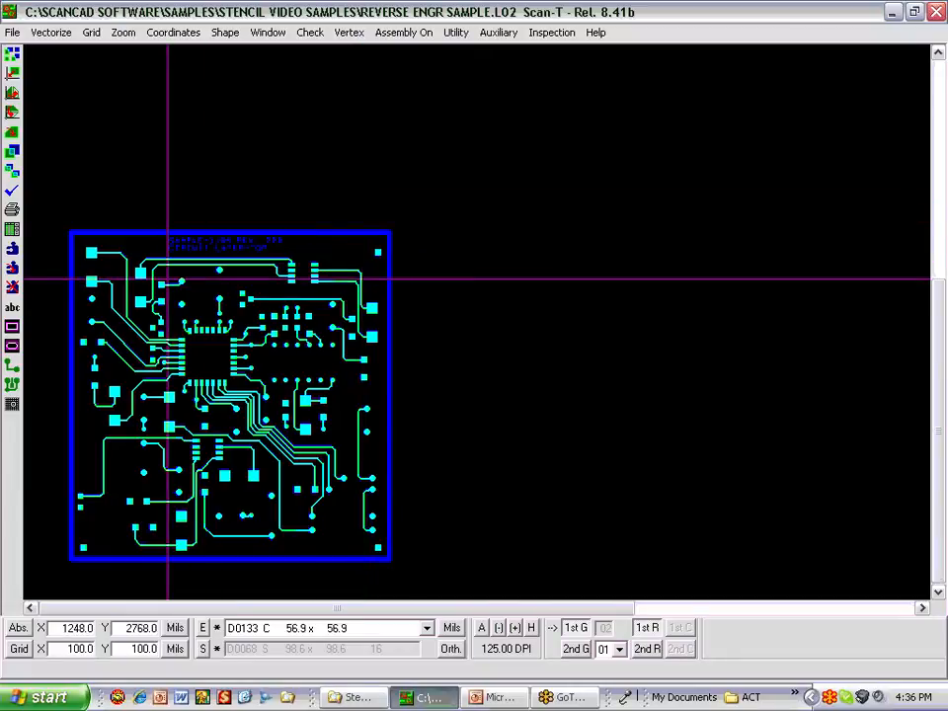
mouse_move(118, 178)
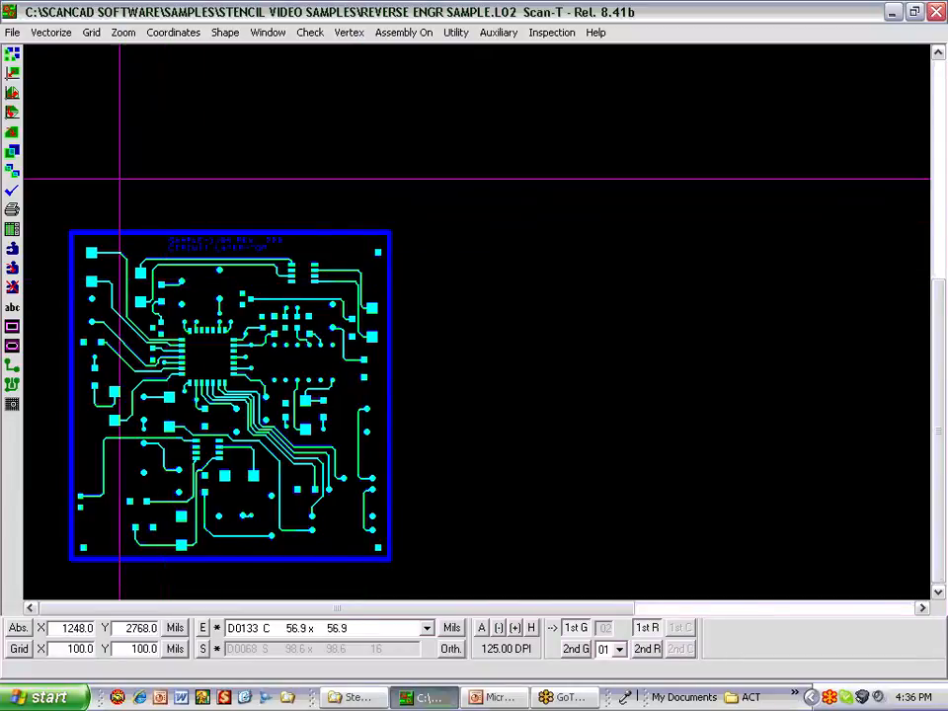
Bring up the TRR track recognition settings and view its help topic, then leave the layer 02 editor.
left_click(52, 32)
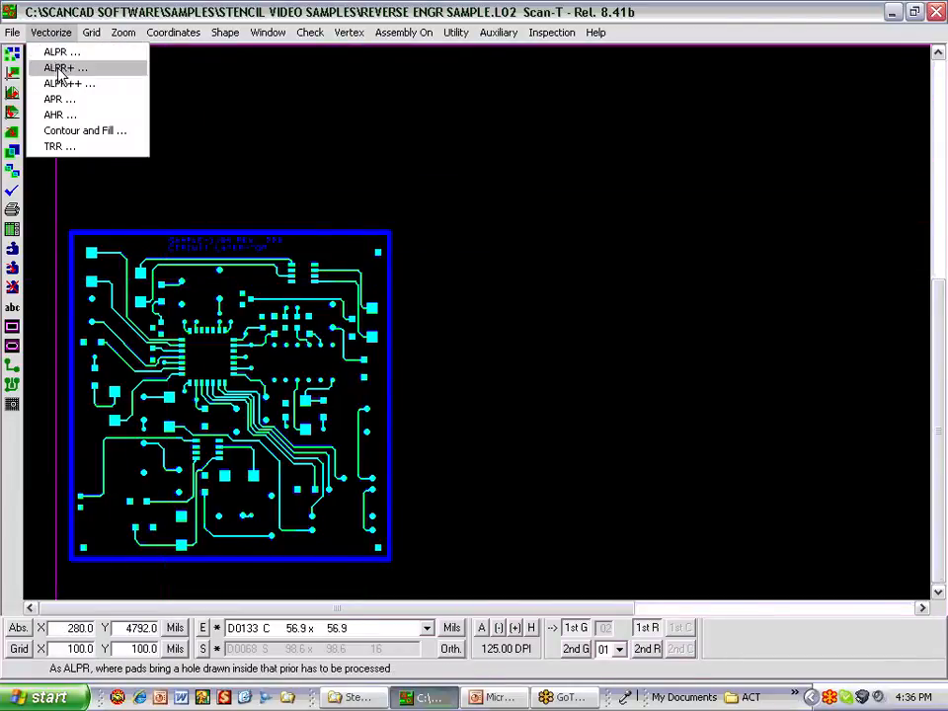
mouse_move(60, 146)
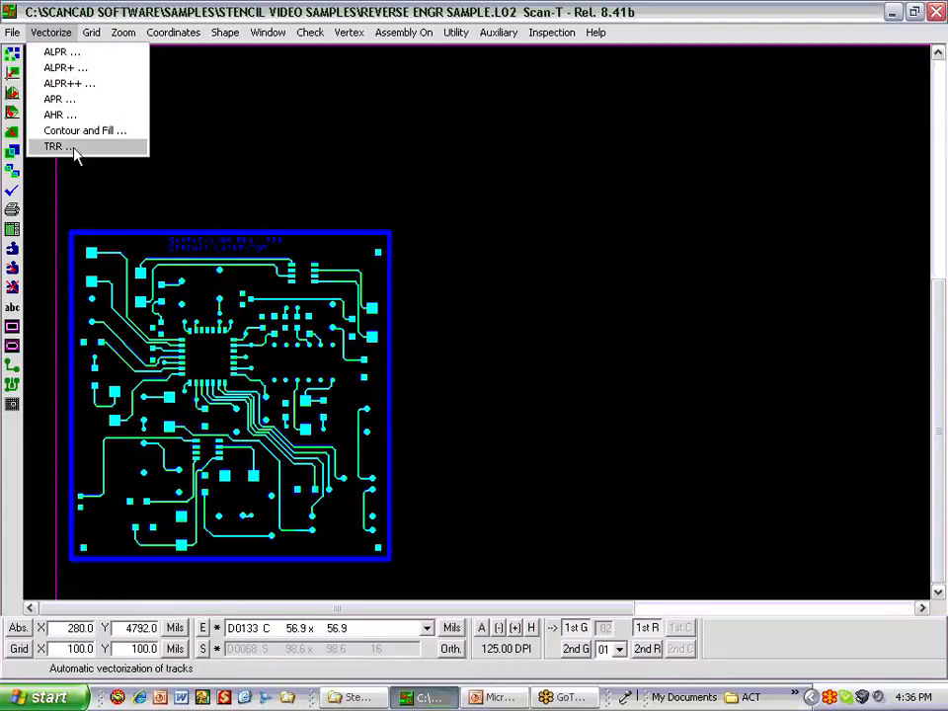
left_click(55, 146)
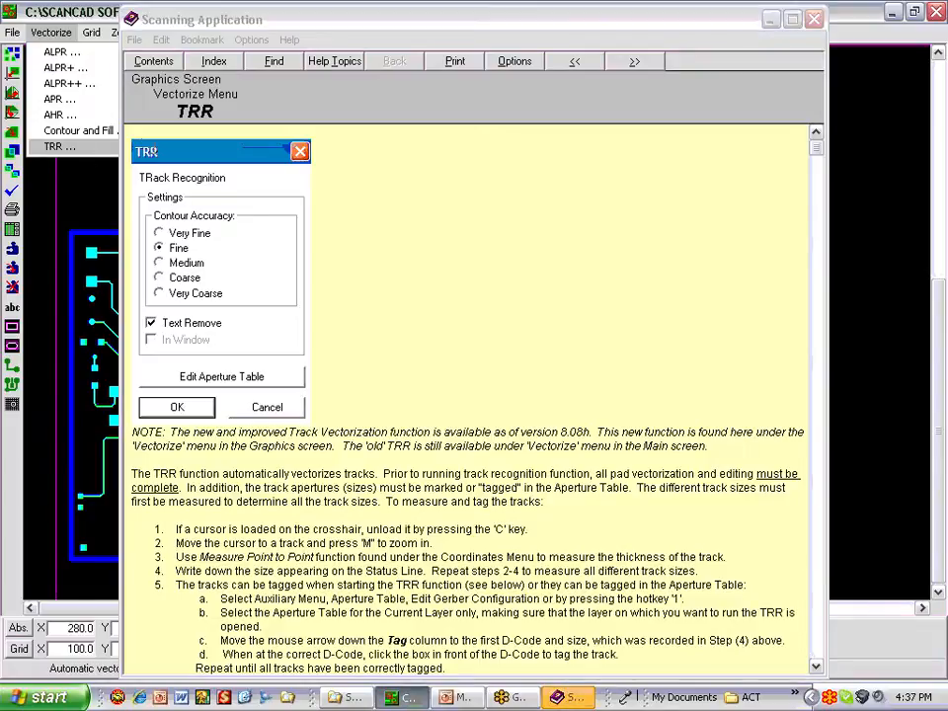
mouse_move(261, 261)
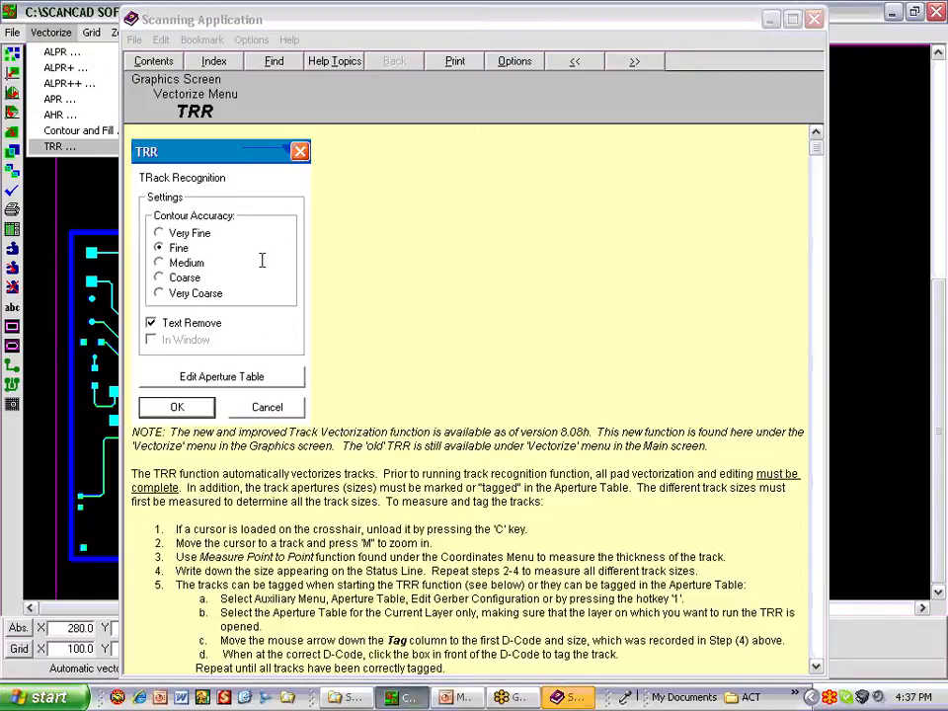
mouse_move(589, 221)
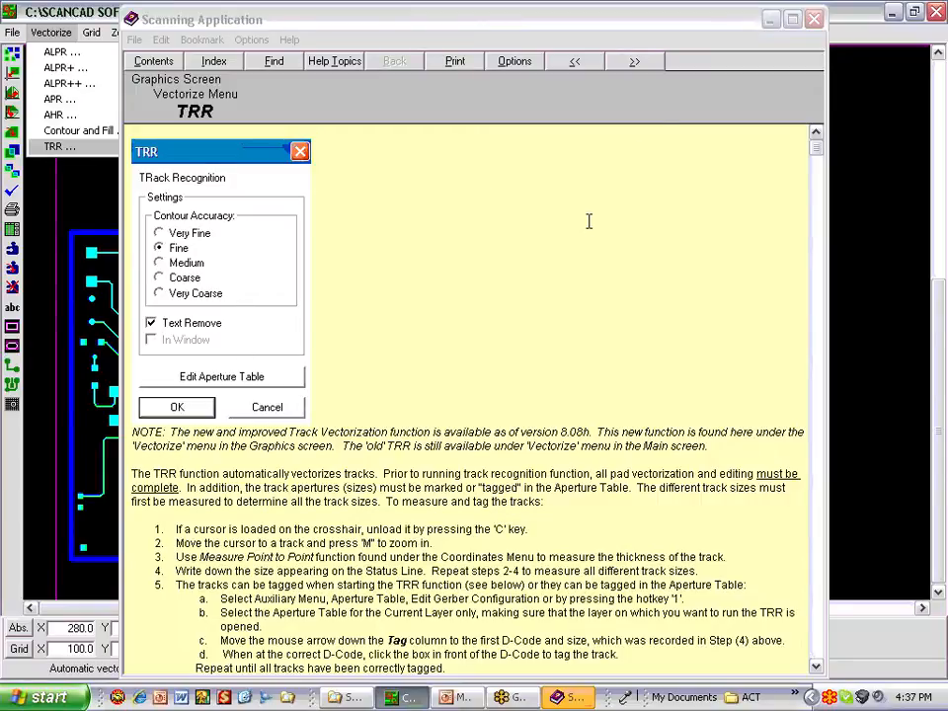
left_click(176, 407)
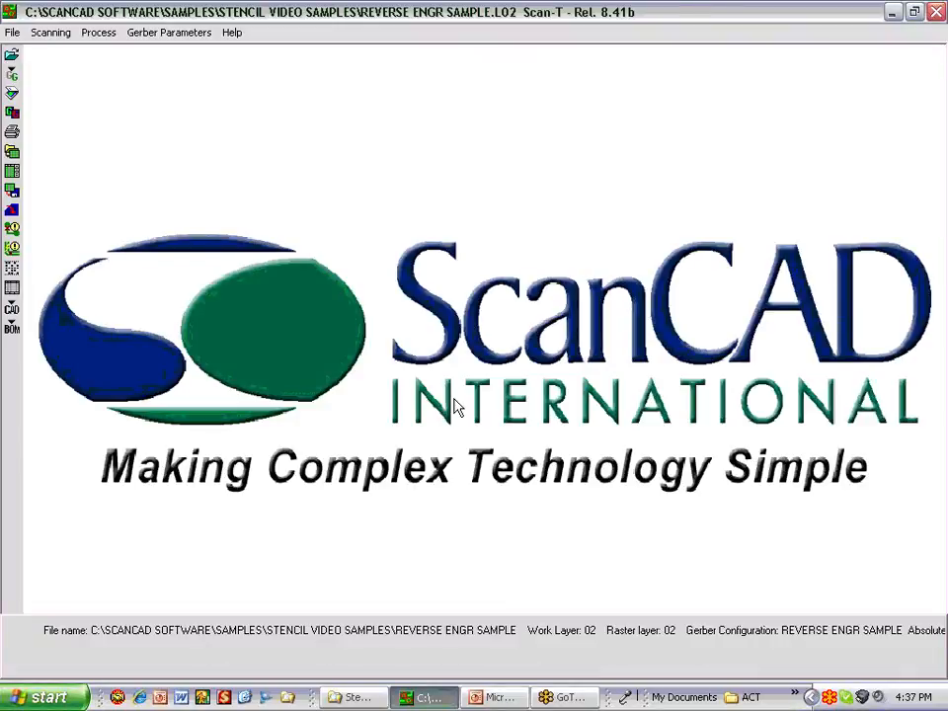
Vectorize the marked trace area into 62 tracks and merge them into layer 03.
left_click(480, 143)
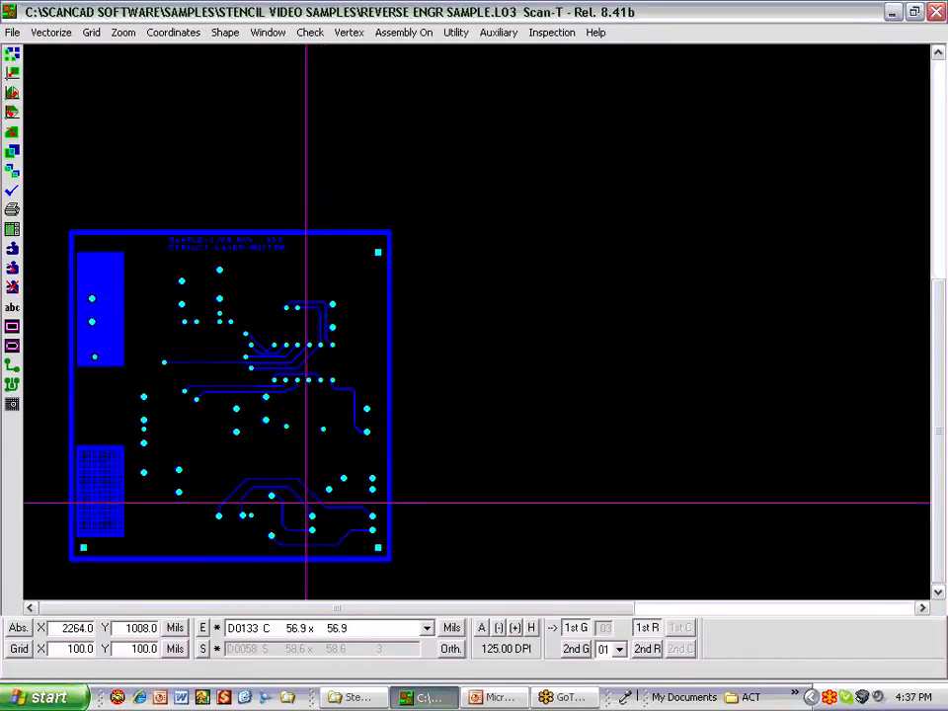
mouse_move(208, 114)
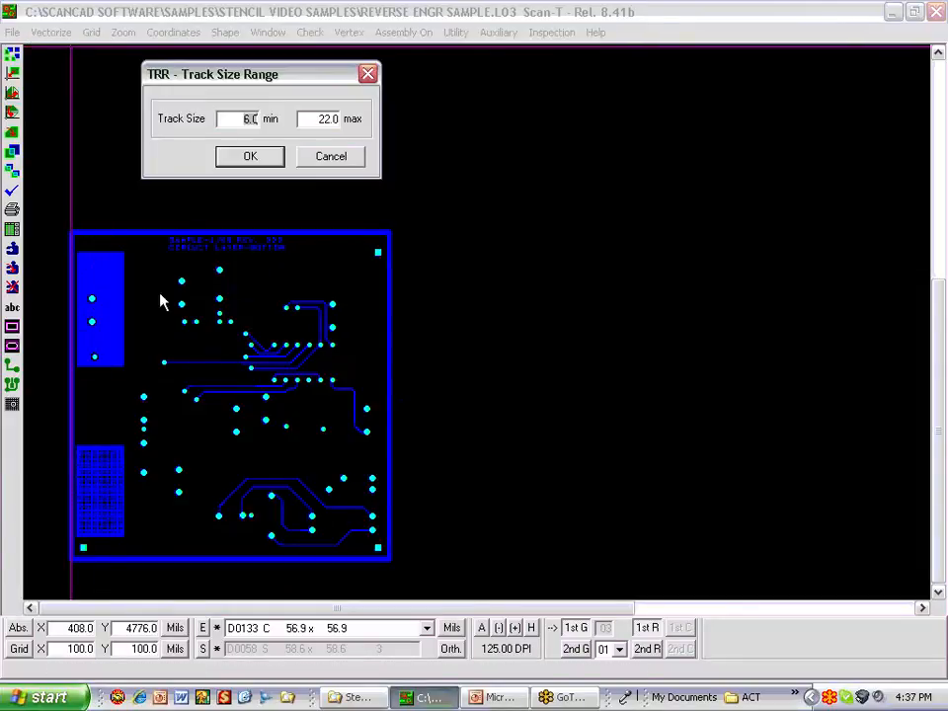
left_click(249, 157)
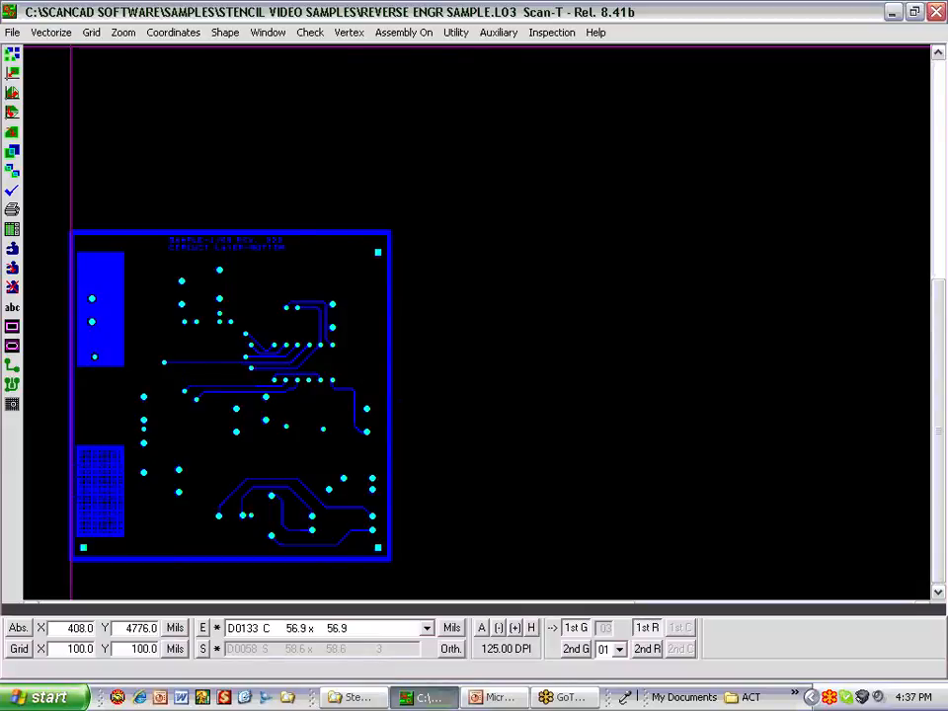
left_click(620, 648)
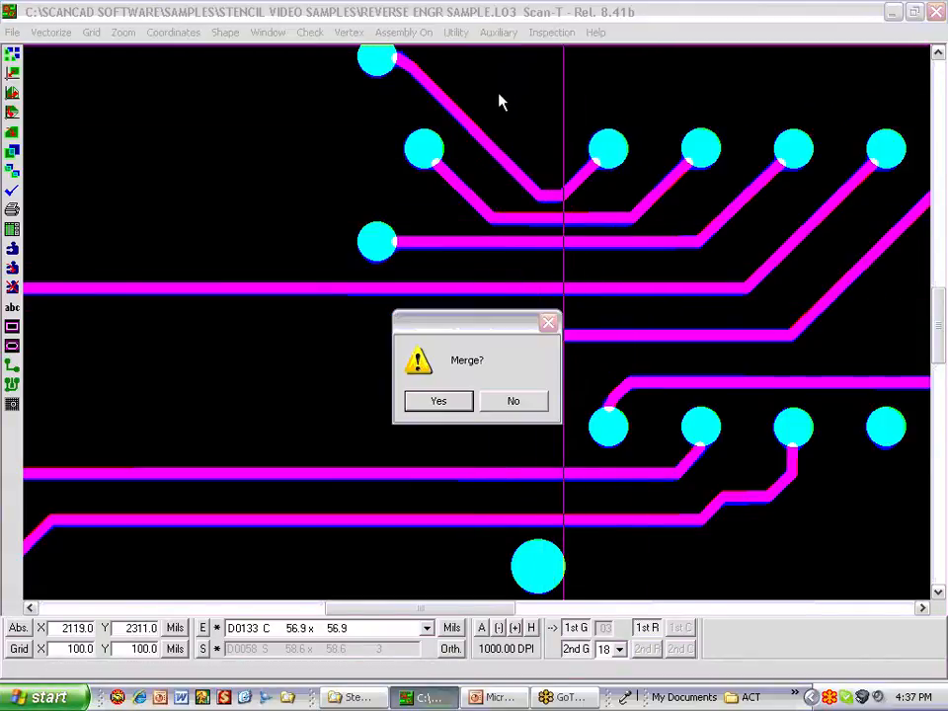
left_click(439, 401)
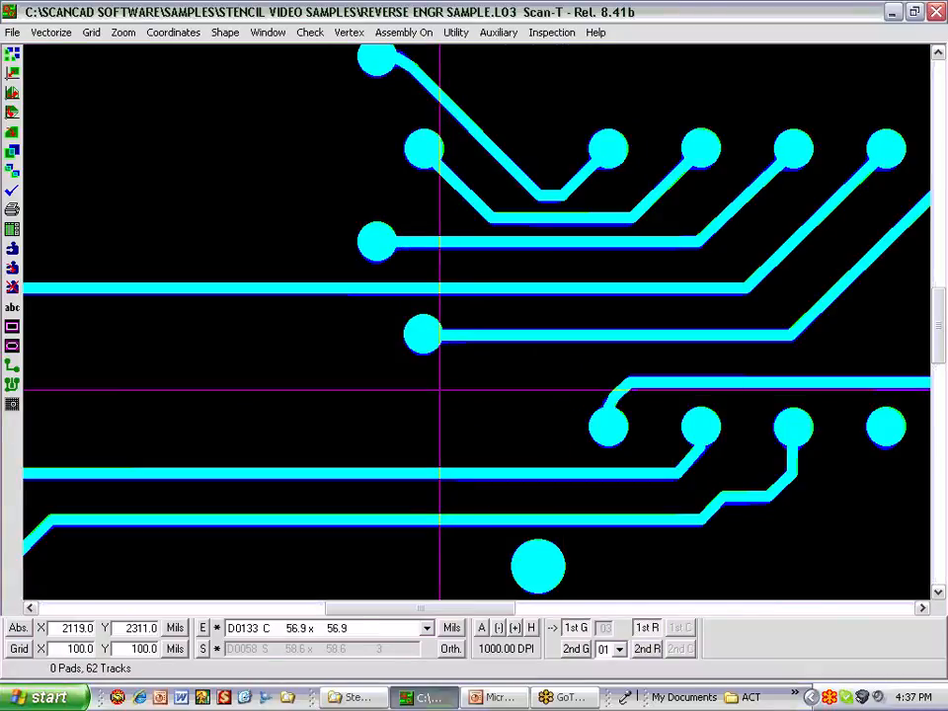
mouse_move(328, 43)
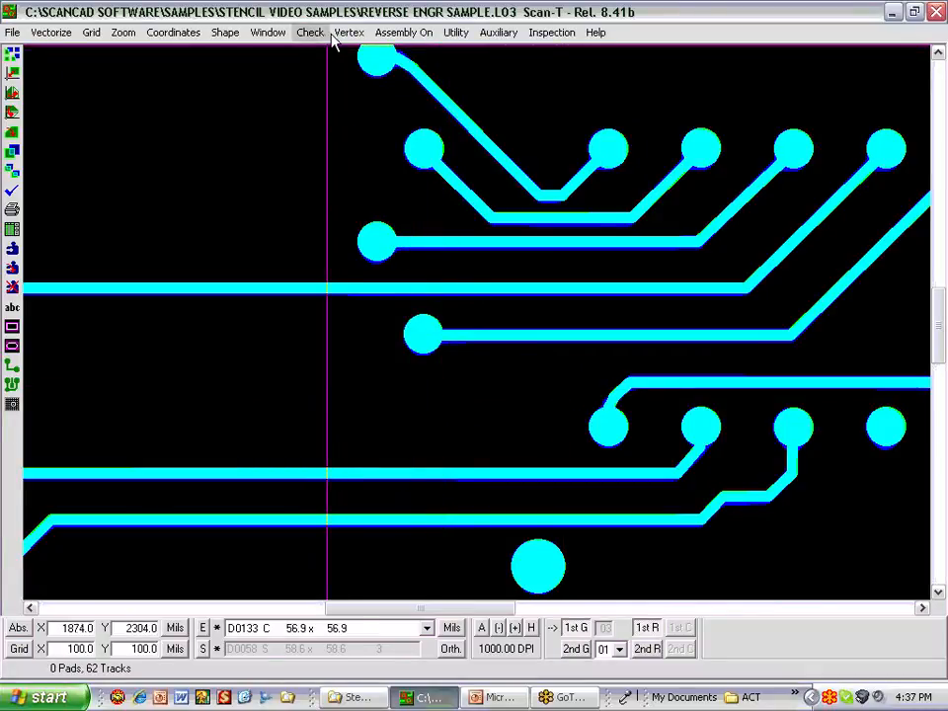
left_click(348, 32)
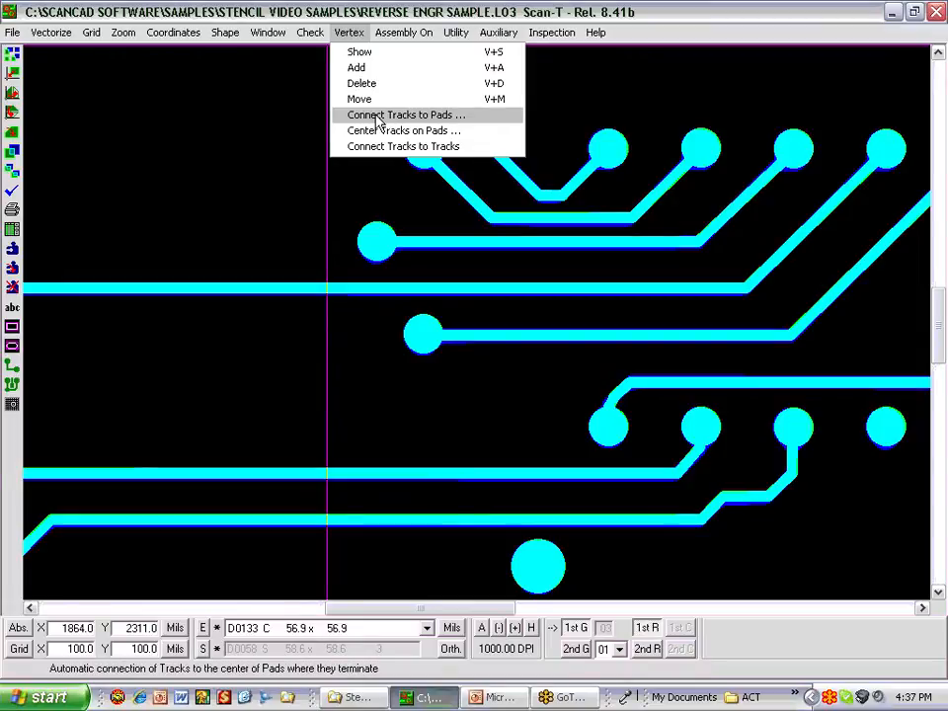
left_click(401, 115)
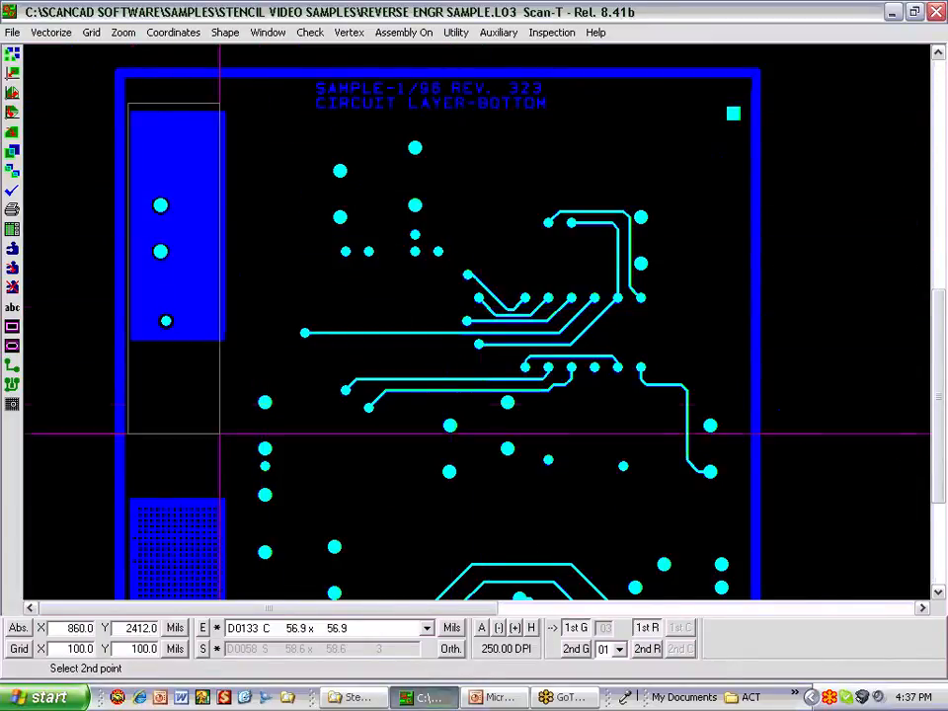
Run Contour and Fill on the large ground-plane block, producing 59,228 thin tracks.
scroll("down", 3)
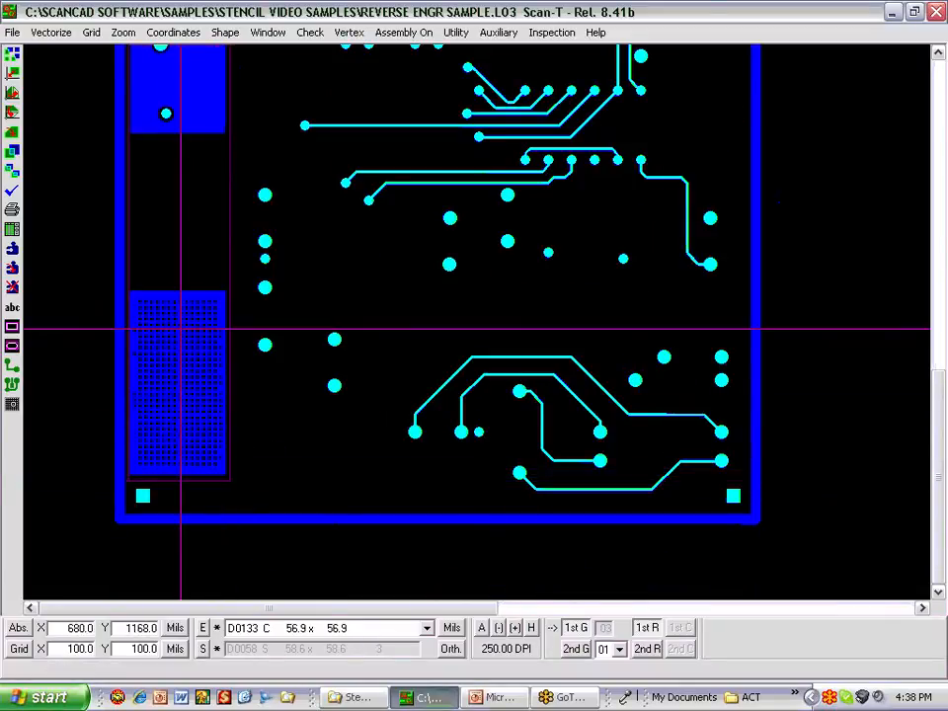
left_click(51, 31)
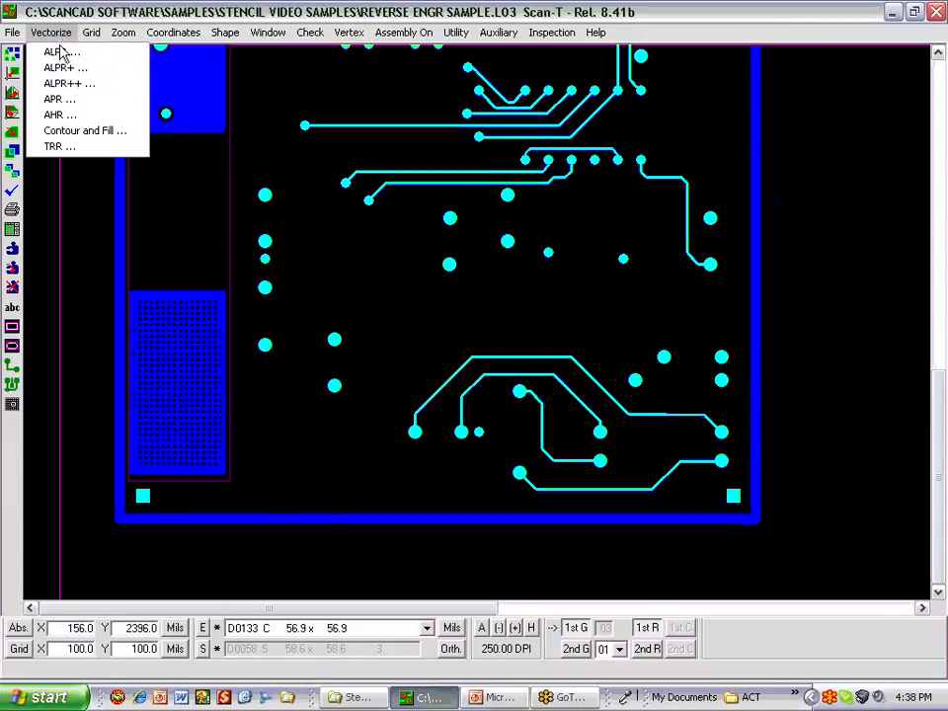
left_click(85, 130)
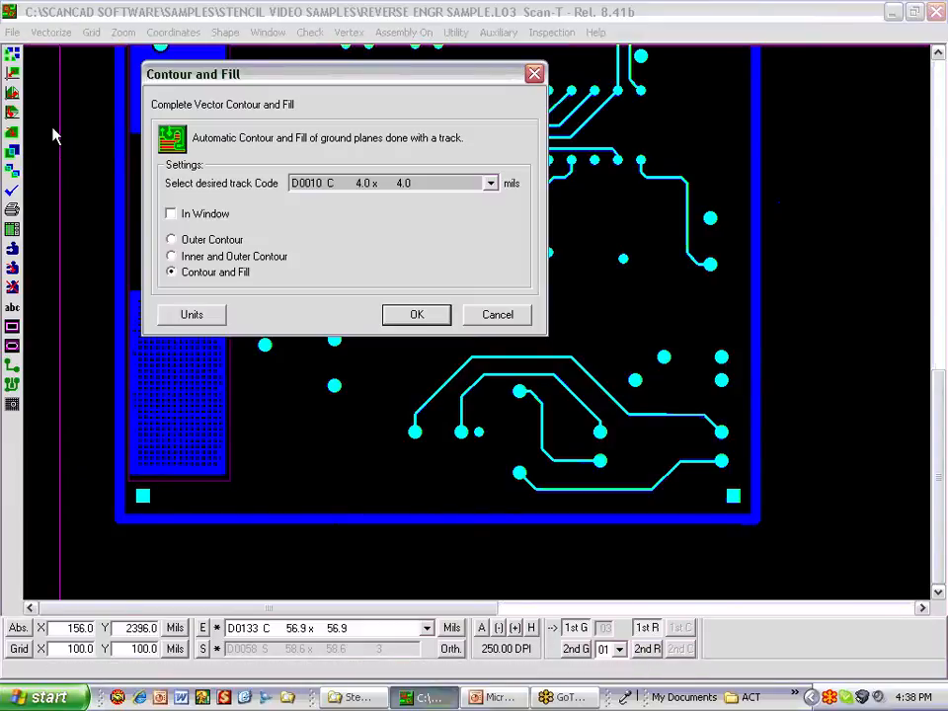
left_click(490, 182)
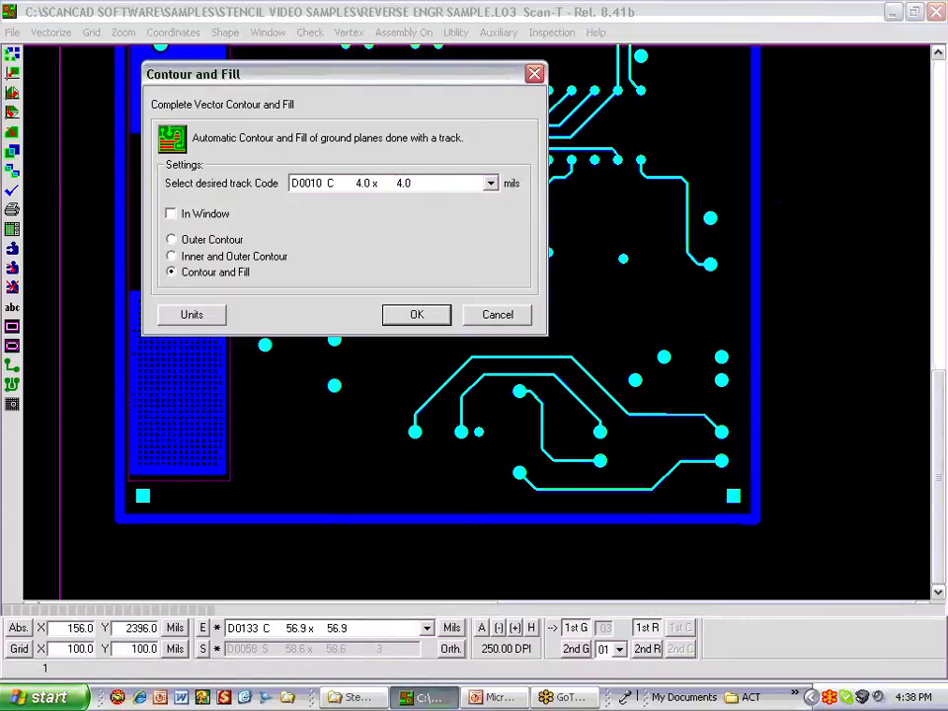
left_click(415, 314)
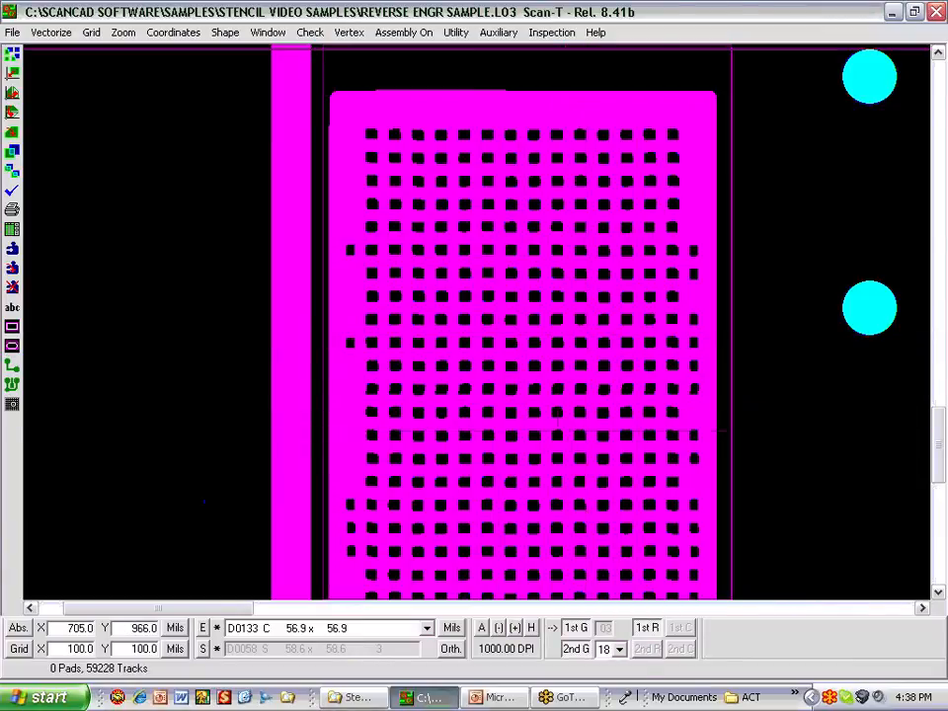
Merge the filled ground-plane data into the design via the Auxiliary menu.
left_click(498, 31)
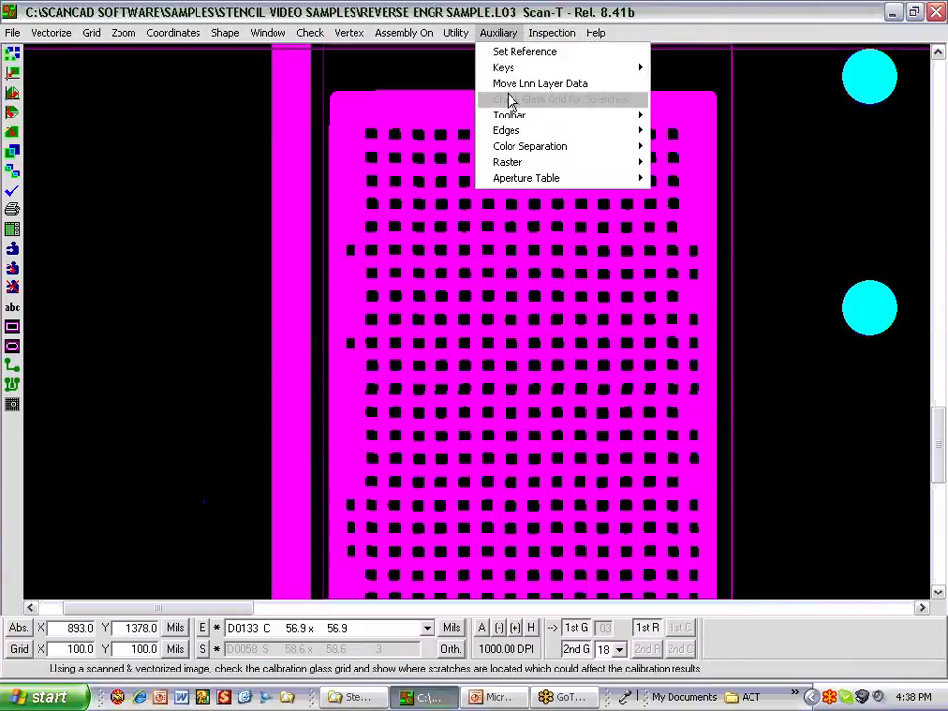
left_click(563, 98)
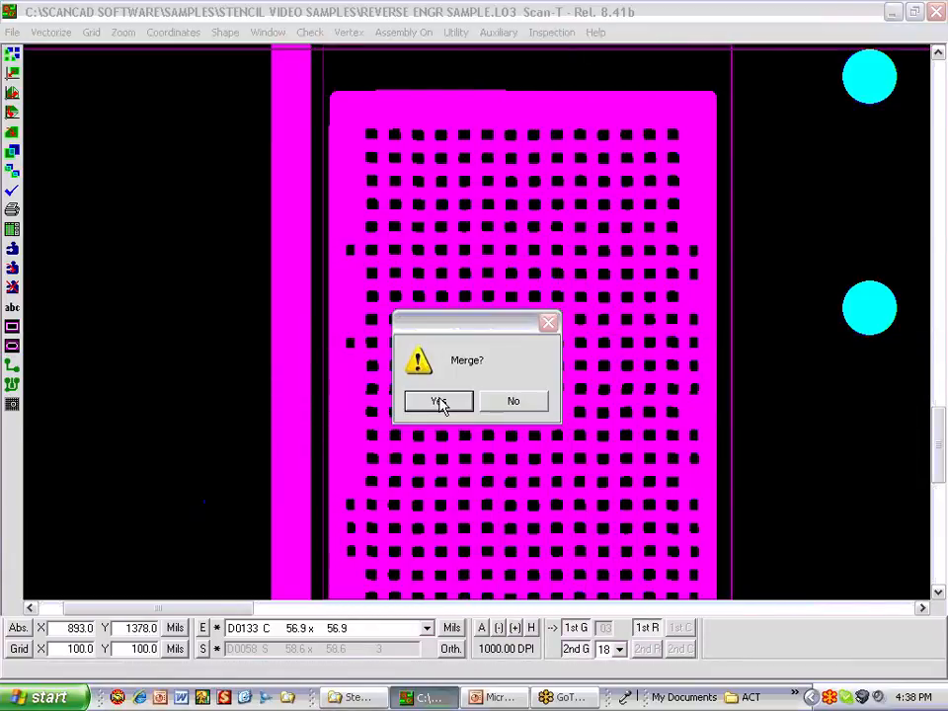
left_click(439, 401)
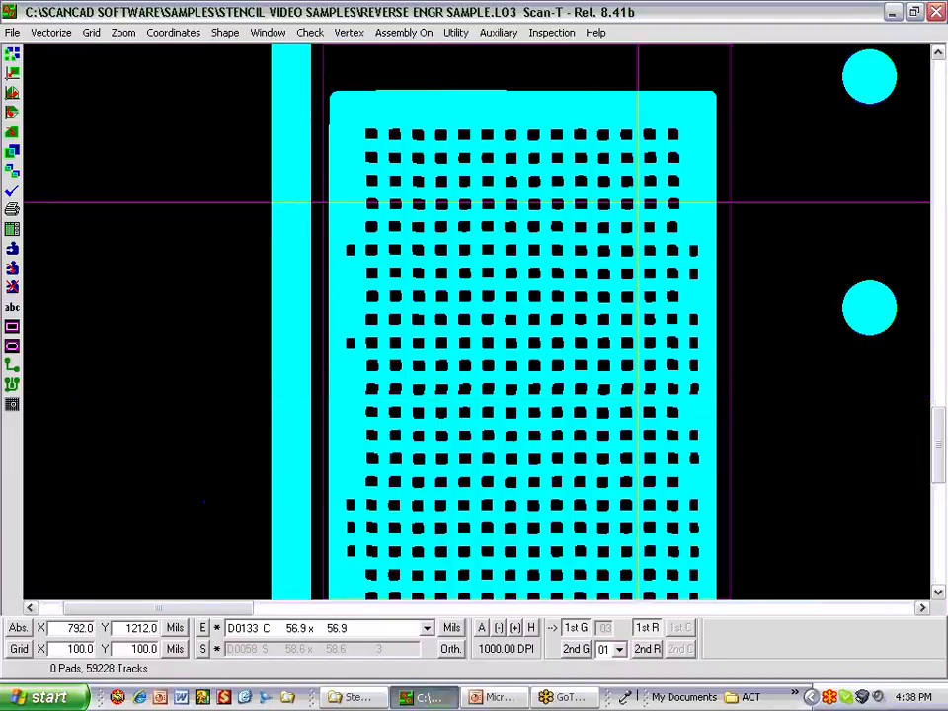
mouse_move(609, 344)
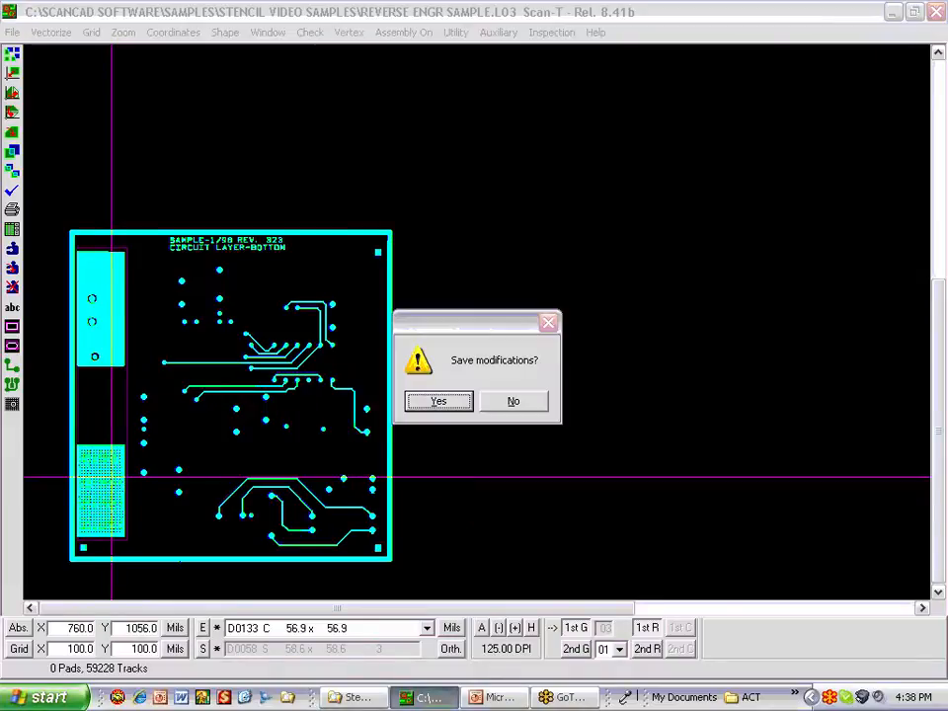
Answer the Save modifications? prompt to close the .L03 sample.
left_click(513, 401)
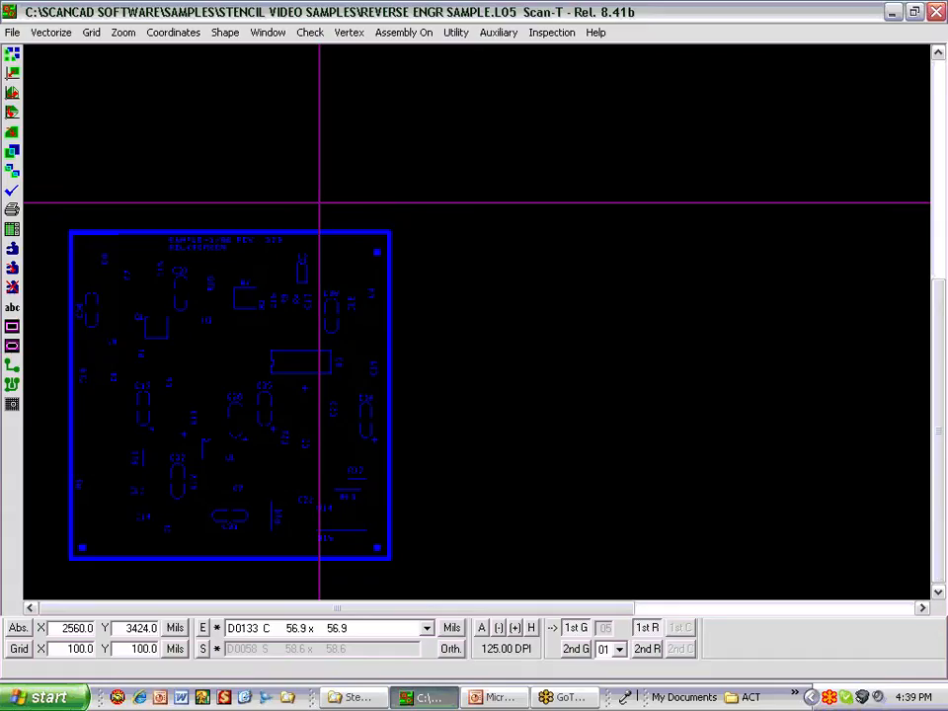
mouse_move(202, 266)
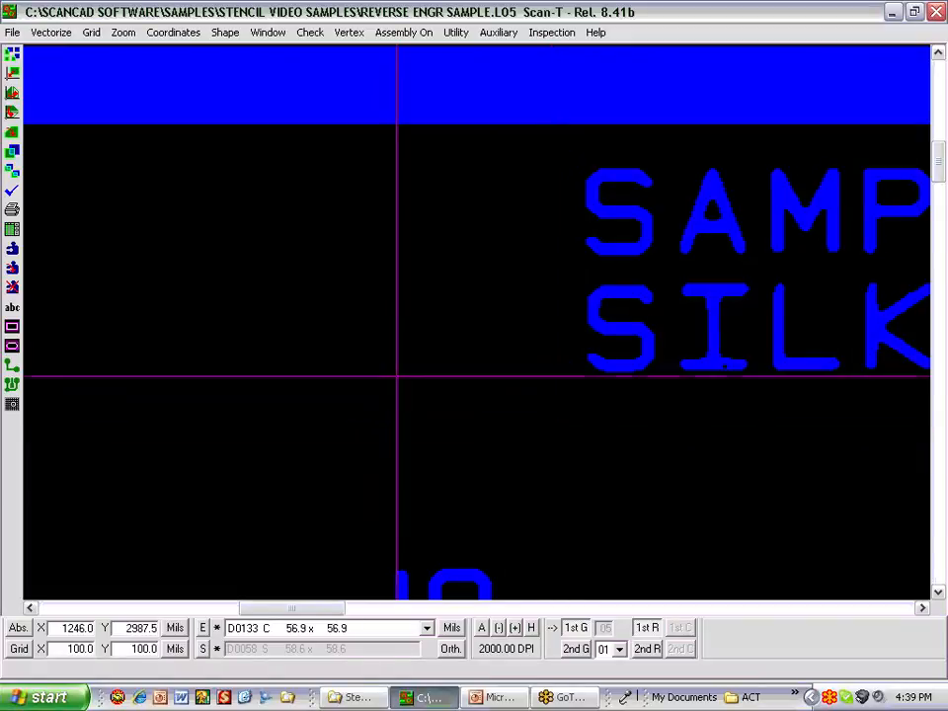
mouse_move(12, 309)
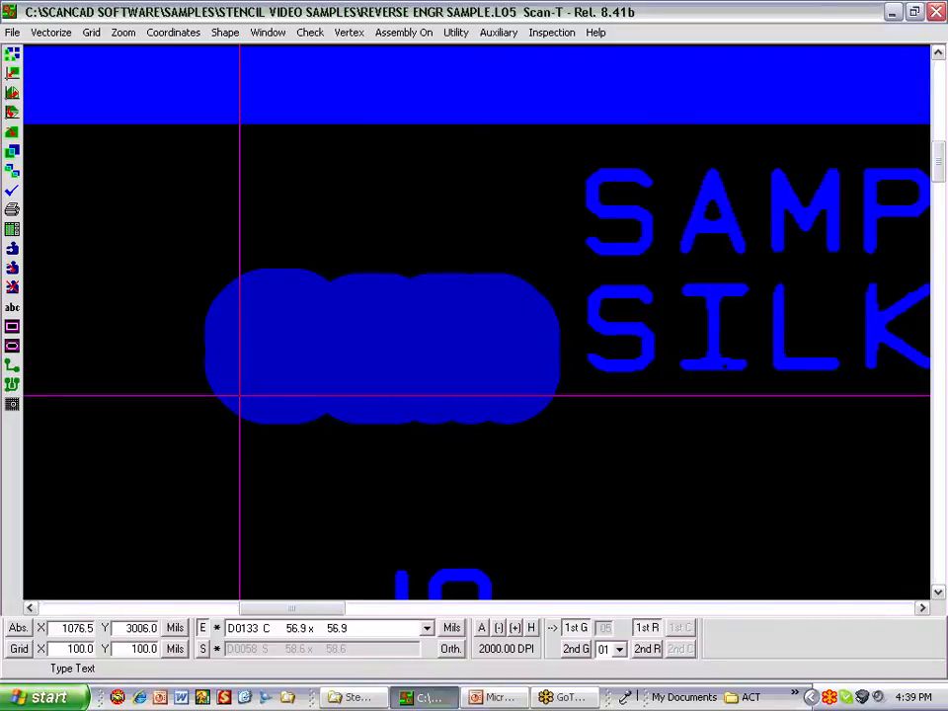
Select track code D0011 8.0 and place vector text SAMPLE over the scanned lettering.
left_click(426, 628)
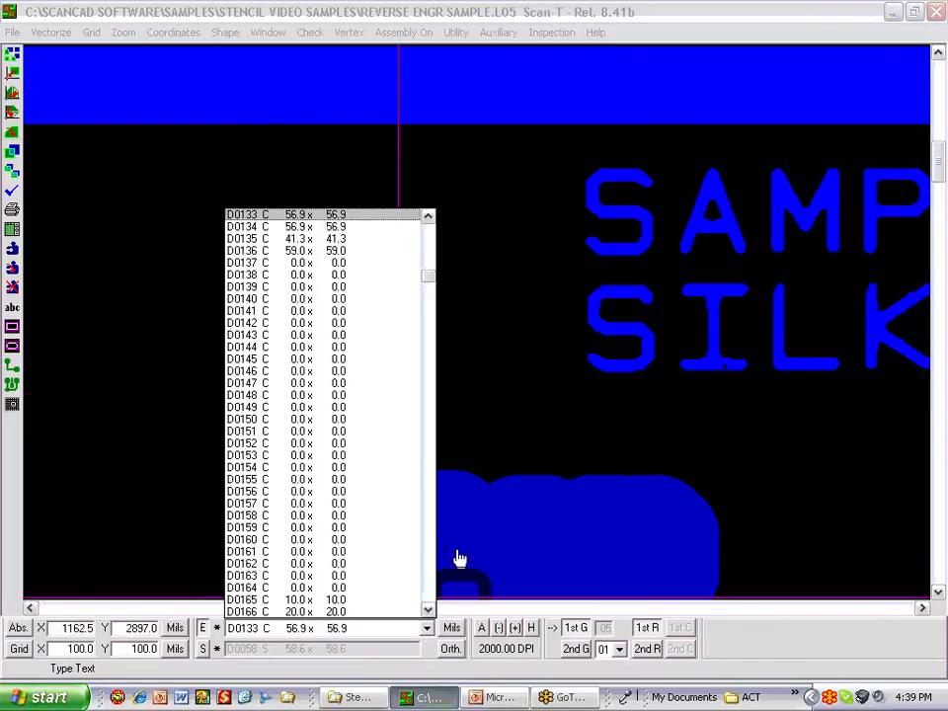
scroll("up", 3)
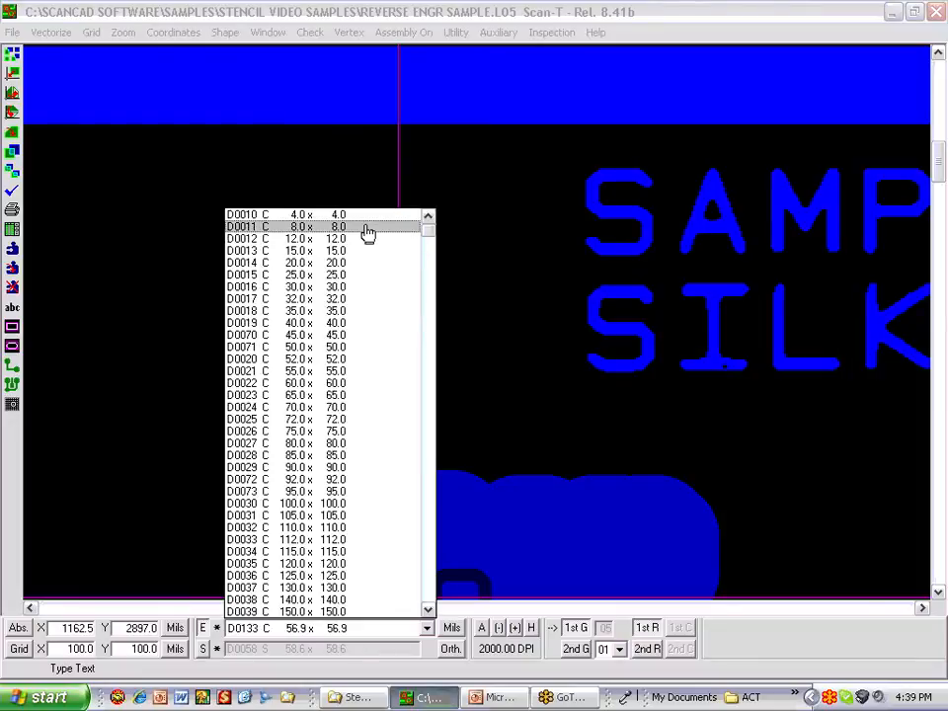
left_click(287, 227)
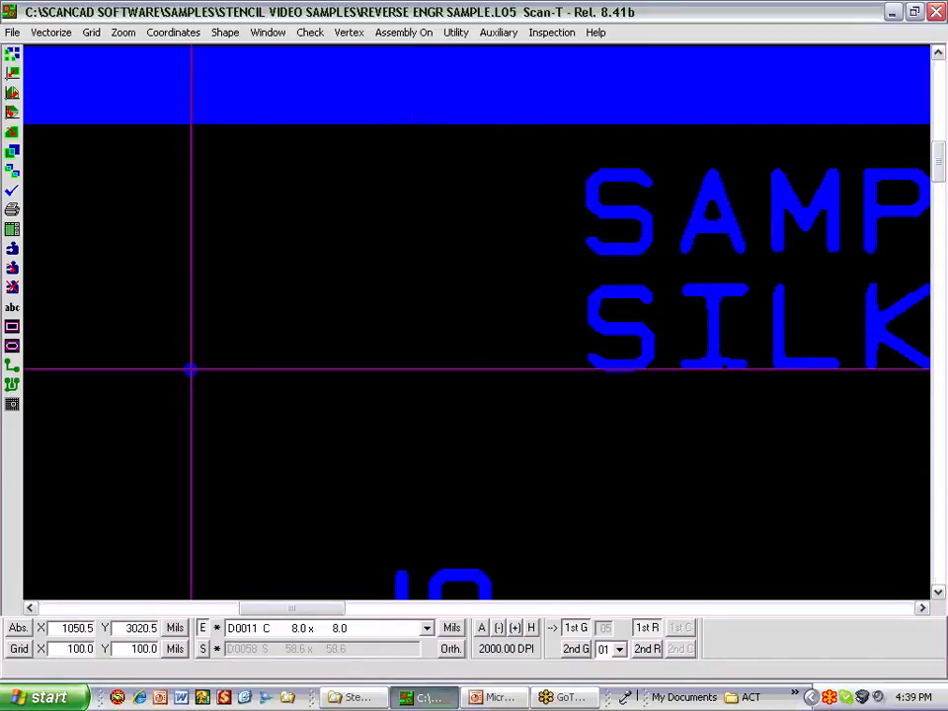
type("sam")
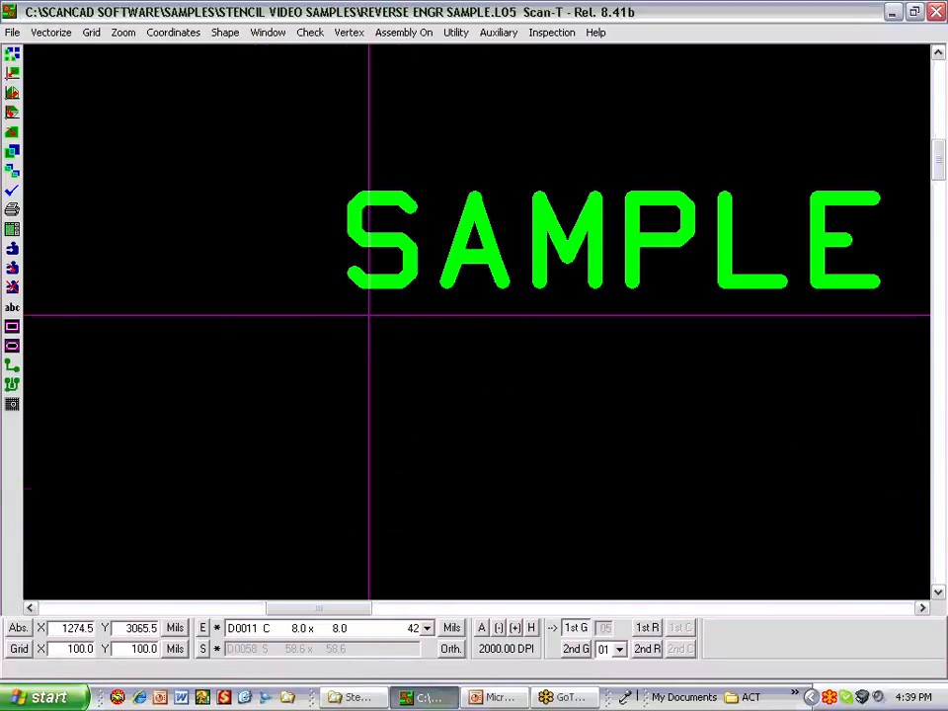
left_click(348, 32)
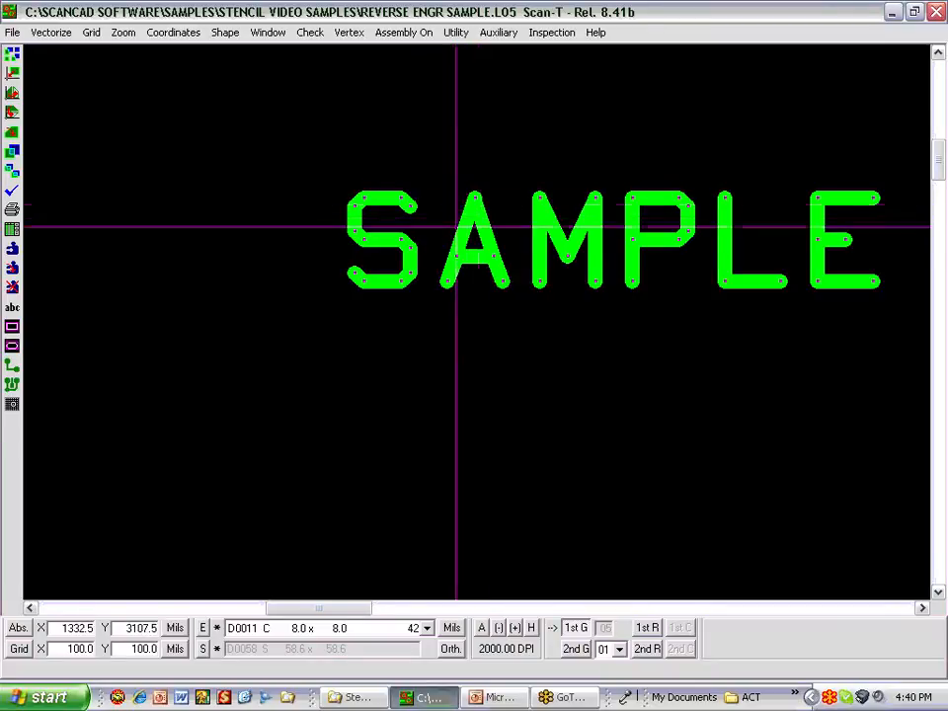
mouse_move(492, 234)
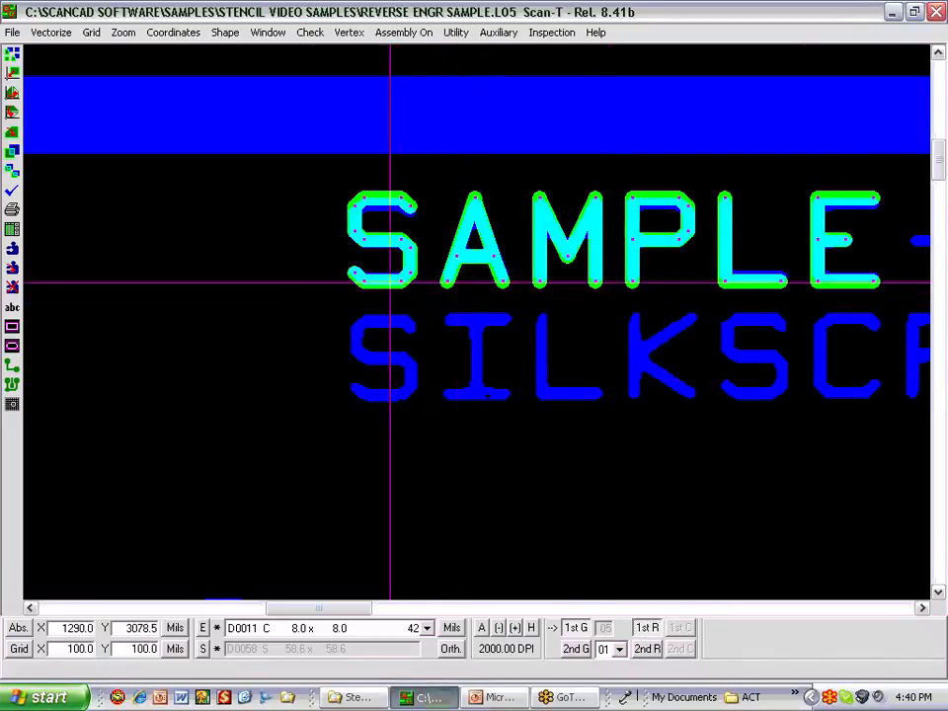
left_click(676, 304)
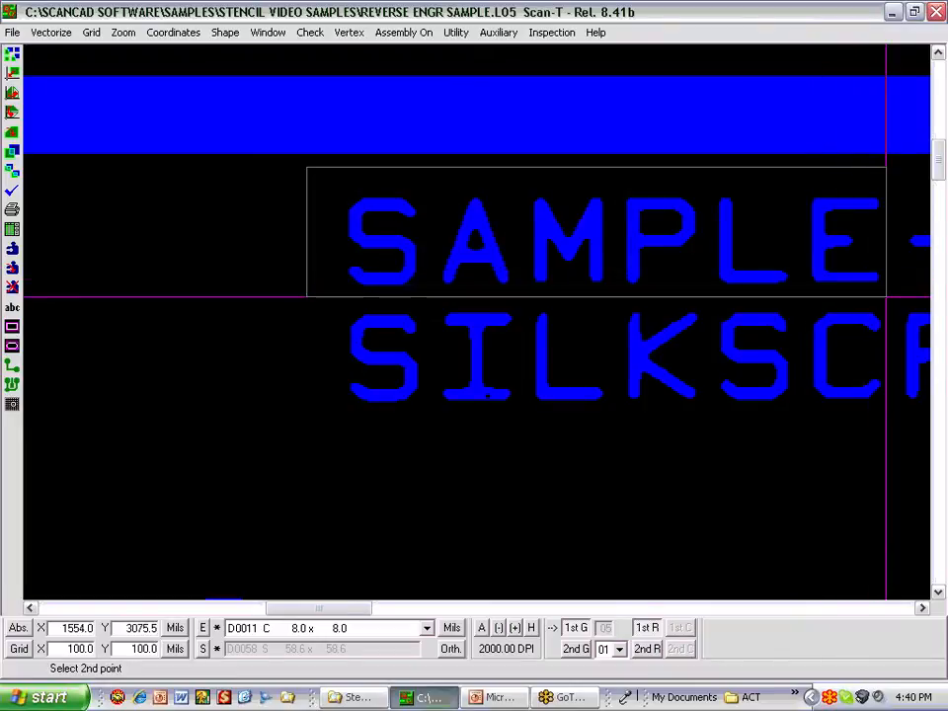
Close the window around SAMPLE and fill the lettering with S.V.R. In tracks.
left_click(269, 31)
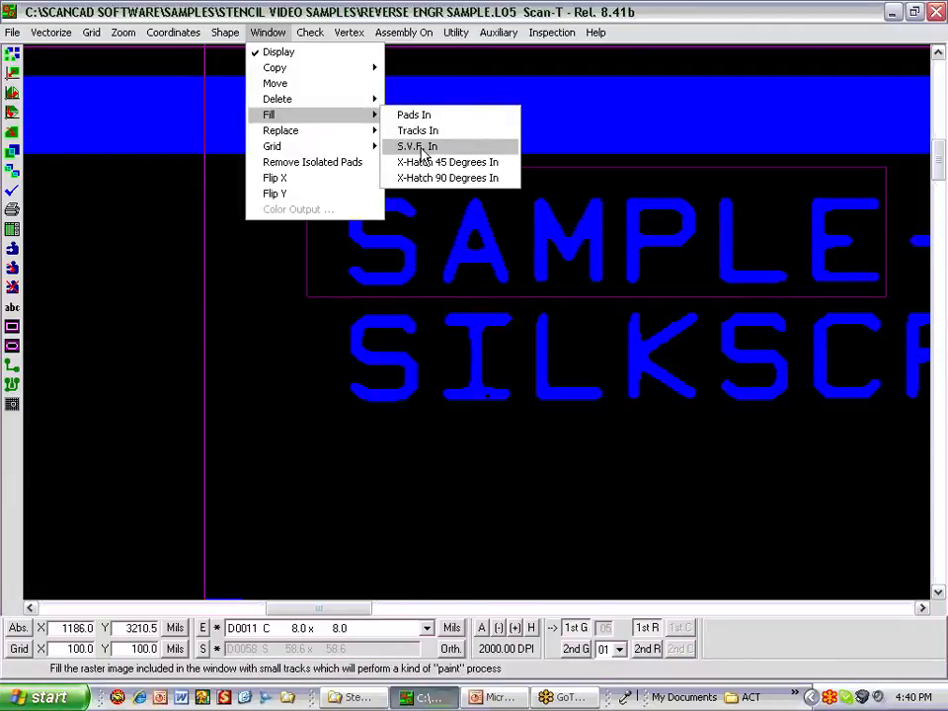
left_click(414, 146)
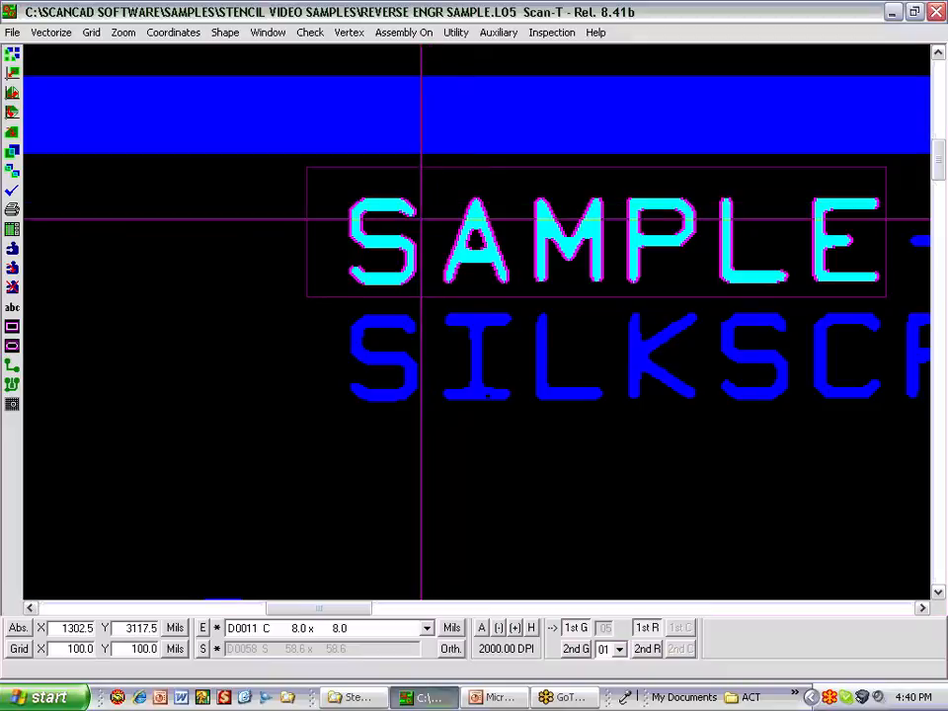
mouse_move(413, 286)
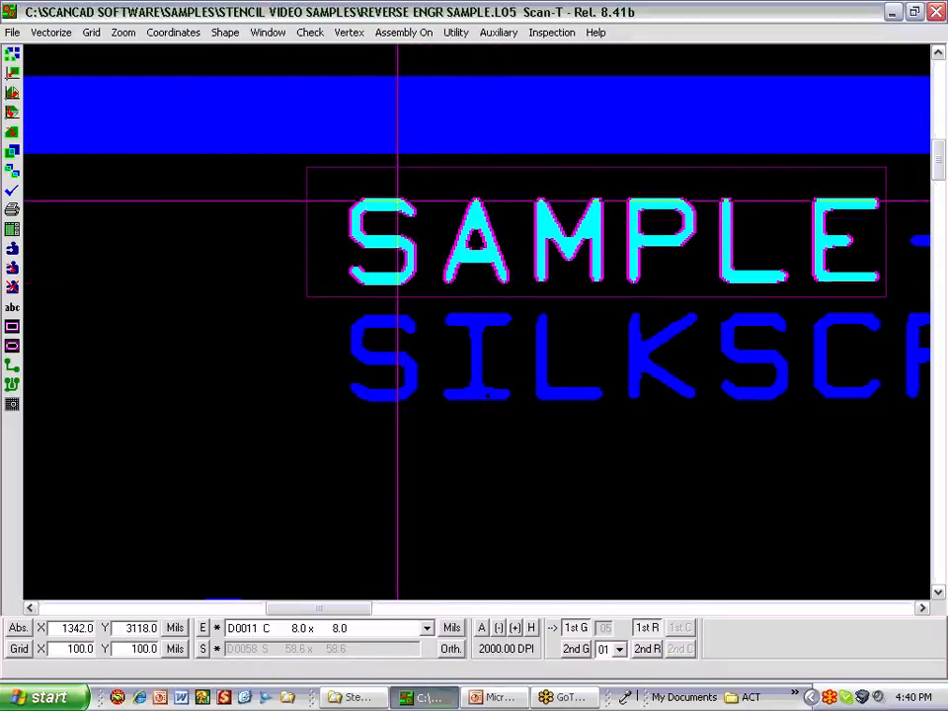
mouse_move(405, 207)
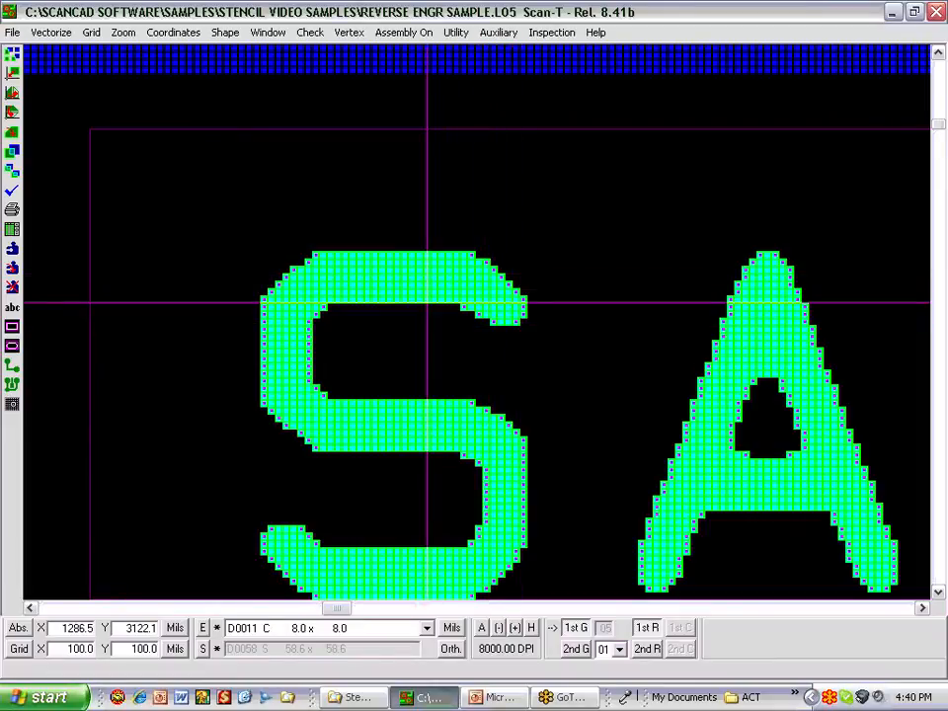
mouse_move(363, 296)
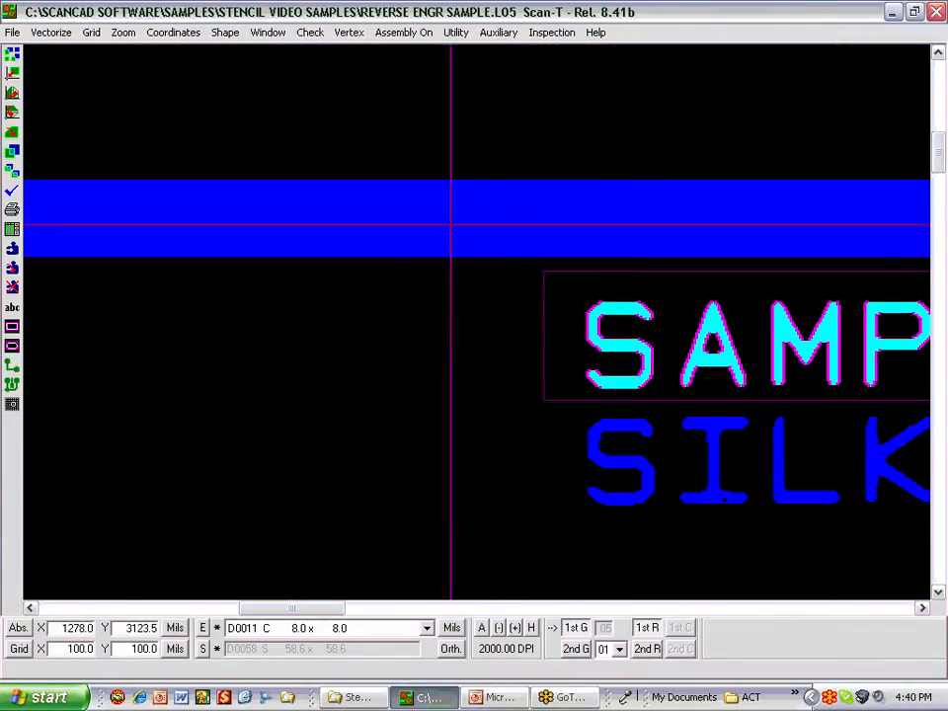
mouse_move(418, 407)
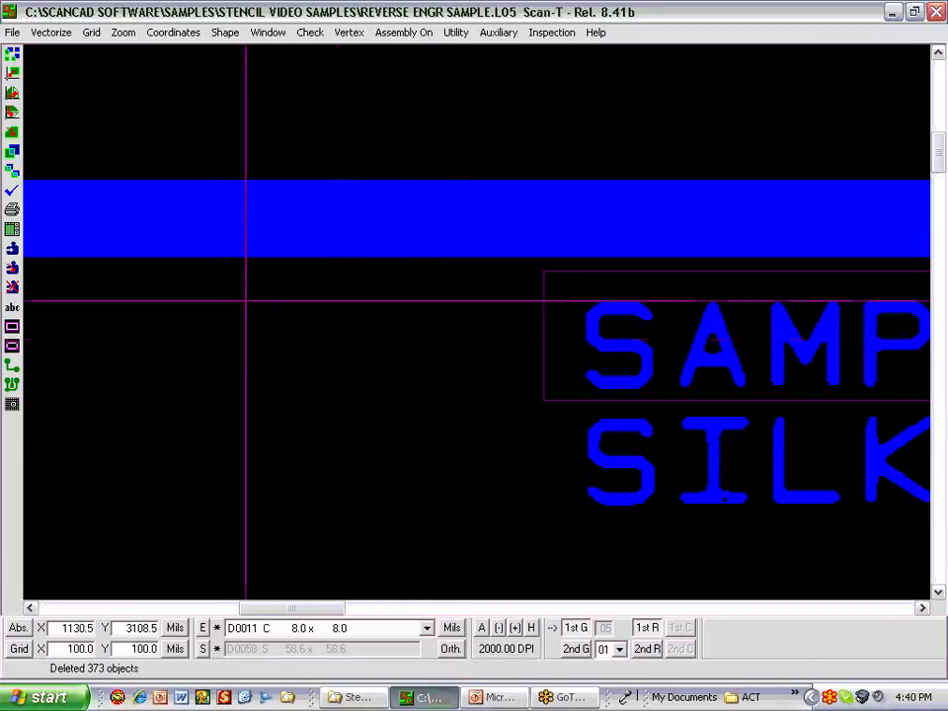
Contour and Fill the SAMPLE lettering In Window into 467 tracks and merge them.
left_click(52, 32)
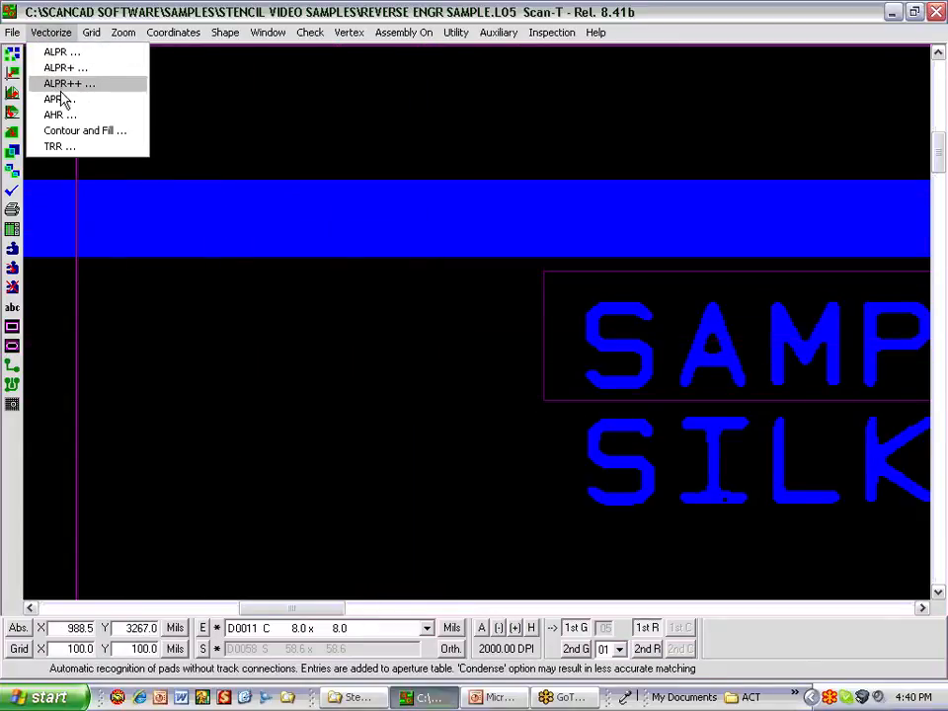
left_click(83, 130)
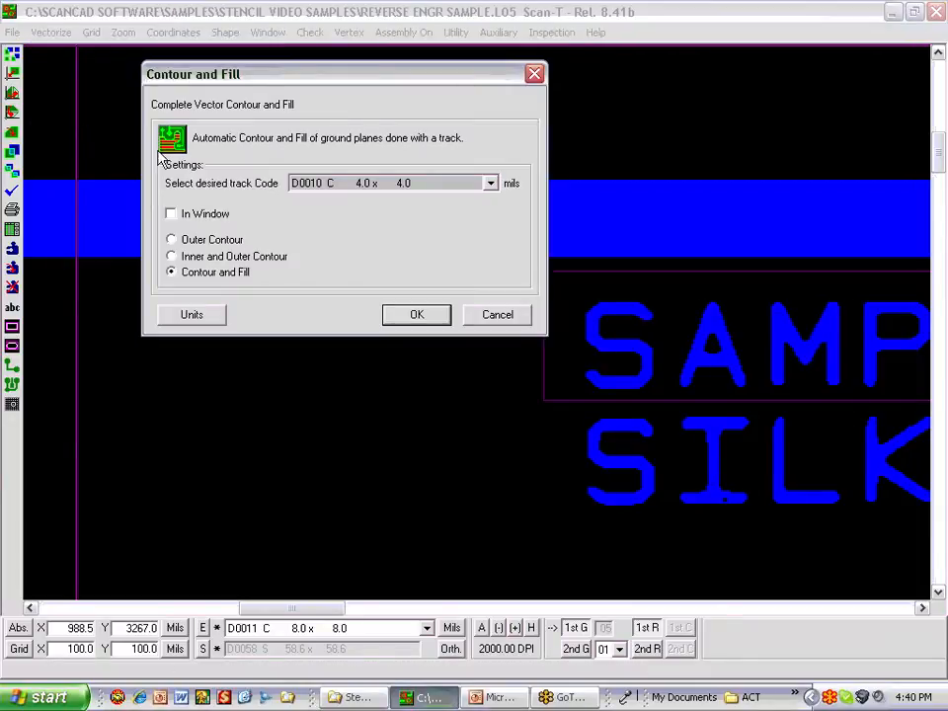
mouse_move(213, 233)
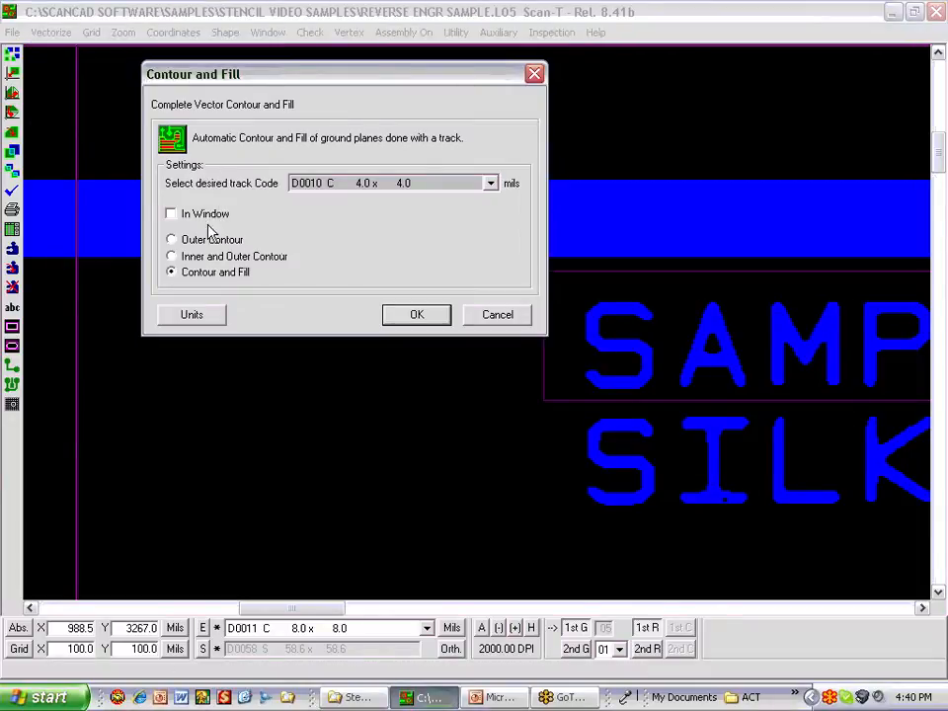
left_click(170, 213)
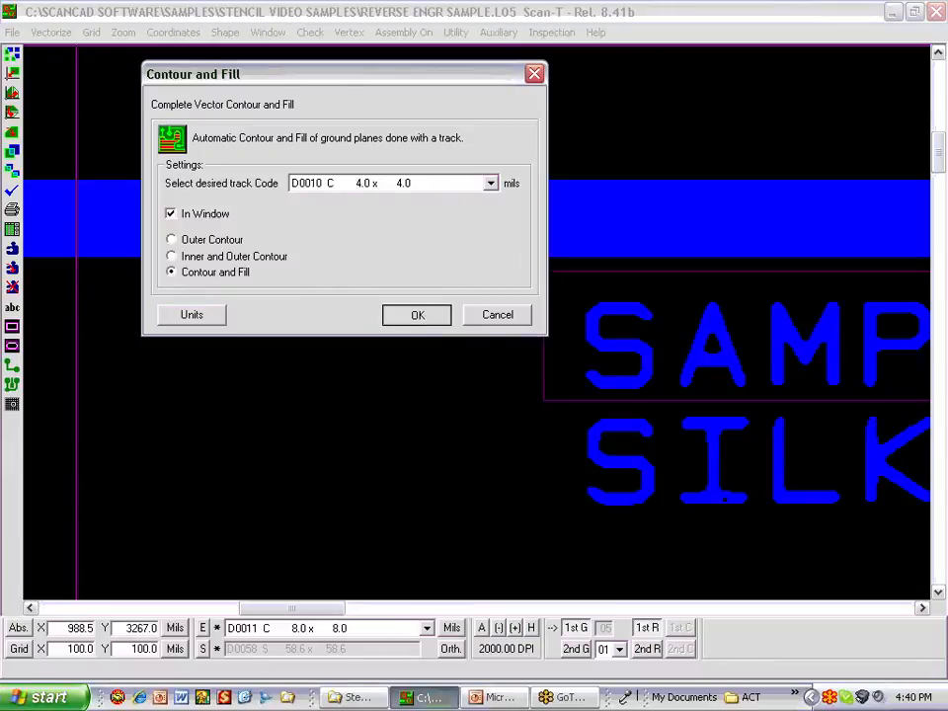
left_click(417, 315)
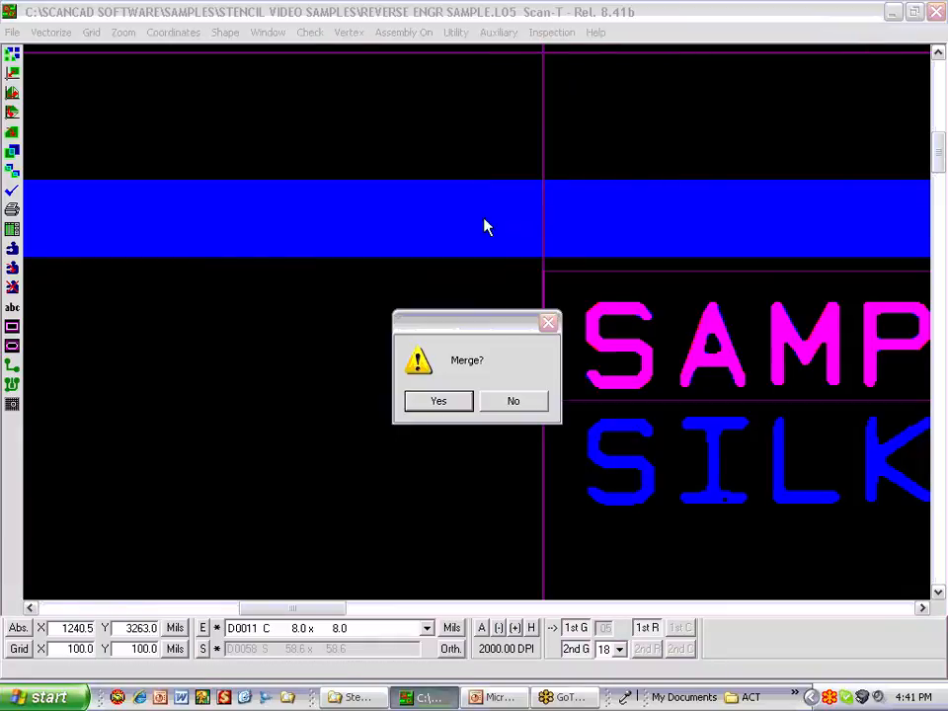
left_click(438, 399)
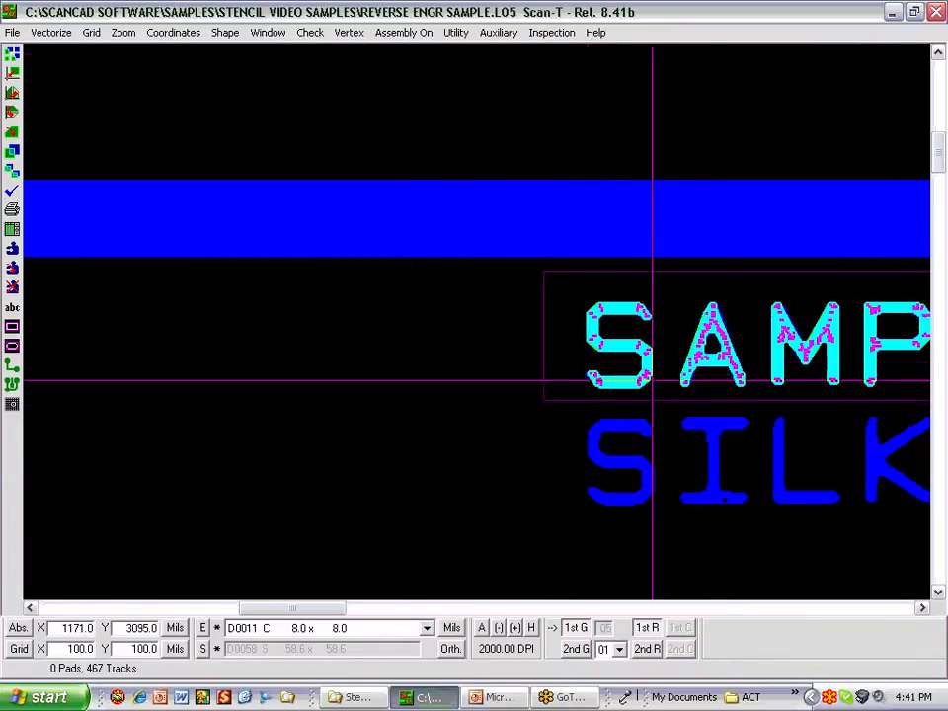
mouse_move(691, 380)
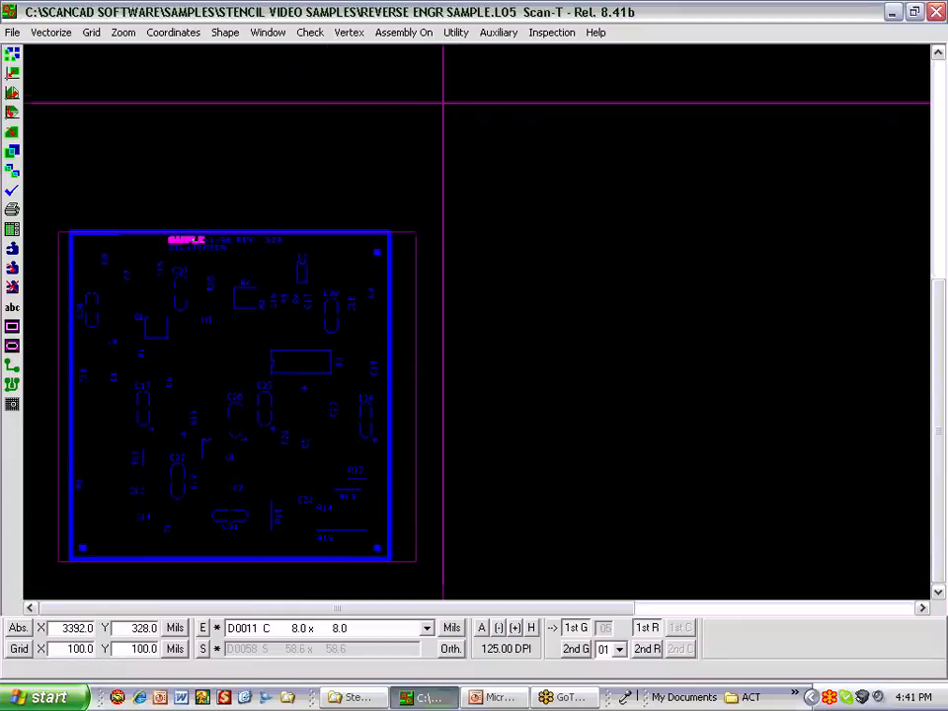
Contour and Fill the whole board into 14,476 tracks, then save modifications on close.
left_click(51, 31)
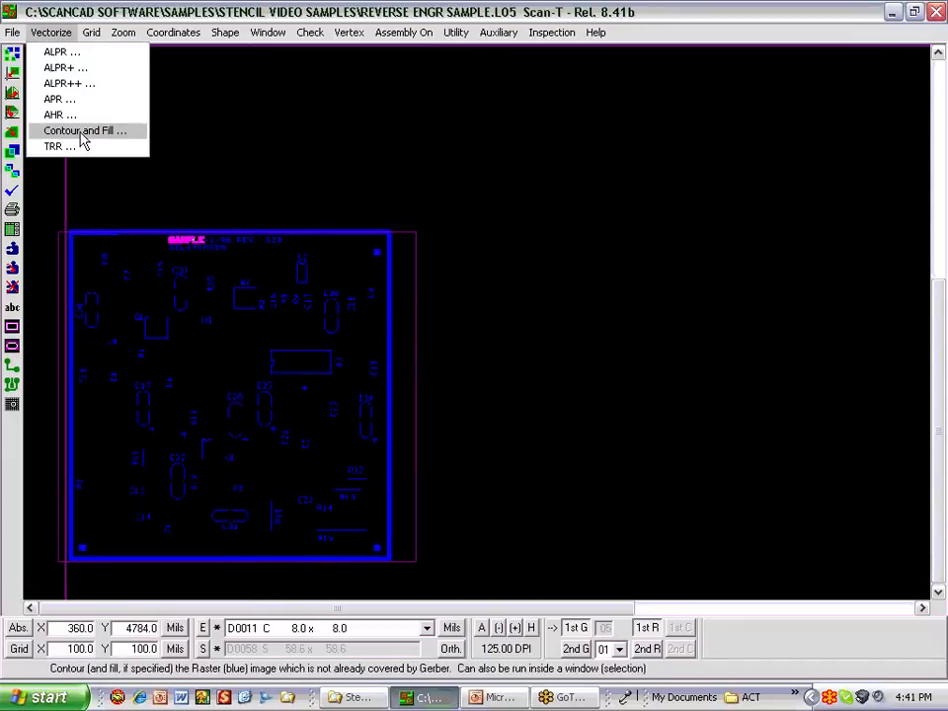
left_click(83, 130)
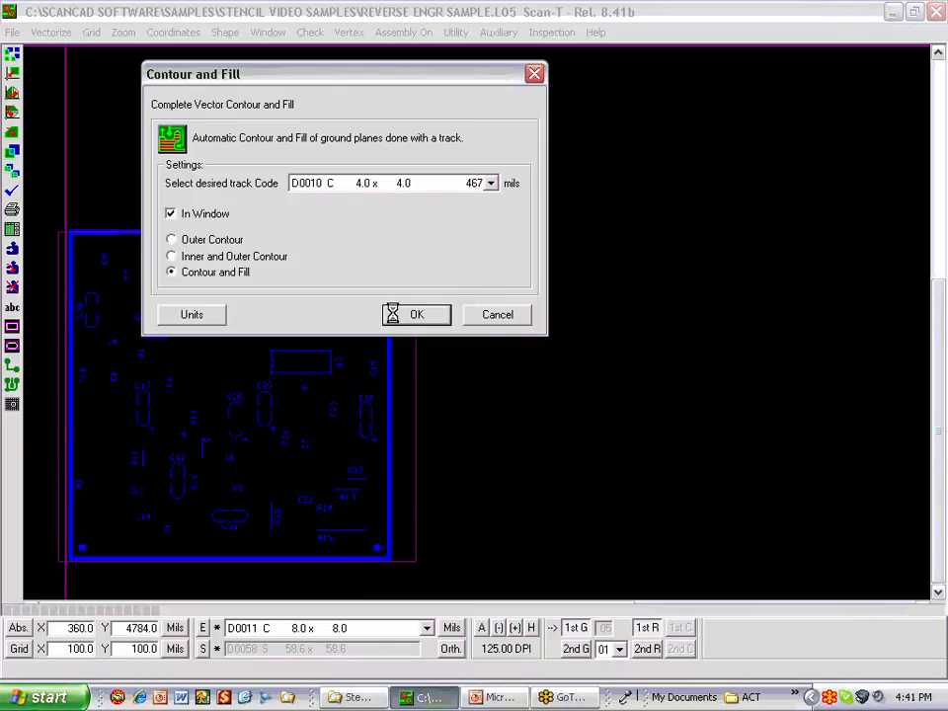
left_click(415, 314)
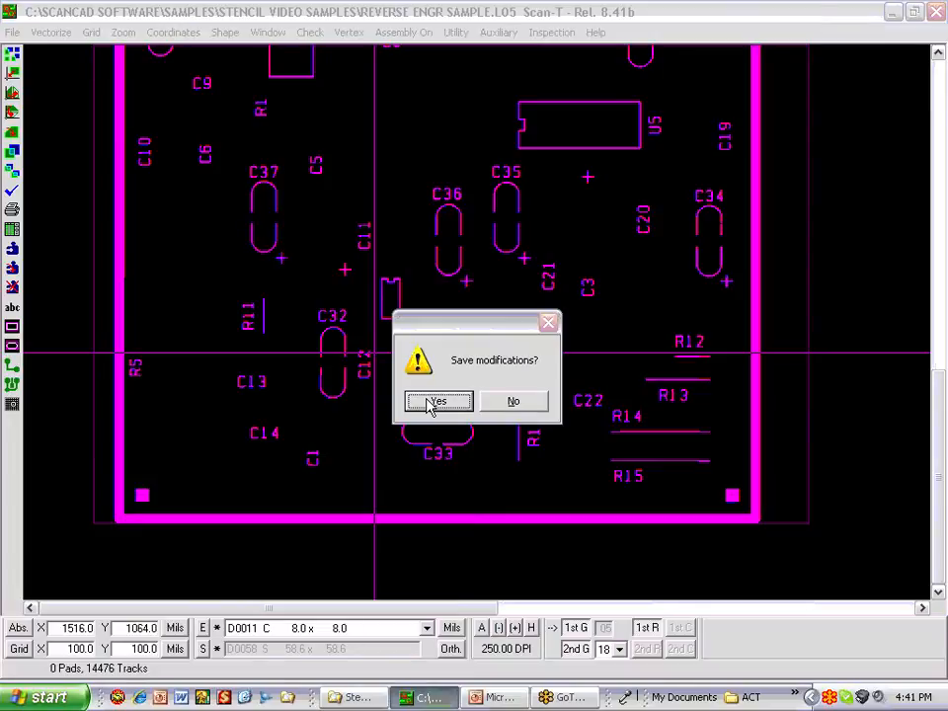
left_click(439, 401)
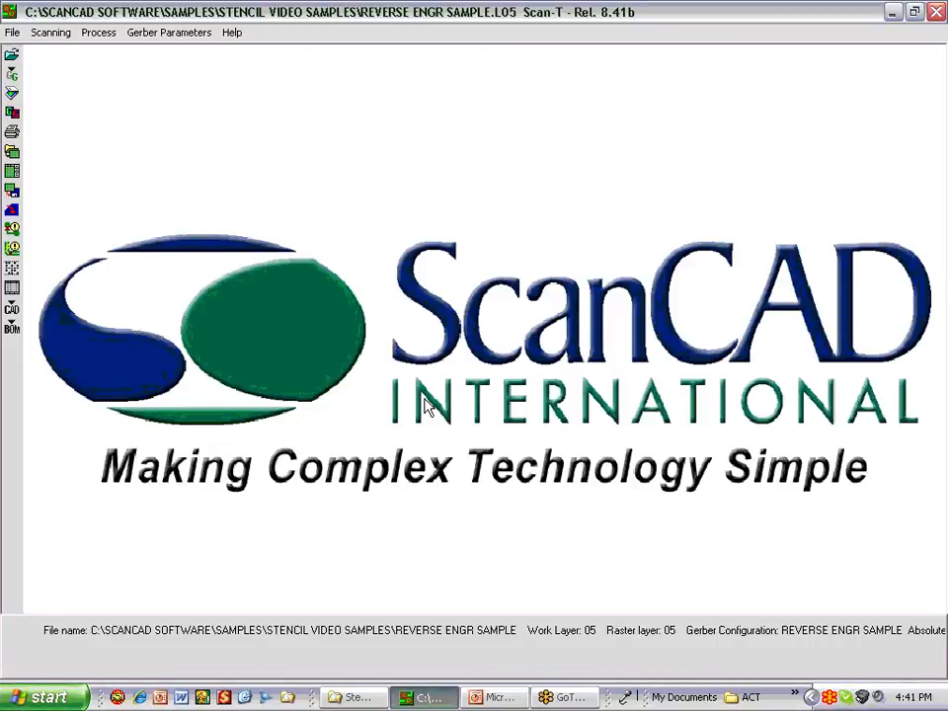
mouse_move(249, 134)
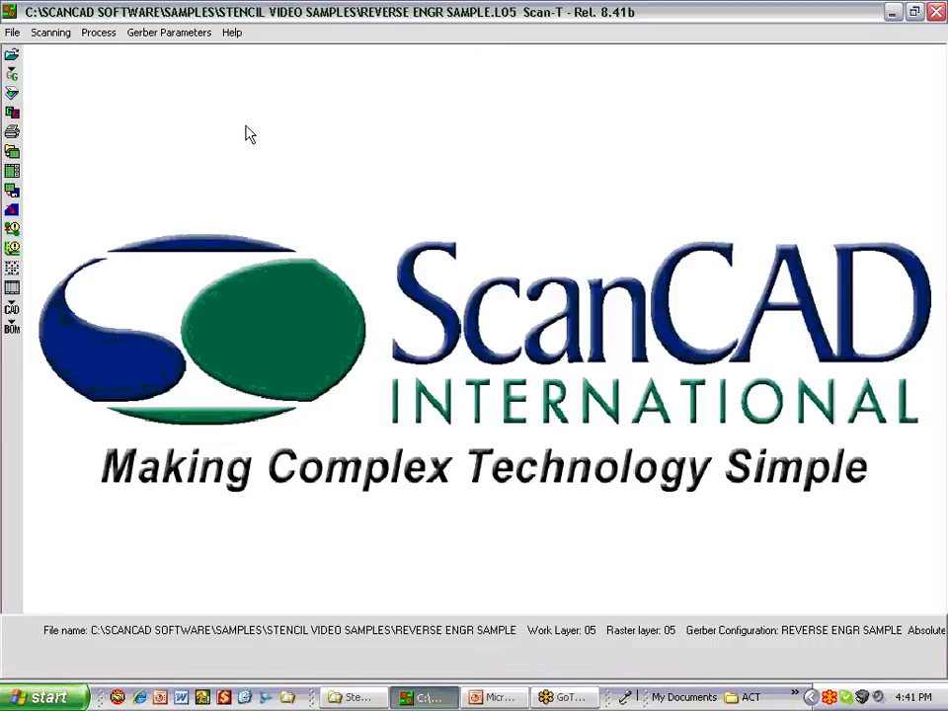
Save the aperture table in Gerber 274-X Current Format via Gerber Parameters.
left_click(168, 32)
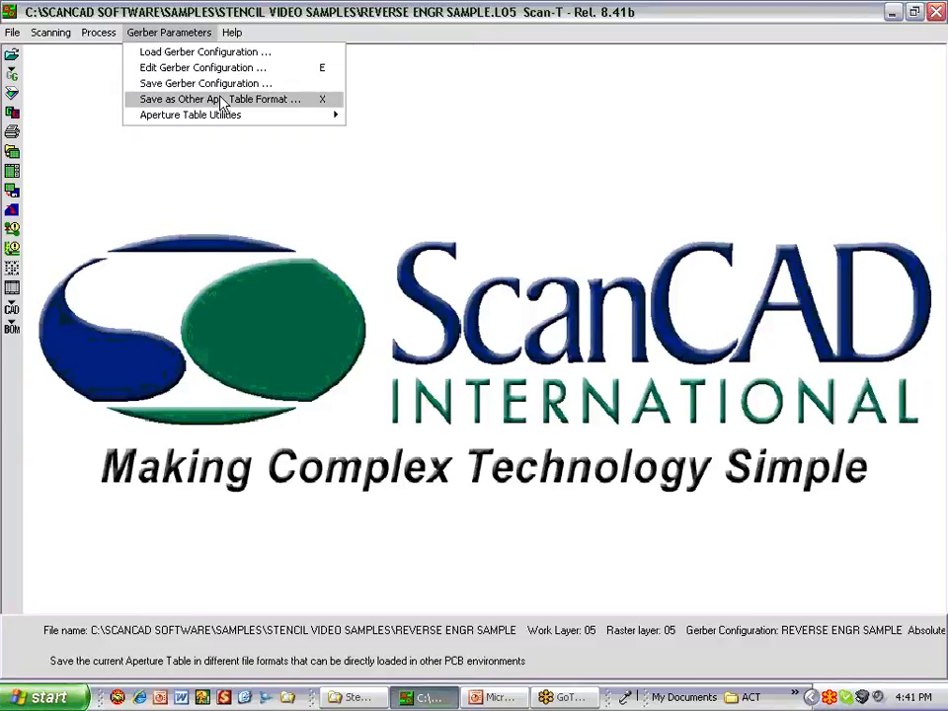
left_click(217, 98)
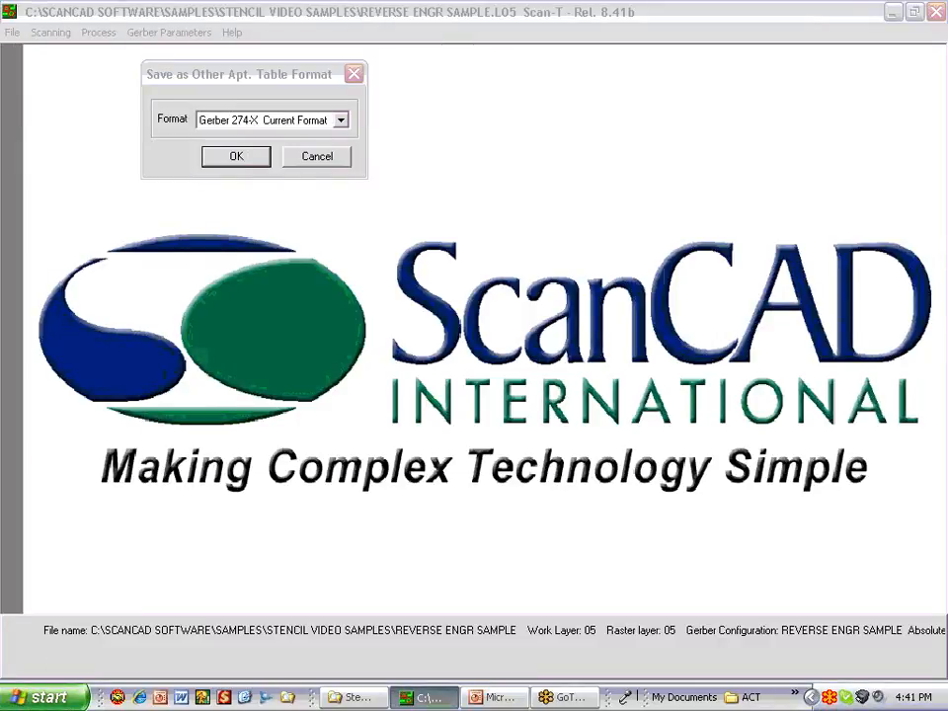
left_click(235, 156)
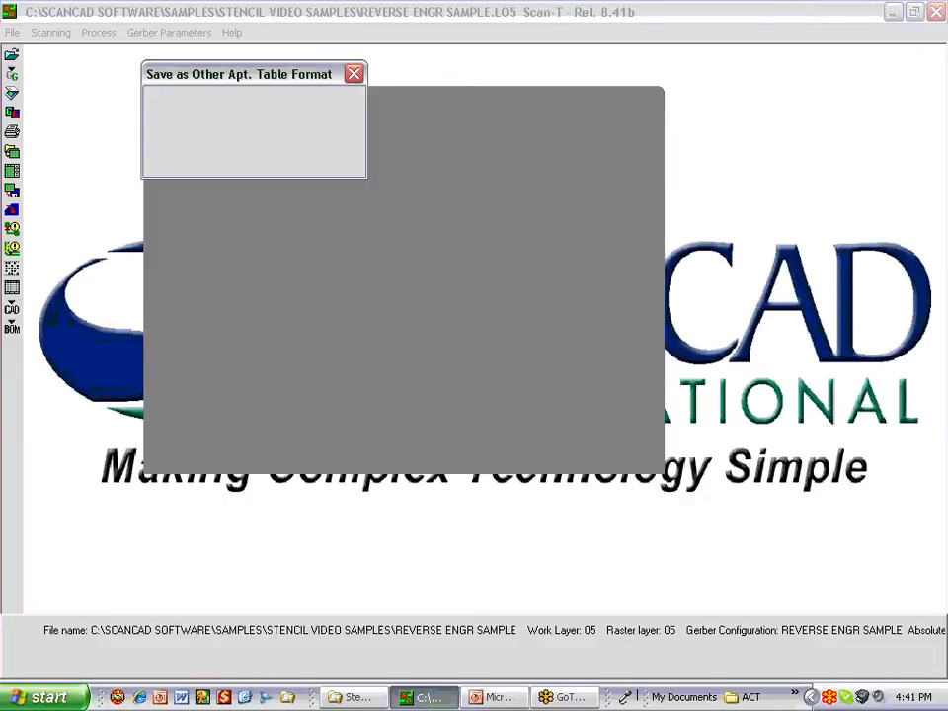
After the export finishes, switch to the Stencil Video Samples folder in Windows Explorer.
left_click(354, 73)
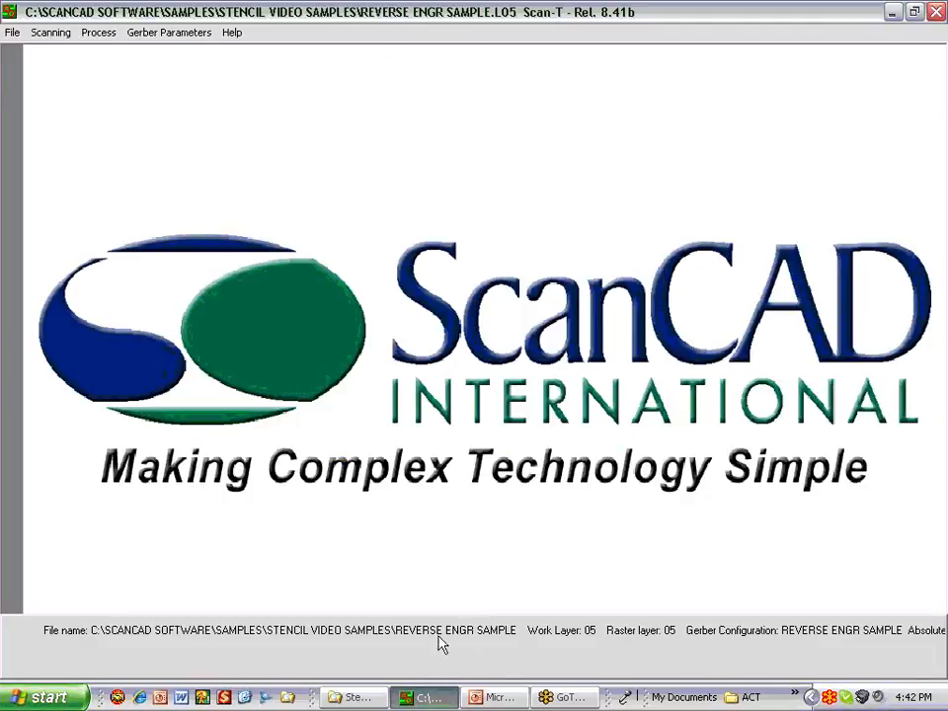
left_click(352, 697)
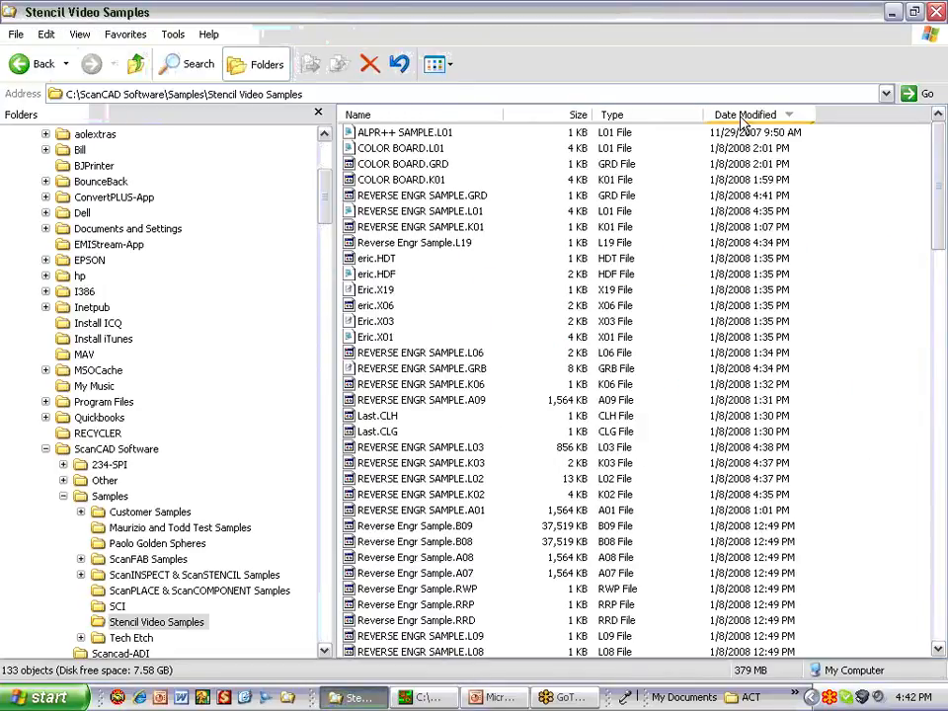
Sort by Date Modified and review REVERSE ENGR SAMPLE.X01 in Notepad.
left_click(745, 114)
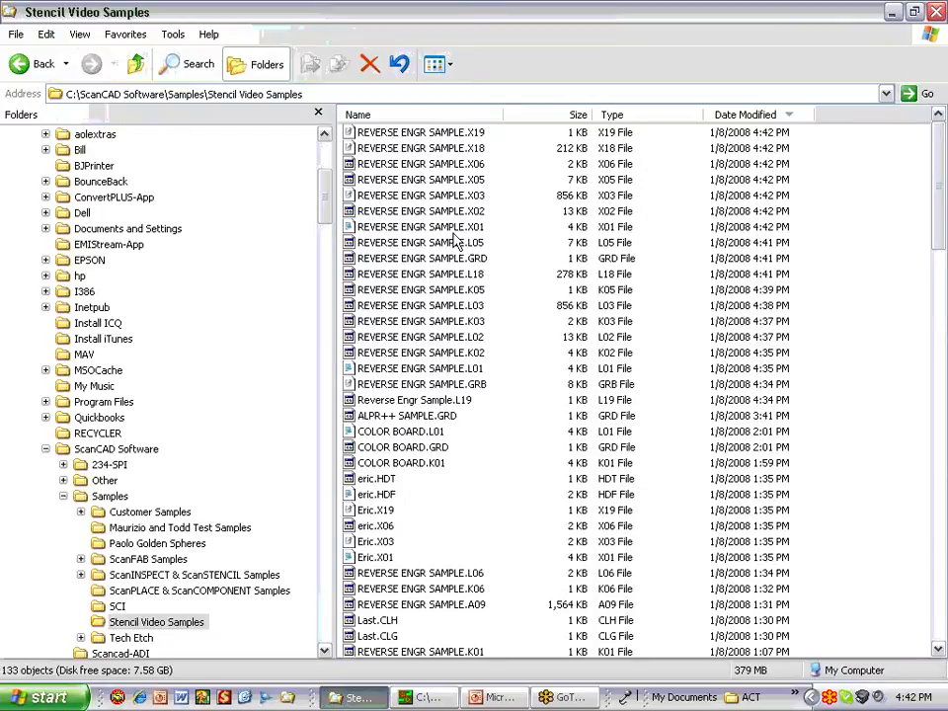
left_click(419, 225)
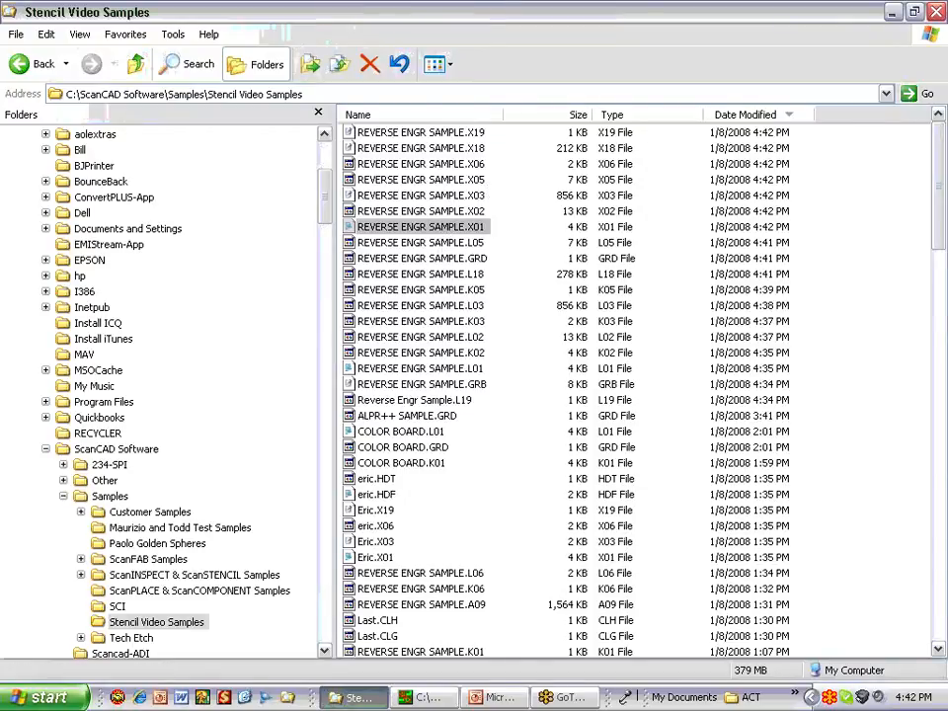
double_click(421, 225)
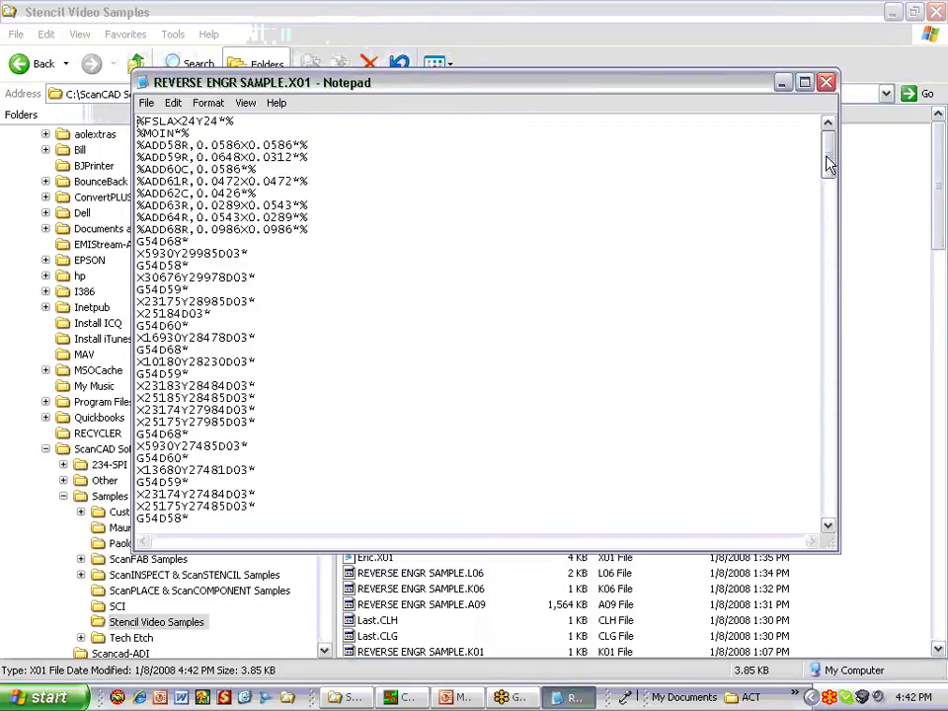
scroll("down", 3)
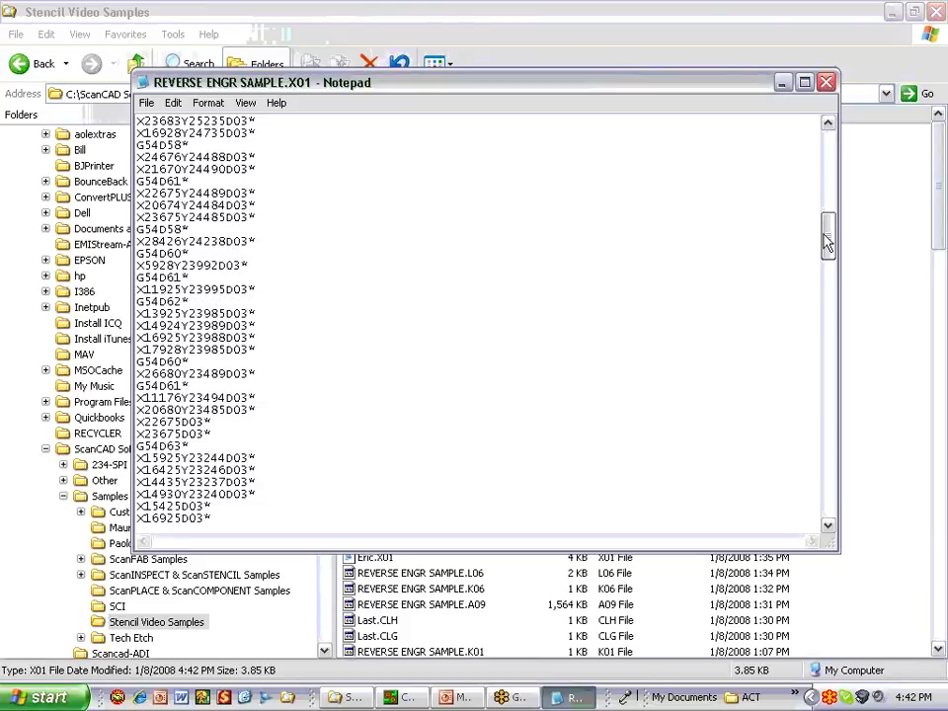
scroll("up", 3)
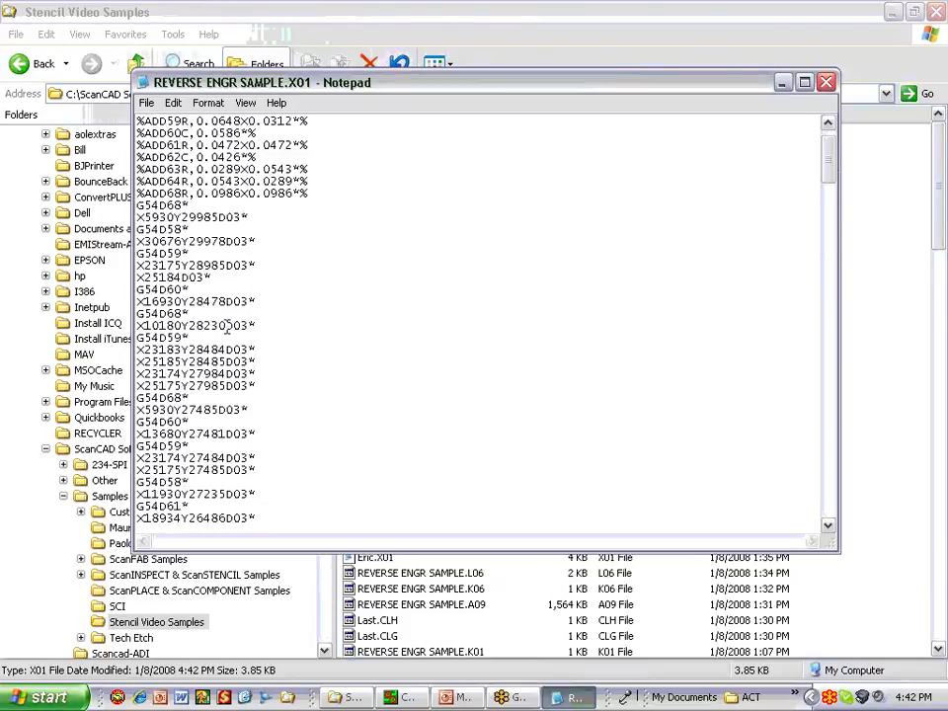
scroll("up", 3)
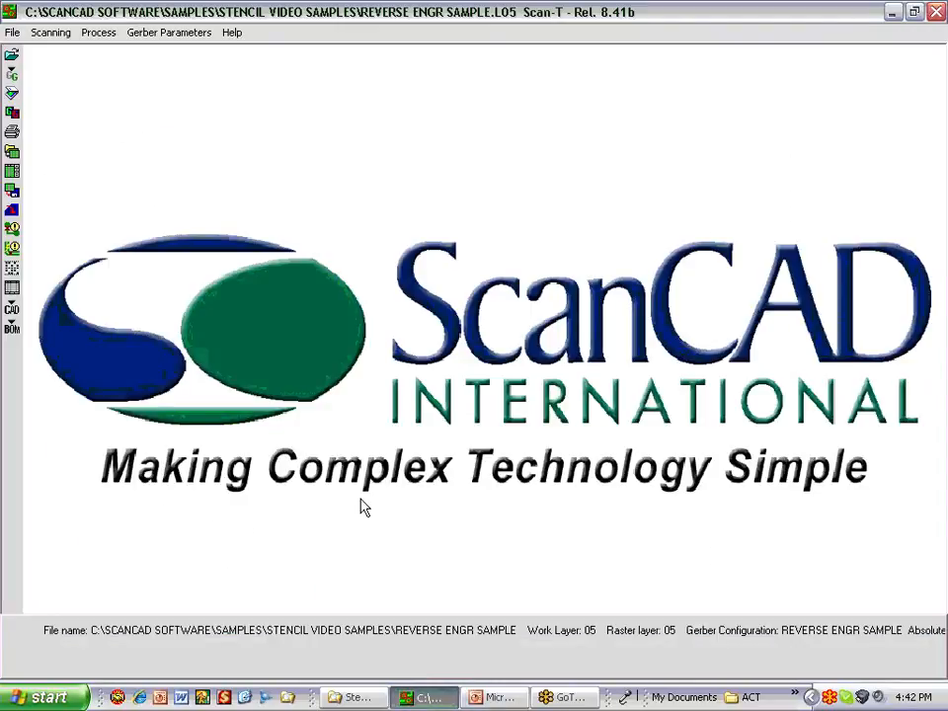
Open the COLOR BOARD.L01 raster, toggle its image display, then return to the work file list.
left_click(11, 32)
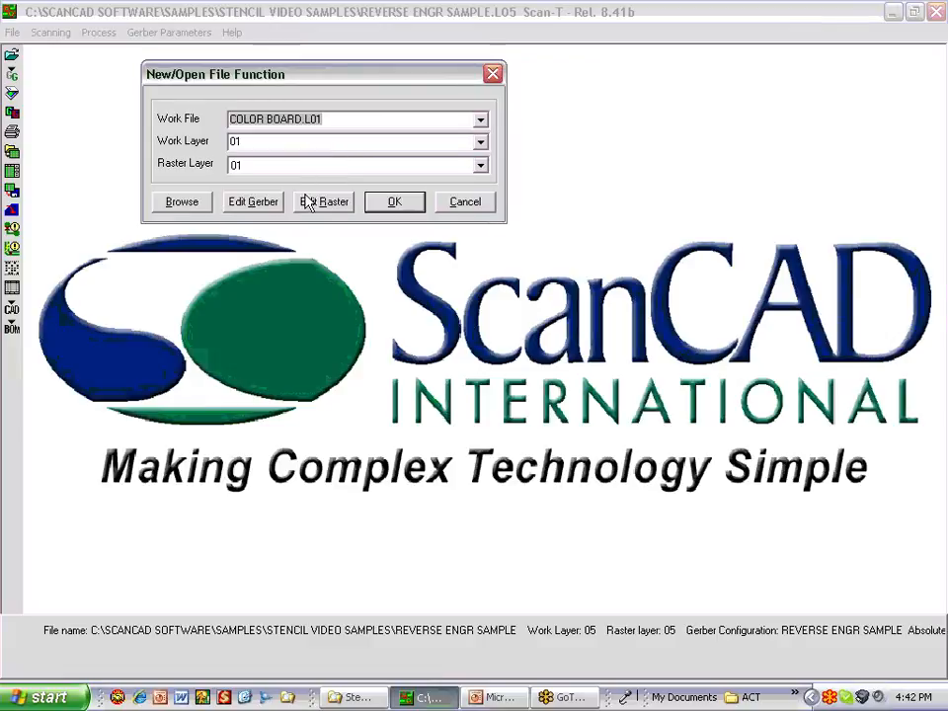
left_click(395, 202)
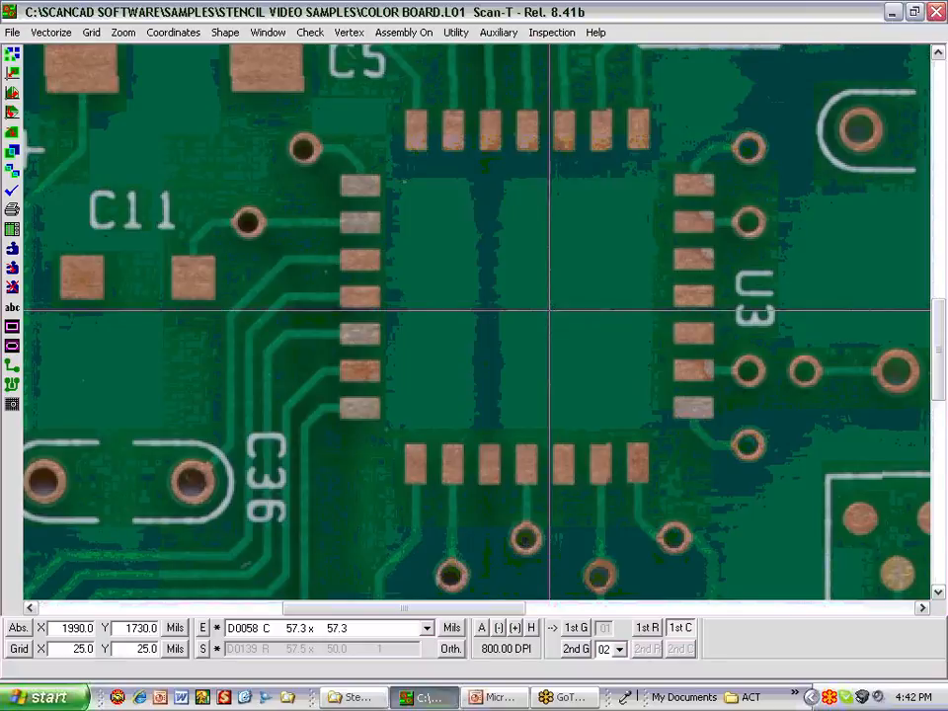
mouse_move(581, 237)
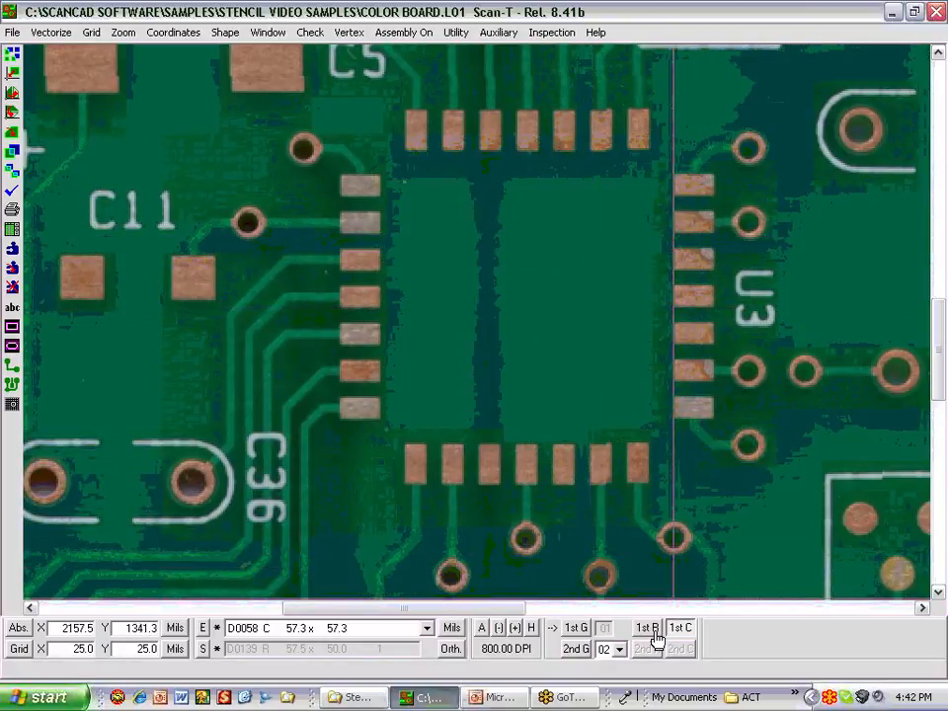
left_click(679, 628)
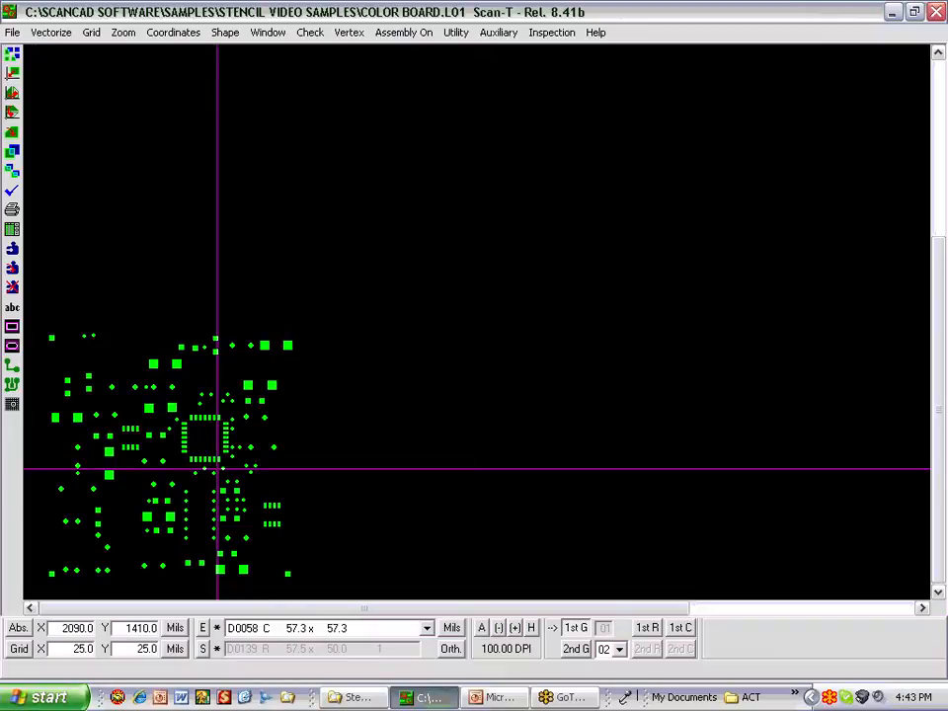
mouse_move(314, 403)
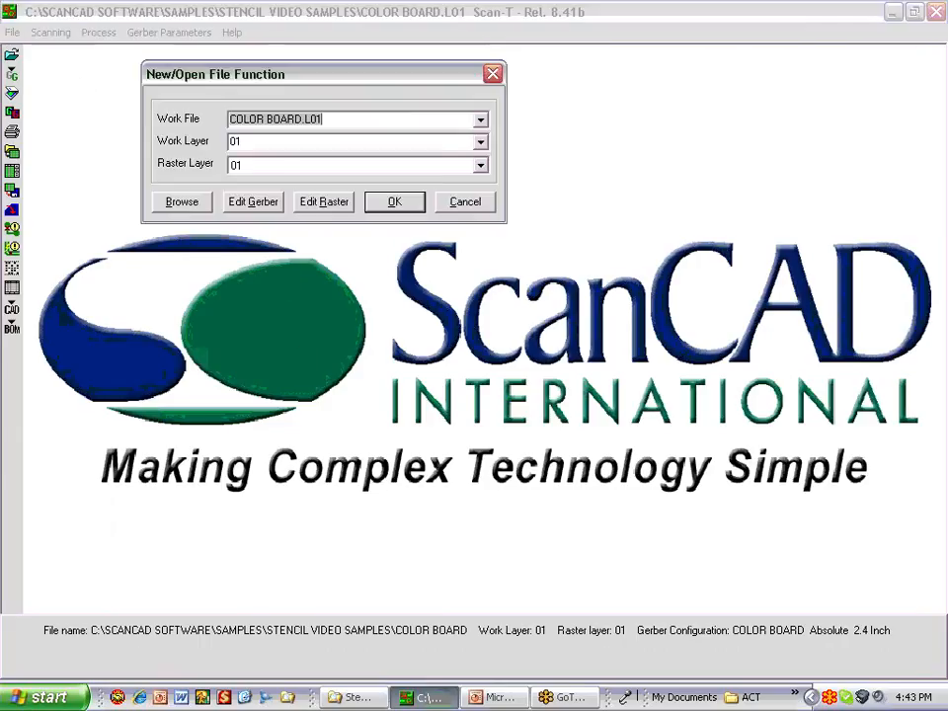
left_click(480, 118)
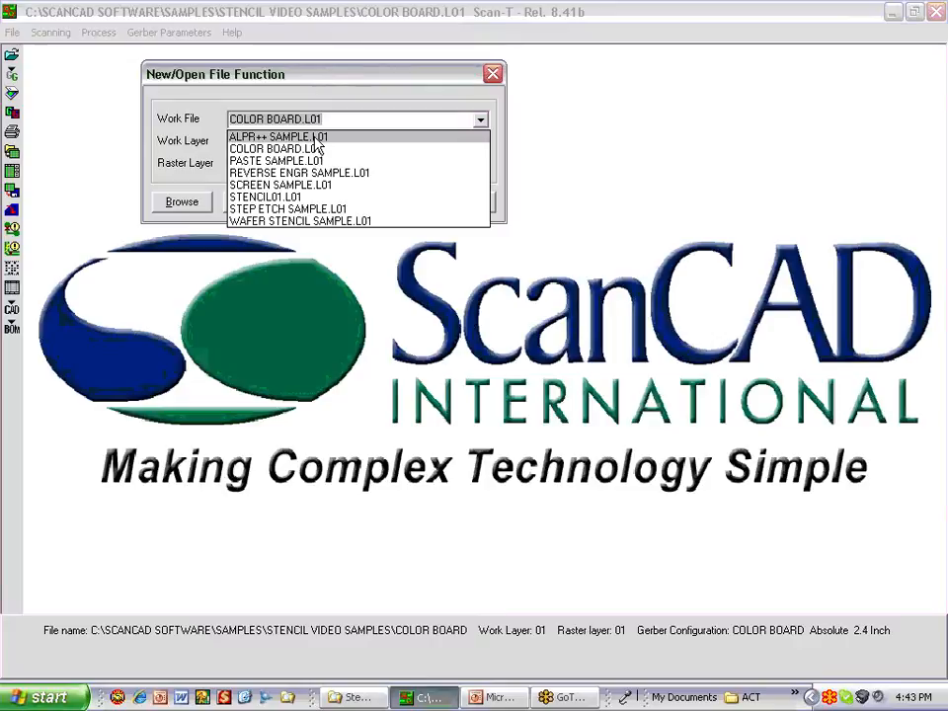
Open the ALPR++ SAMPLE.L01 raster for editing.
left_click(276, 137)
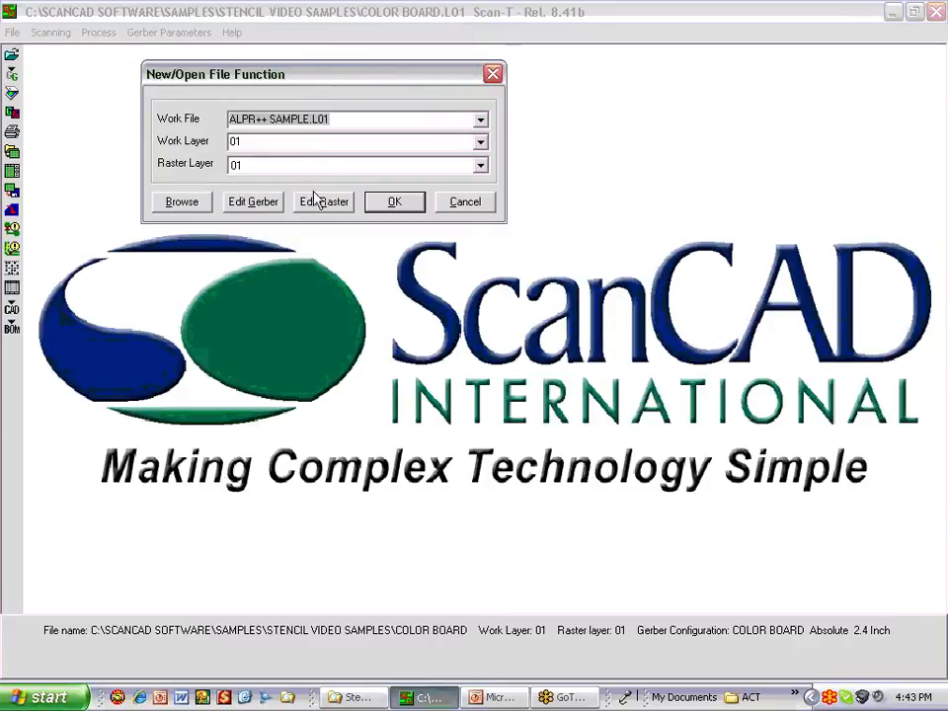
left_click(395, 201)
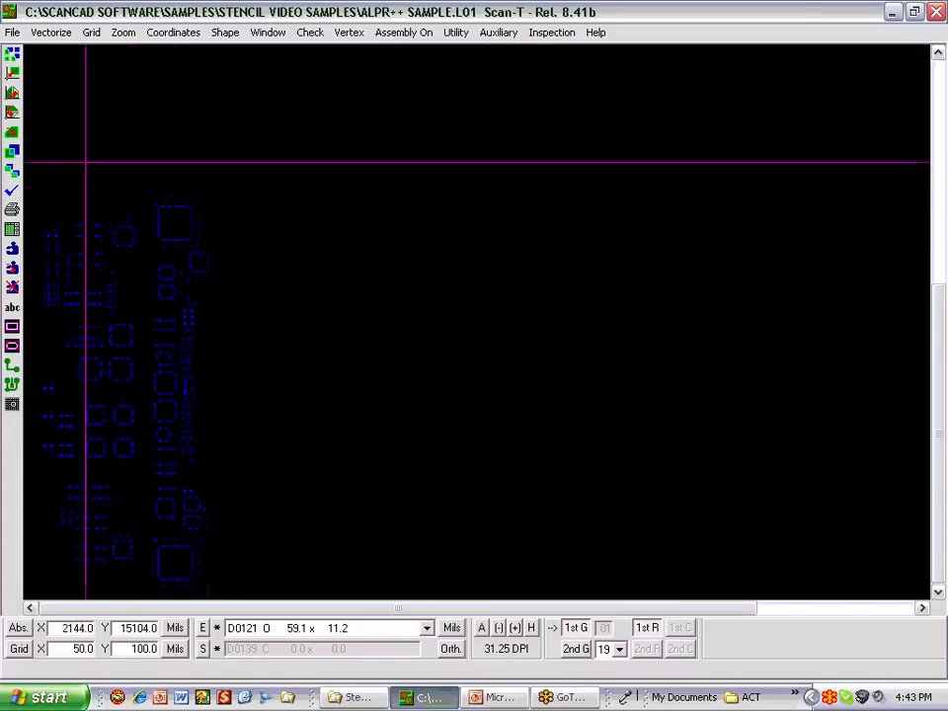
Run ALPR++ pad recognition with Condense Number of Apertures, overwriting layer SAMPLE.L19.
left_click(52, 31)
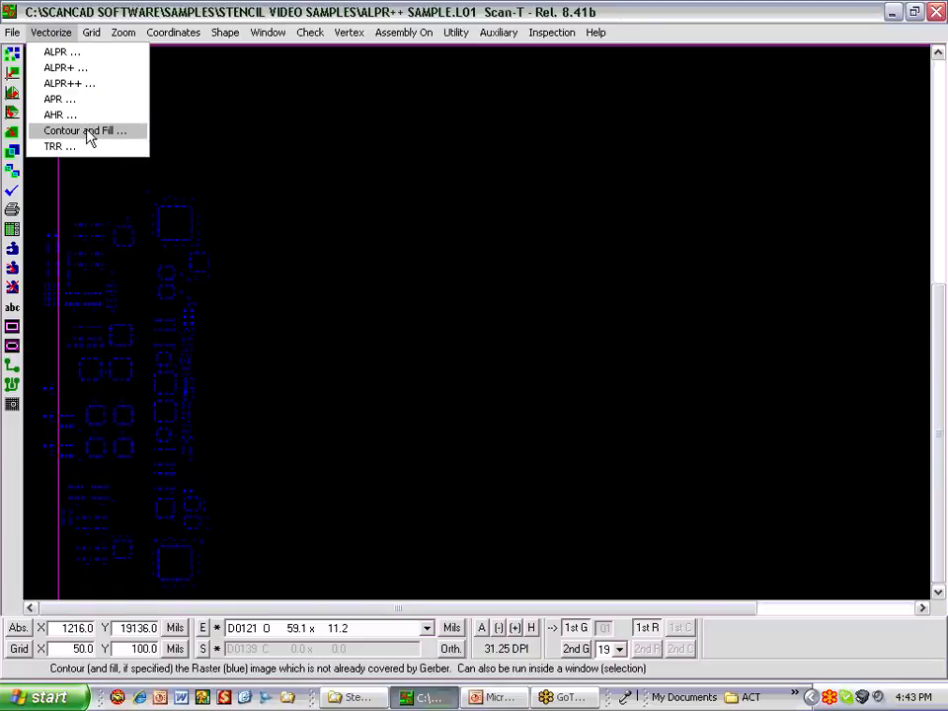
left_click(65, 83)
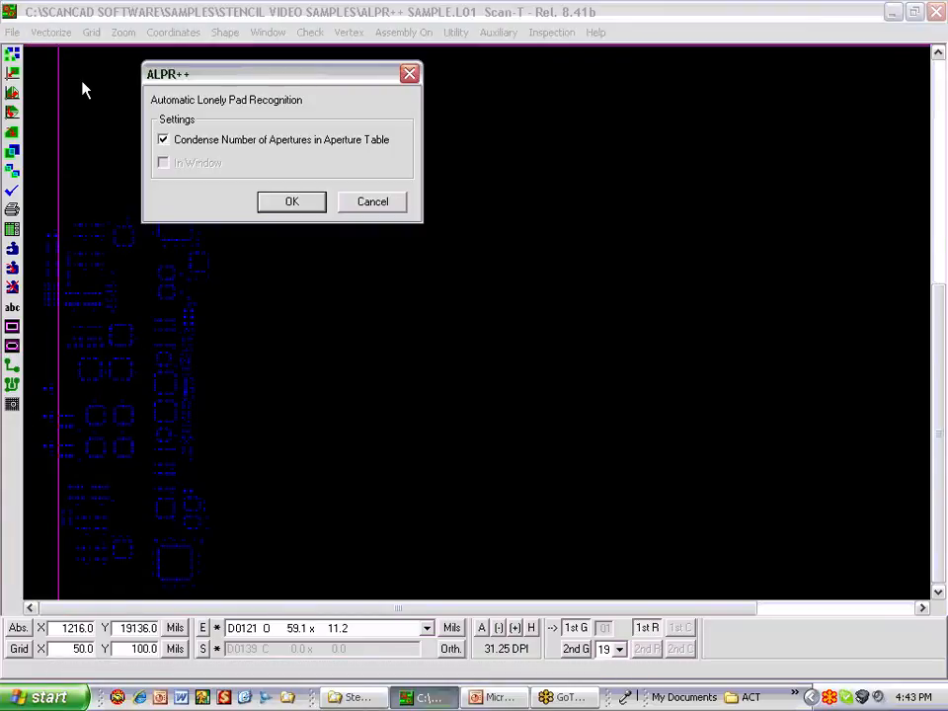
left_click(292, 201)
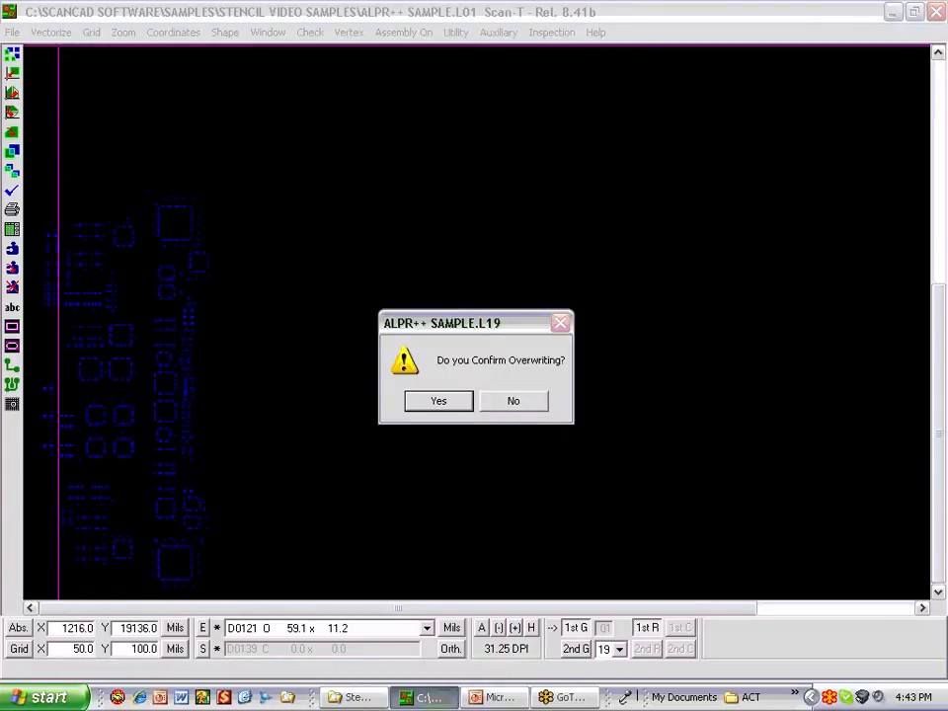
left_click(439, 399)
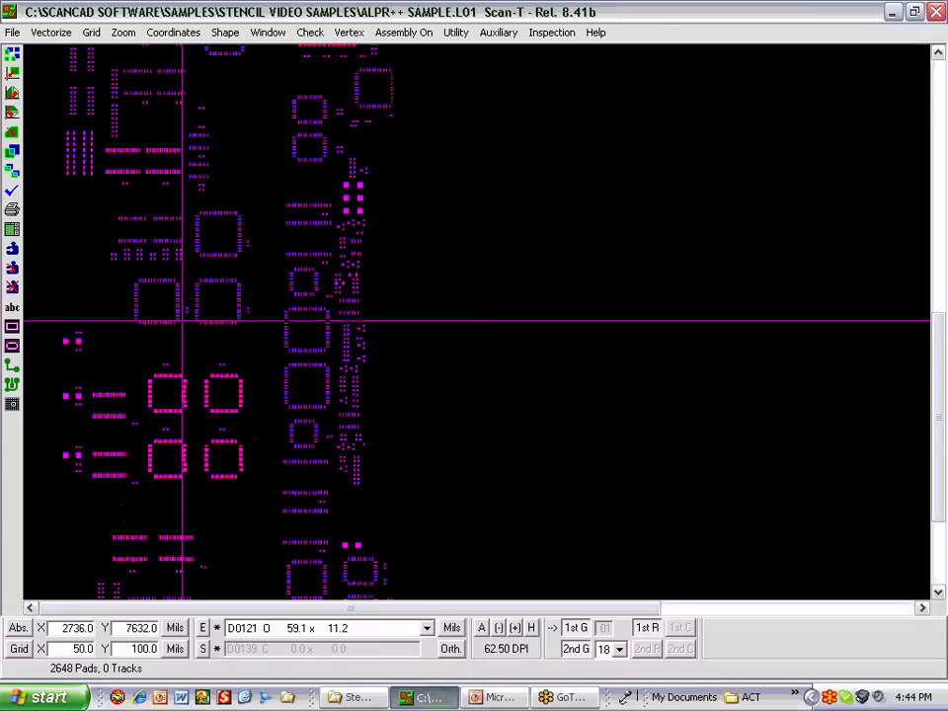
mouse_move(207, 346)
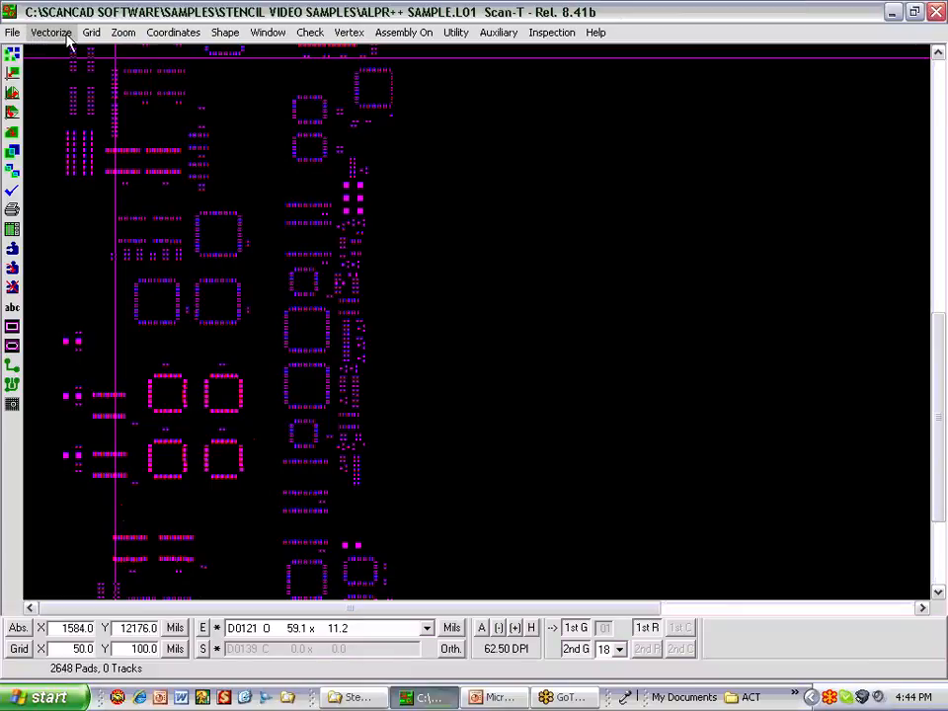
mouse_move(225, 32)
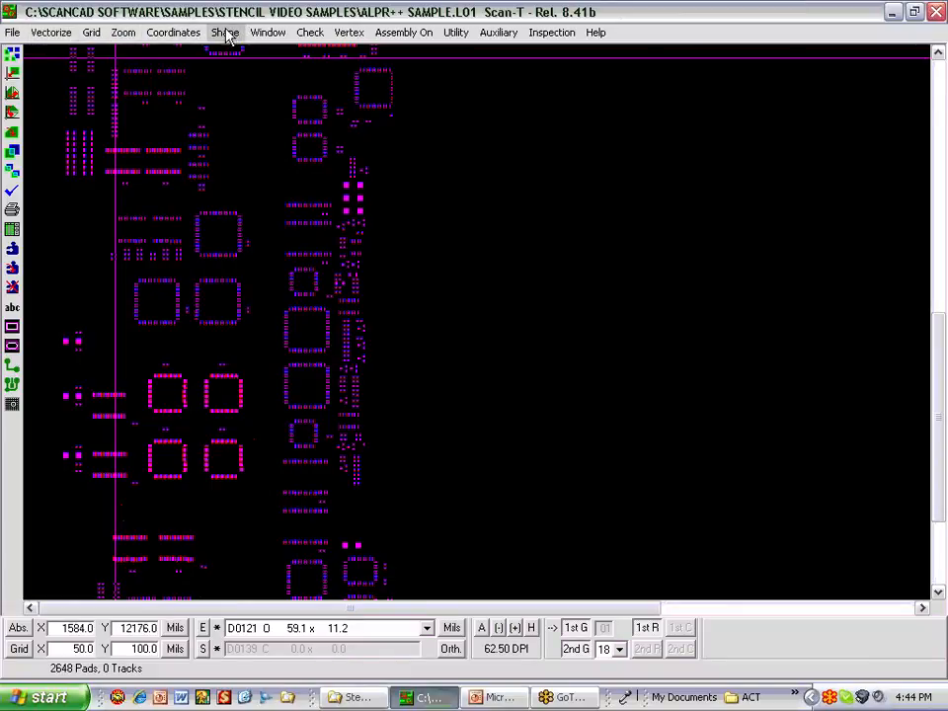
left_click(91, 32)
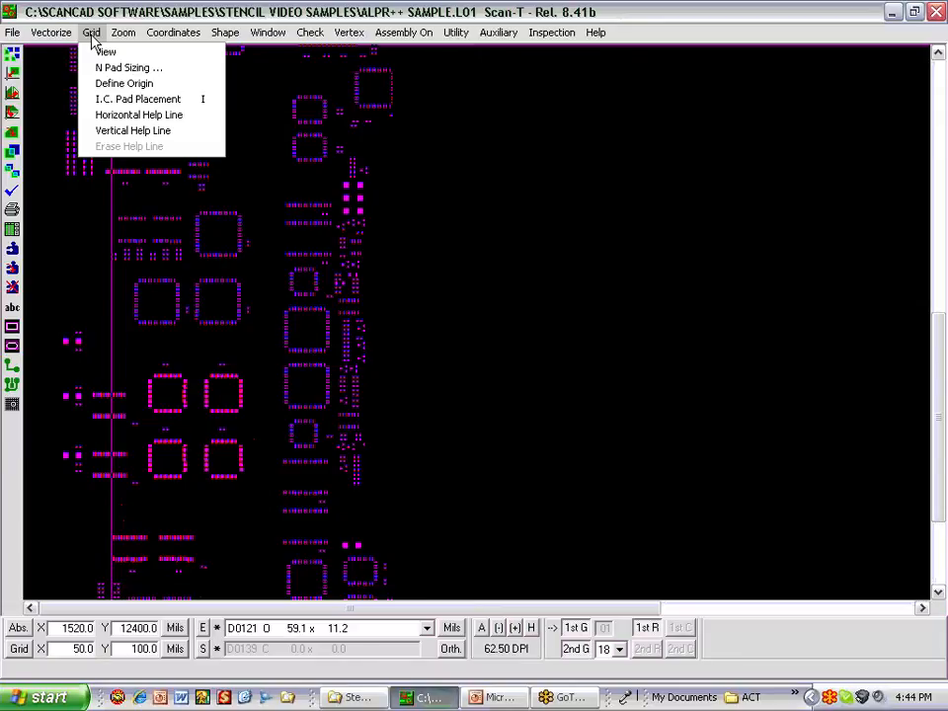
left_click(174, 31)
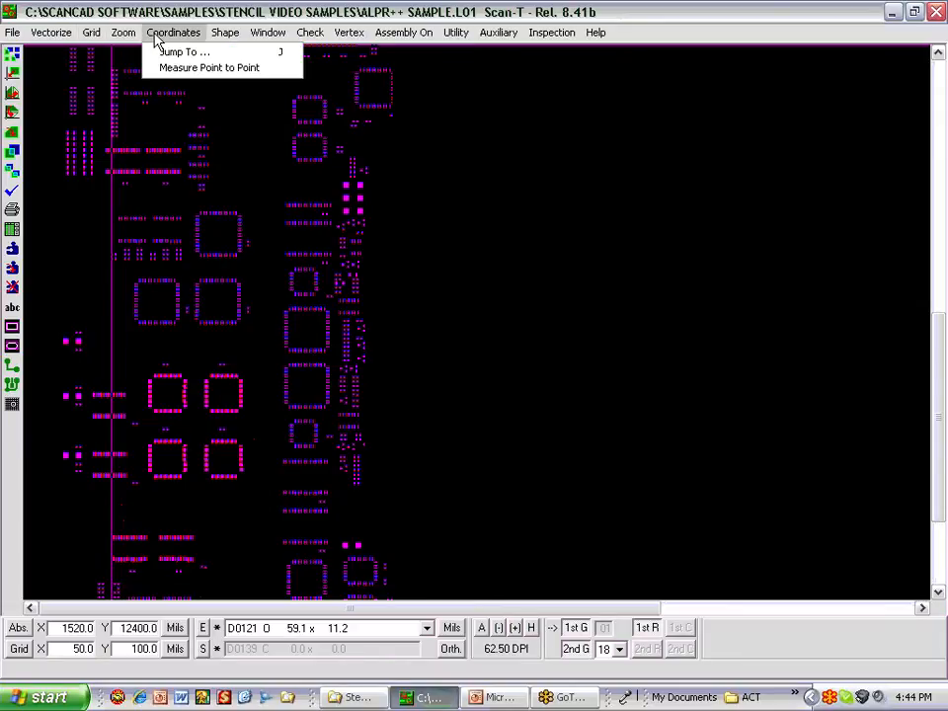
mouse_move(221, 30)
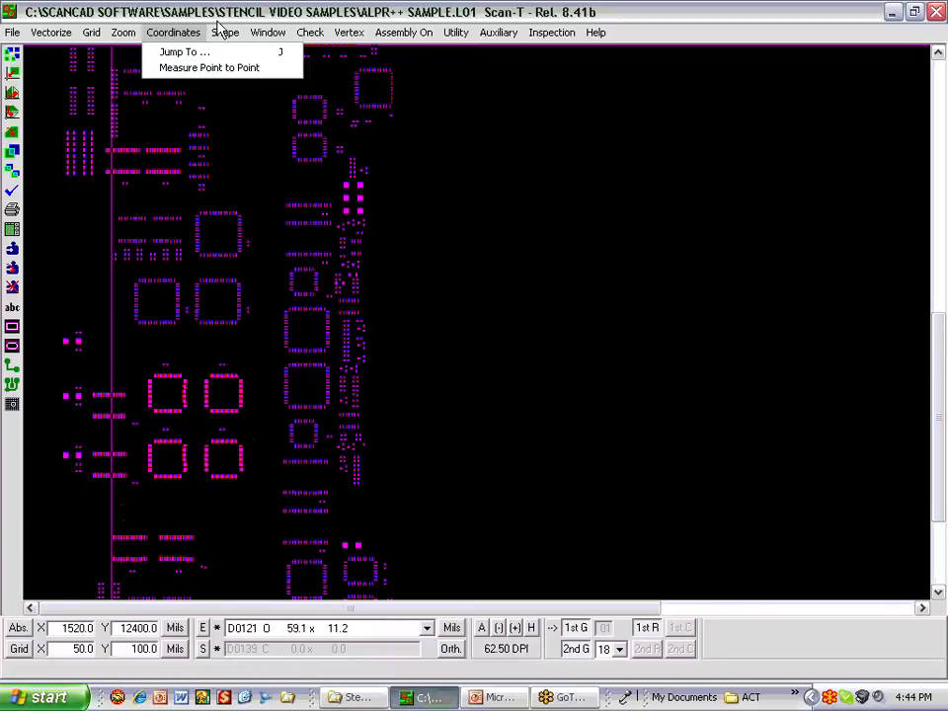
left_click(225, 32)
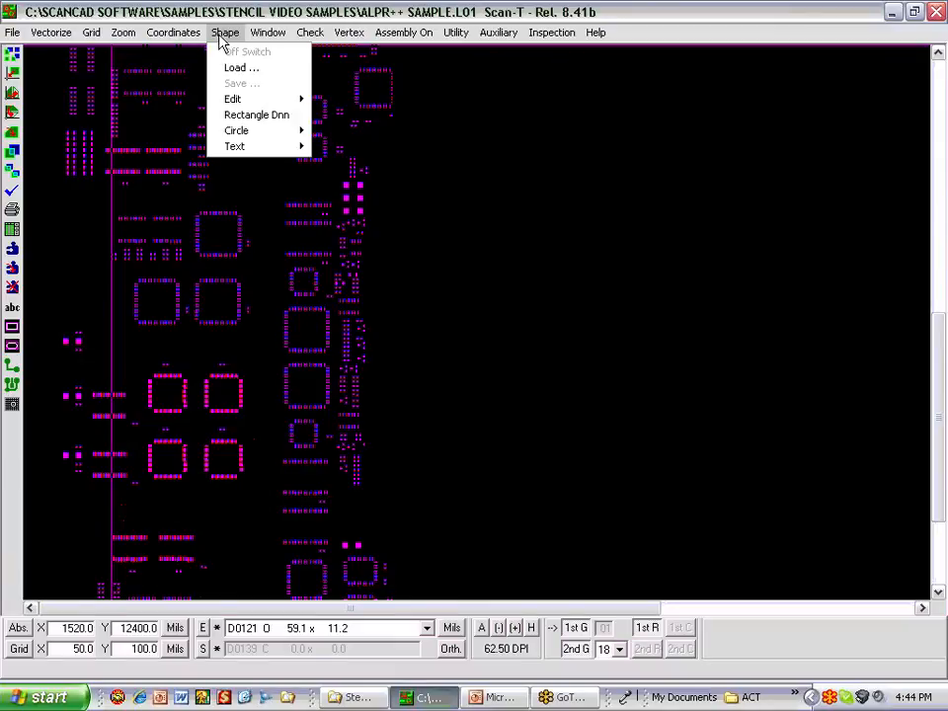
left_click(269, 32)
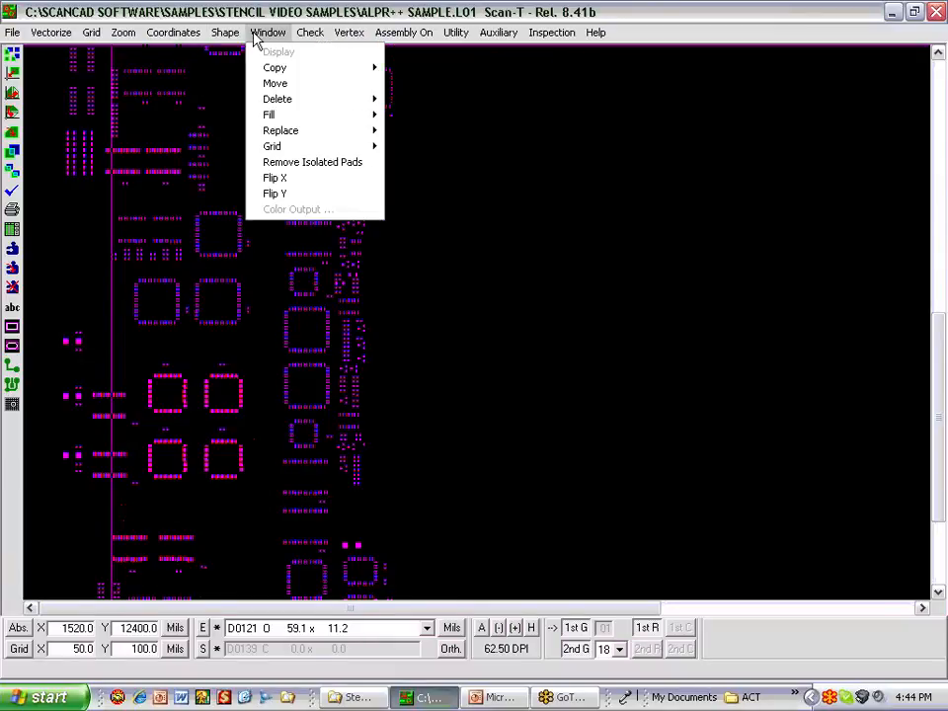
mouse_move(275, 83)
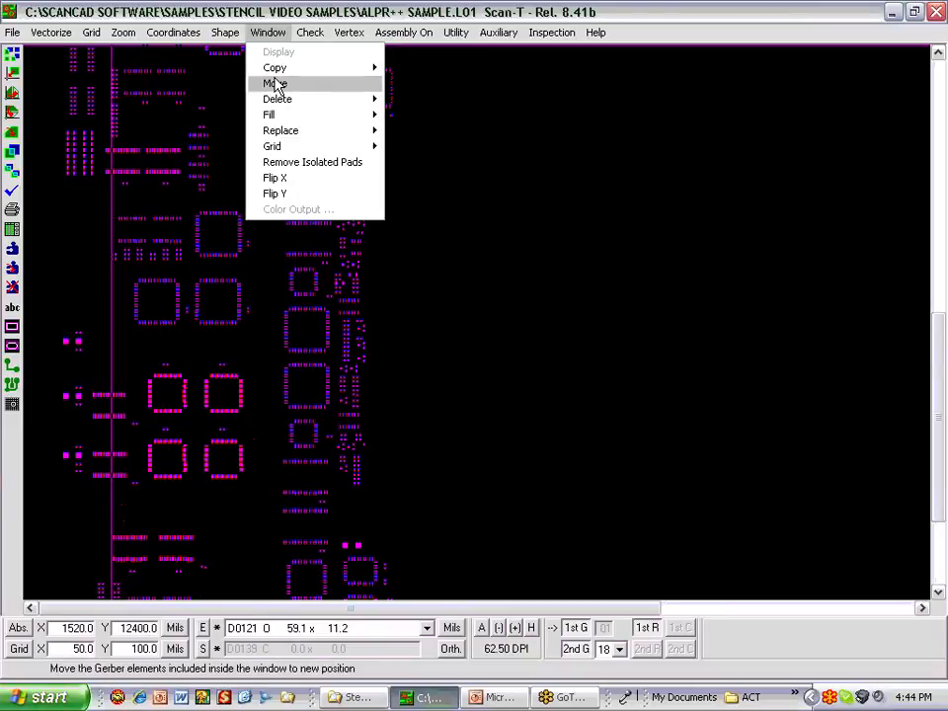
mouse_move(297, 130)
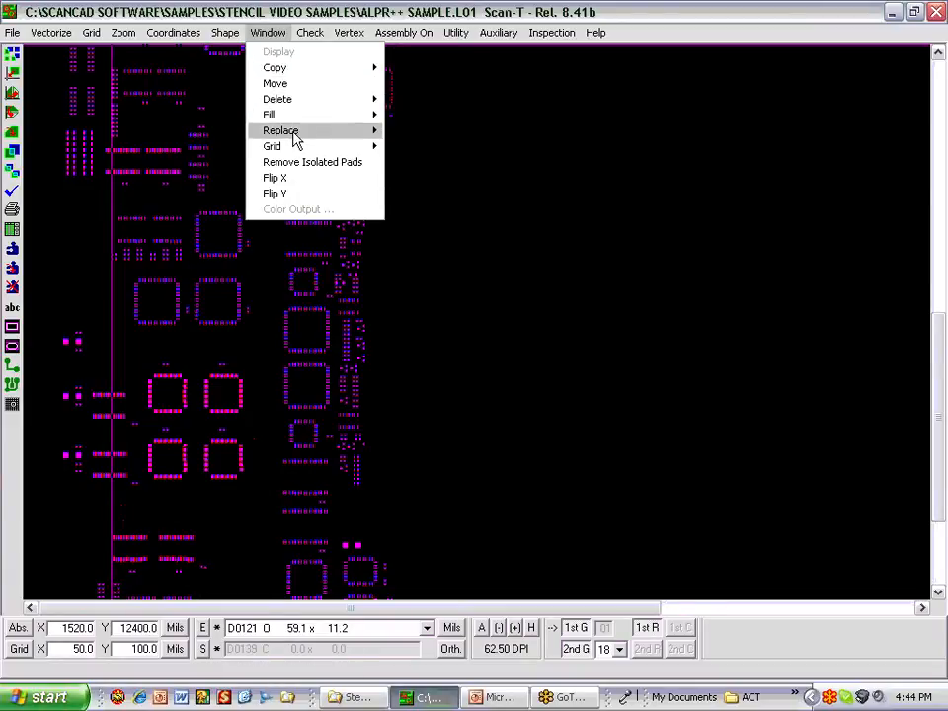
mouse_move(312, 162)
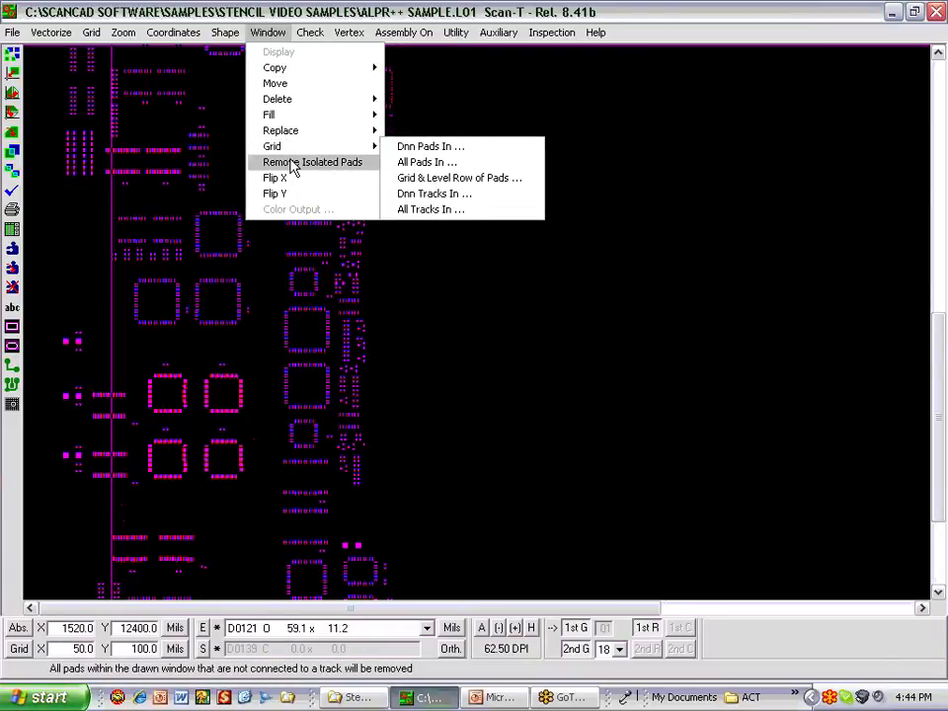
left_click(308, 32)
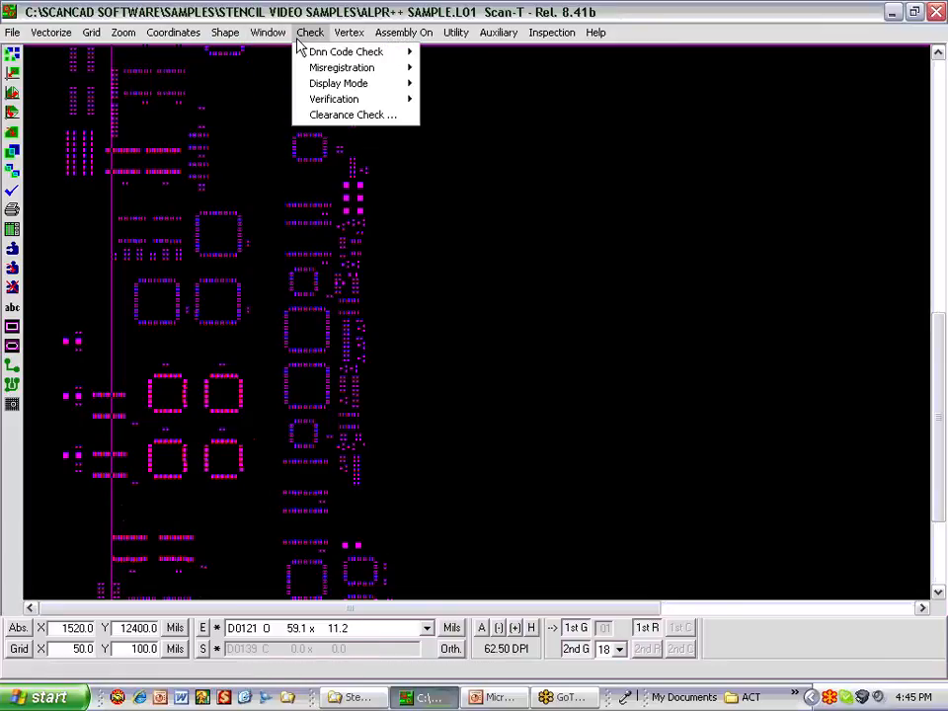
mouse_move(340, 67)
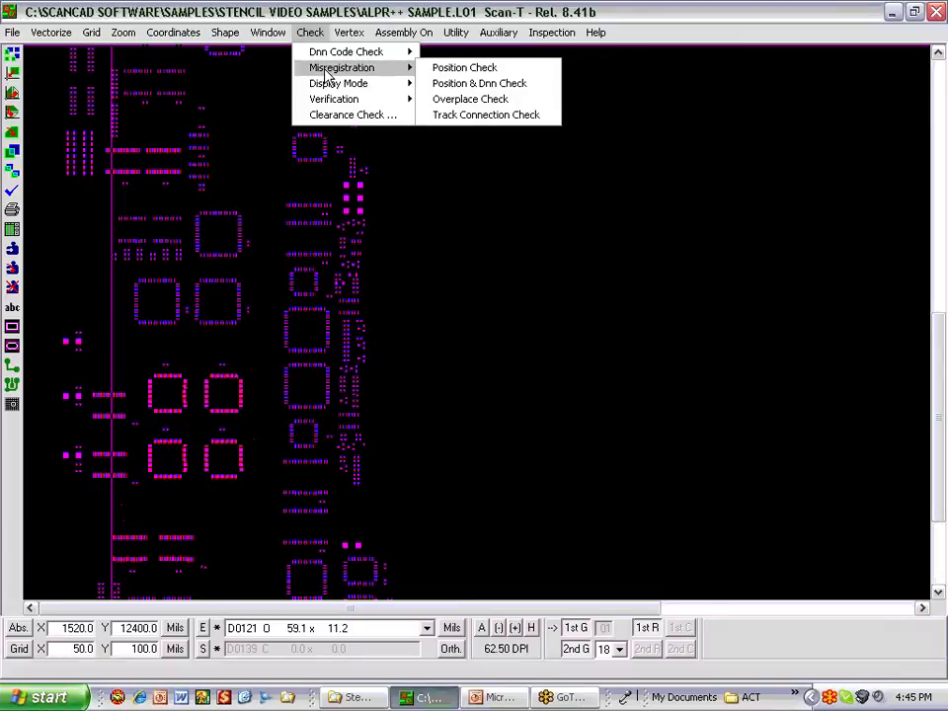
mouse_move(340, 83)
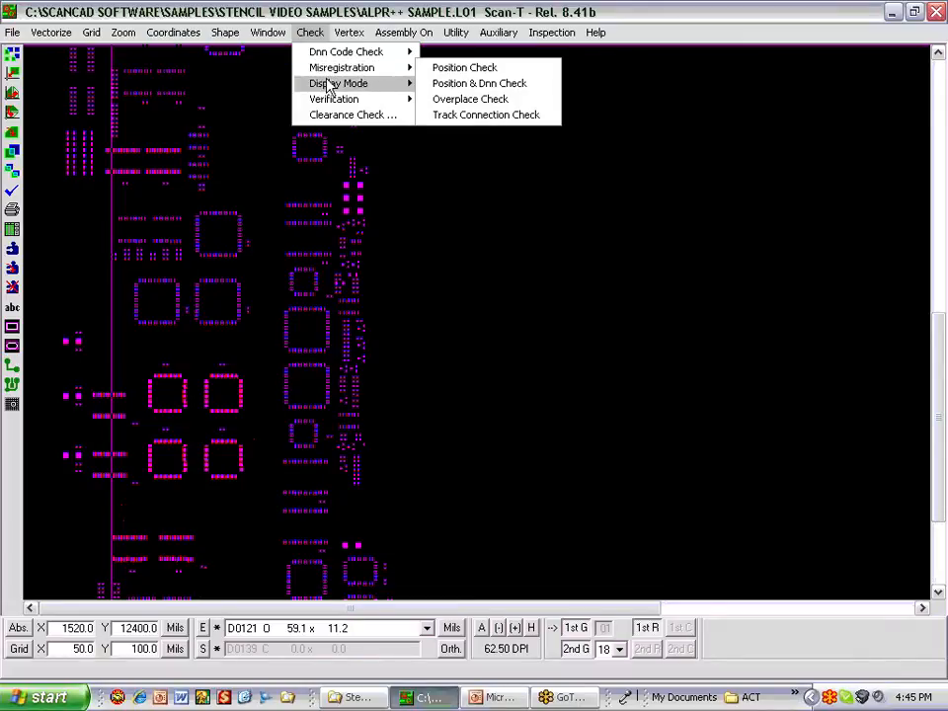
mouse_move(334, 99)
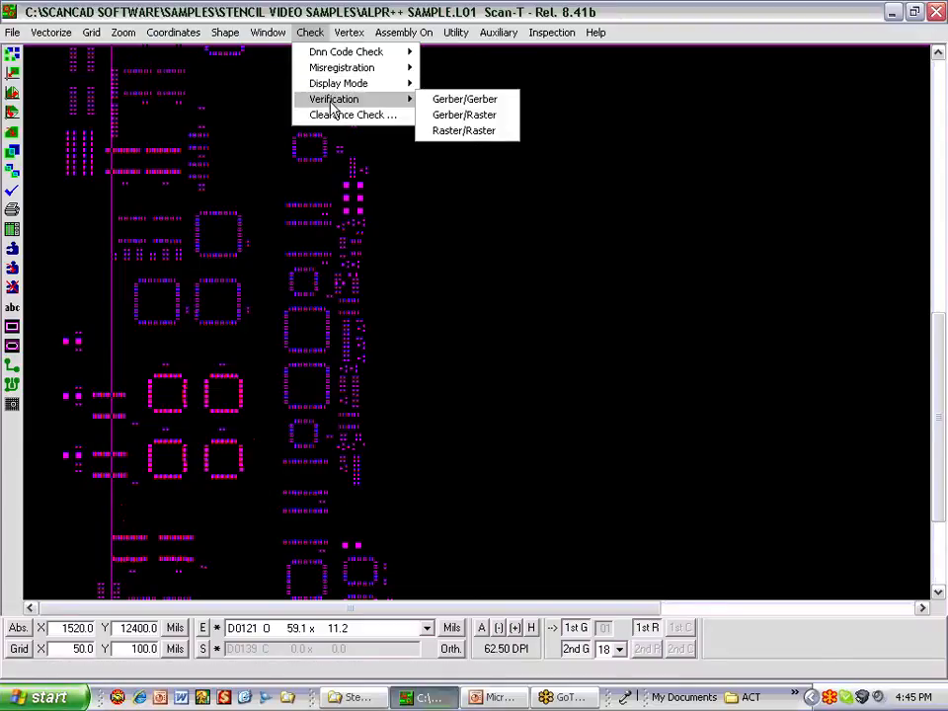
mouse_move(373, 103)
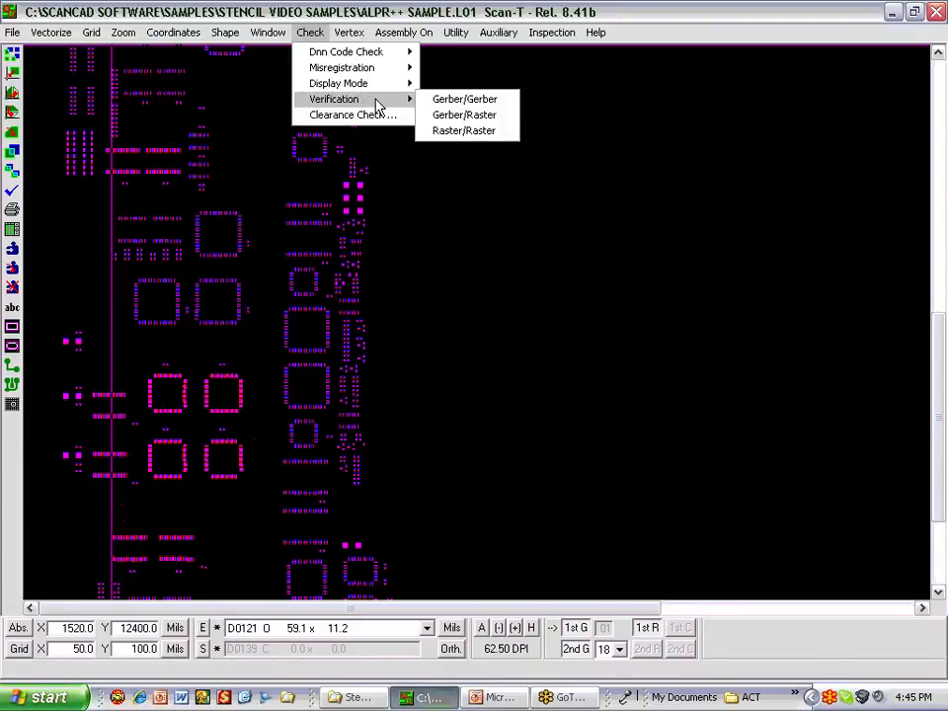
Browse the Vertex, Assembly, Inspection and Auxiliary menus over the magenta pads.
left_click(348, 31)
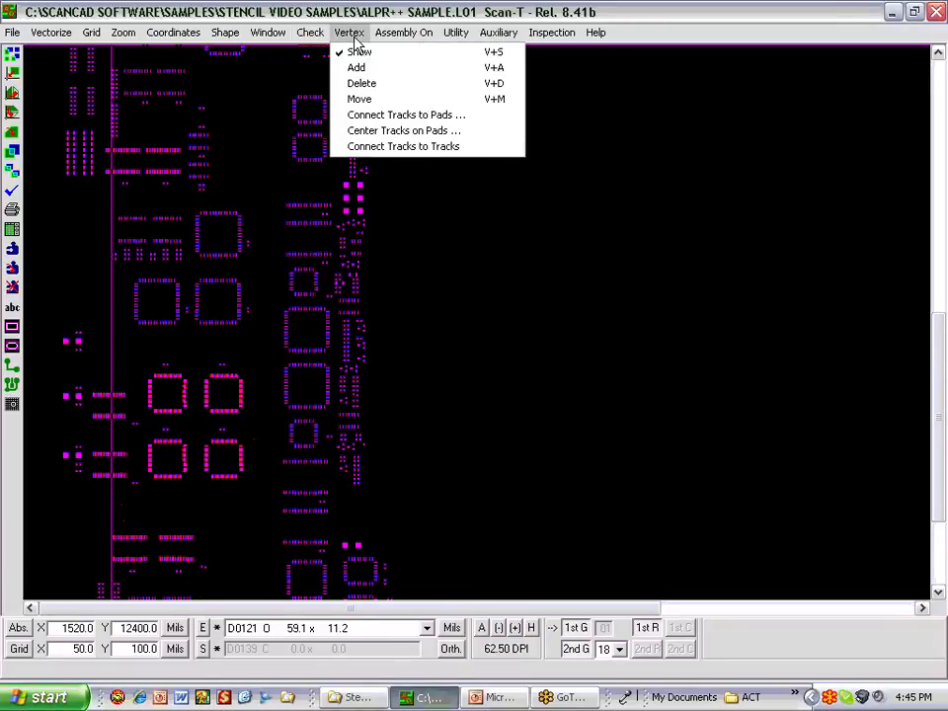
mouse_move(357, 52)
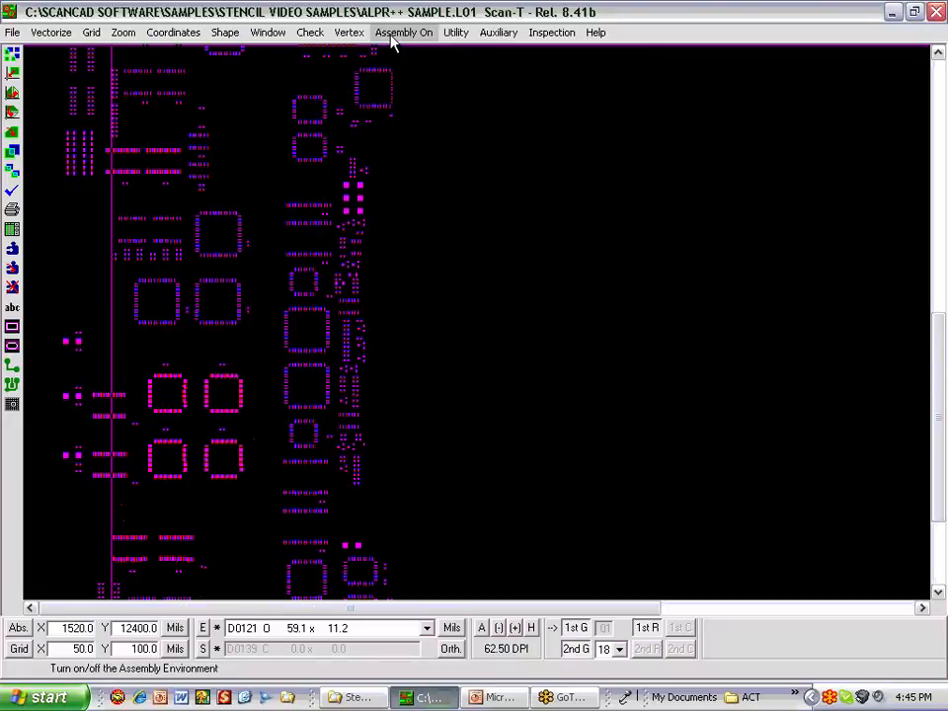
left_click(403, 32)
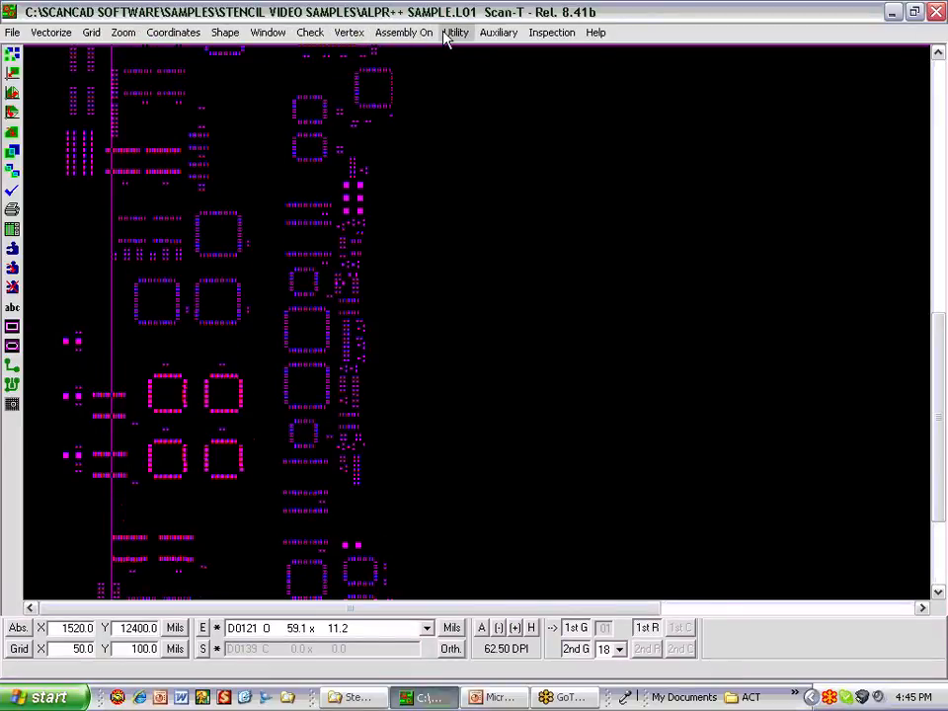
mouse_move(472, 47)
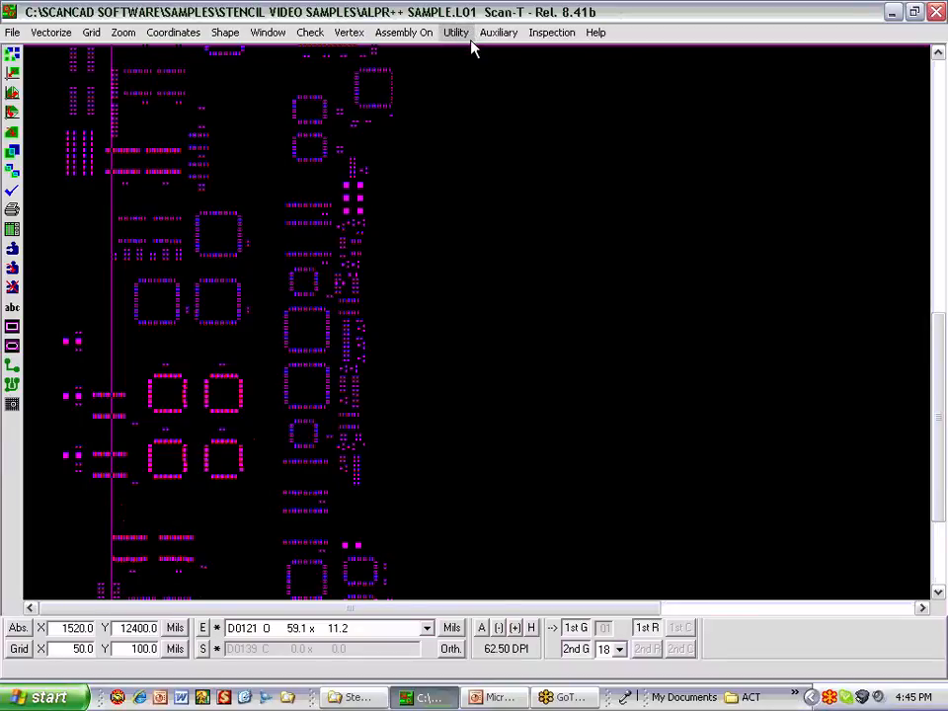
left_click(551, 32)
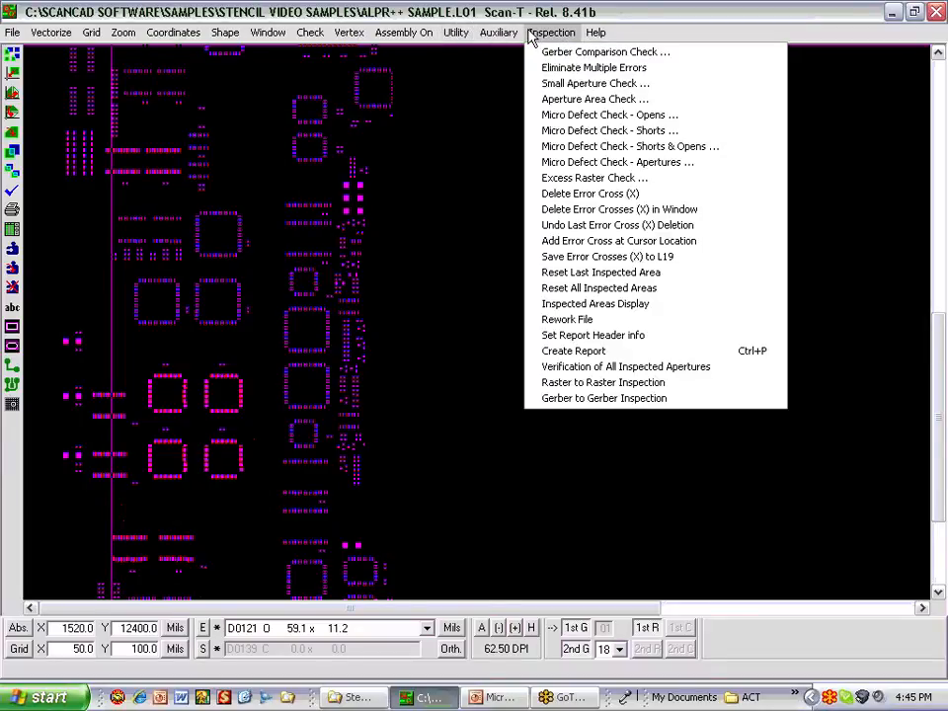
left_click(498, 32)
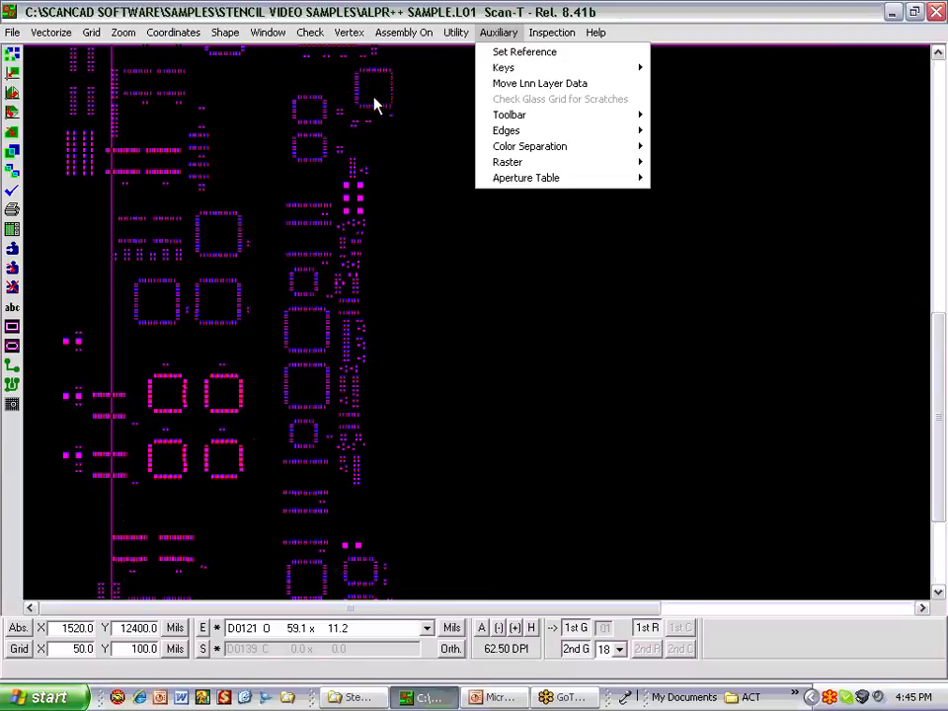
mouse_move(358, 130)
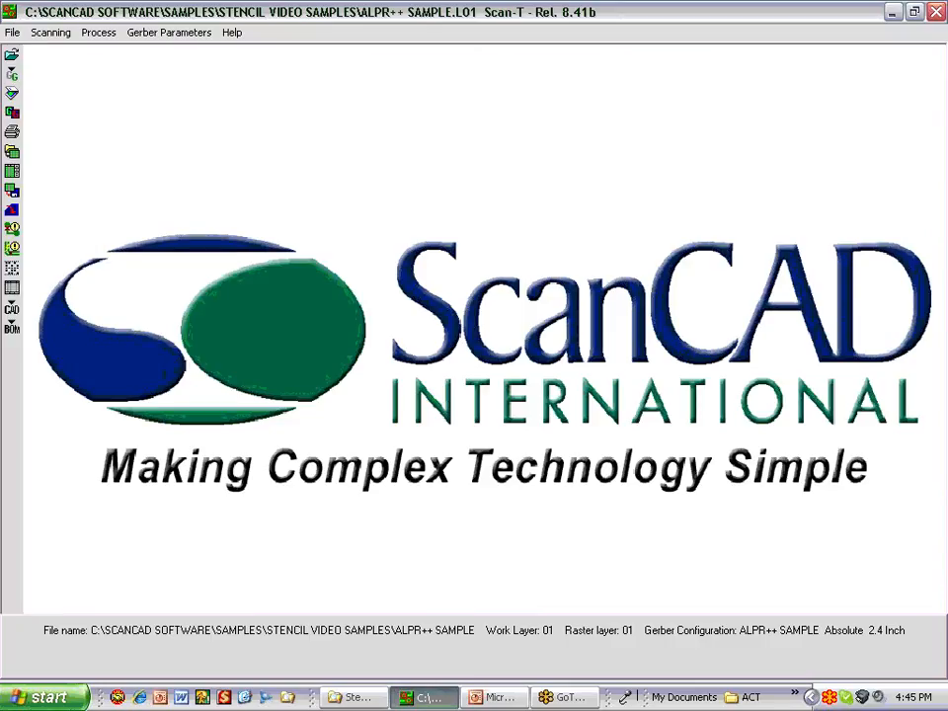
mouse_move(373, 273)
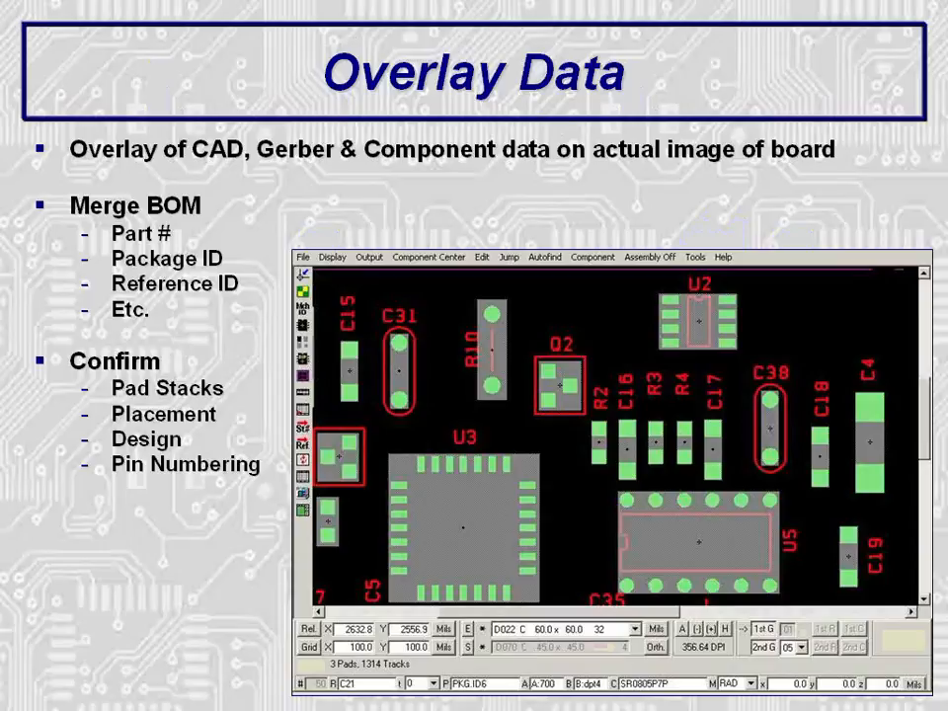
Advance the slideshow to the Component Programming slide on component data sheets.
key("right")
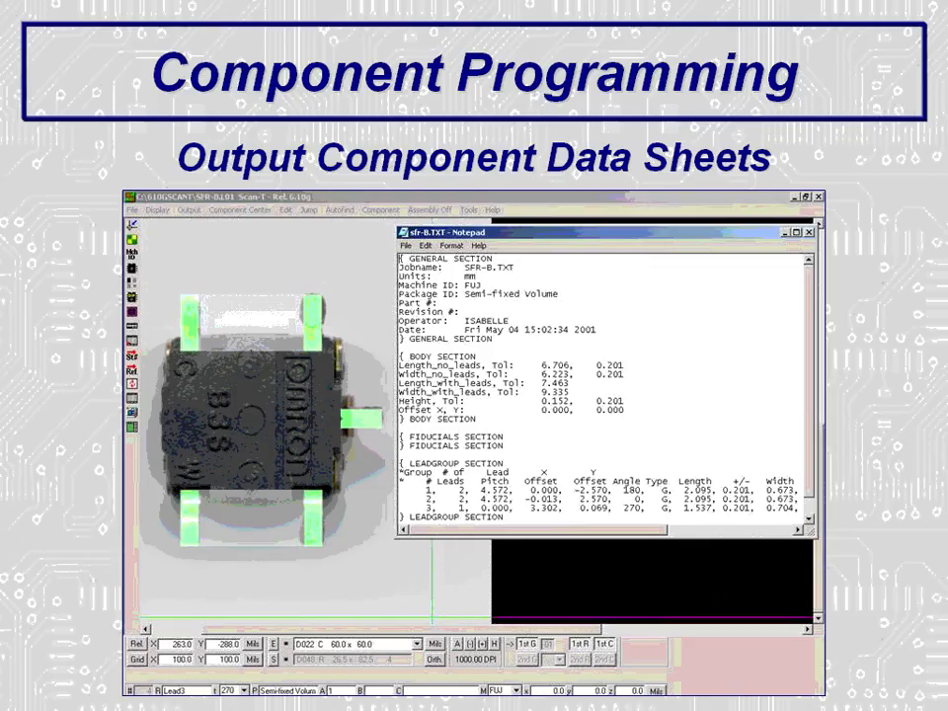